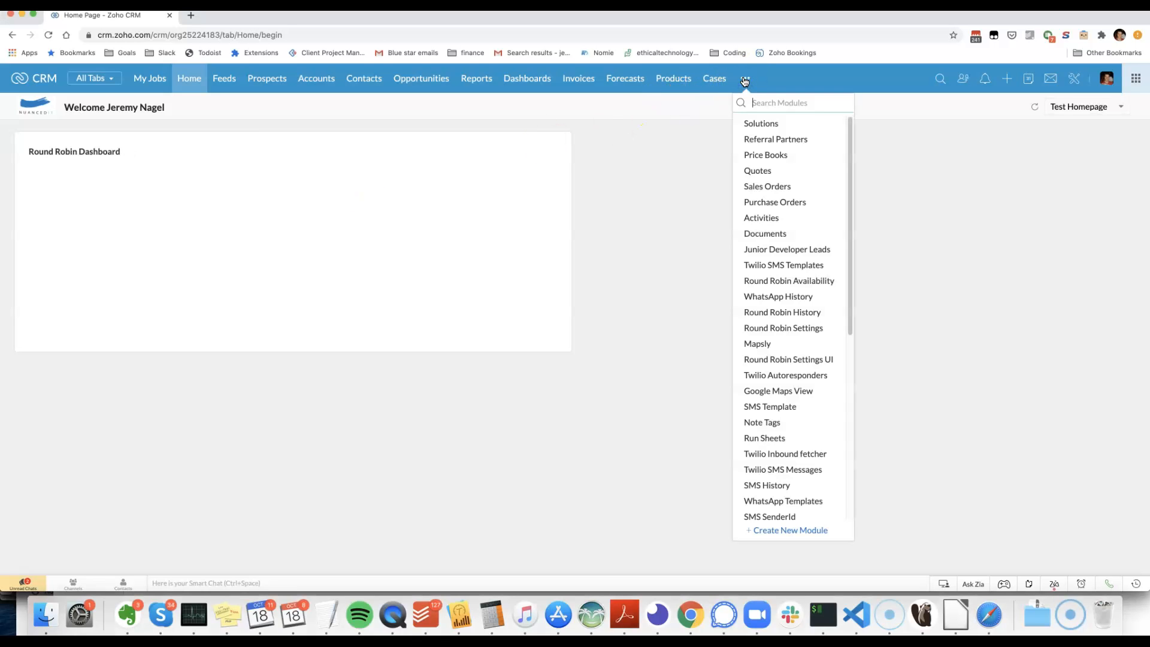
- Find and open the HC82s custom module's records list from the modules menu
text(hd)
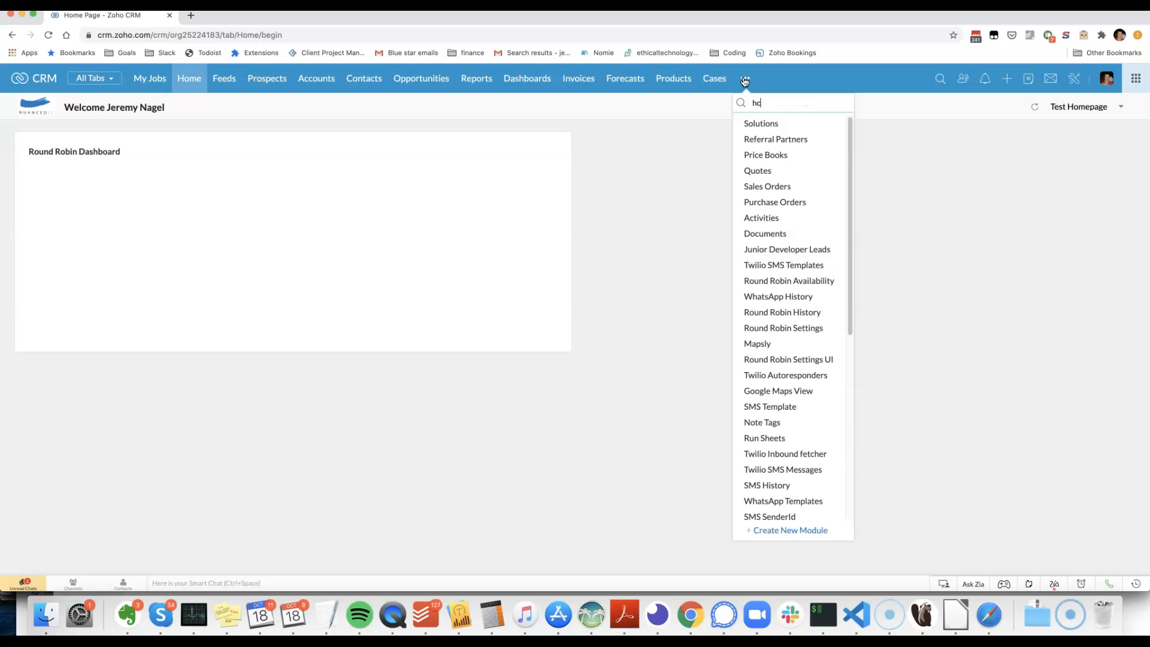
text(c)
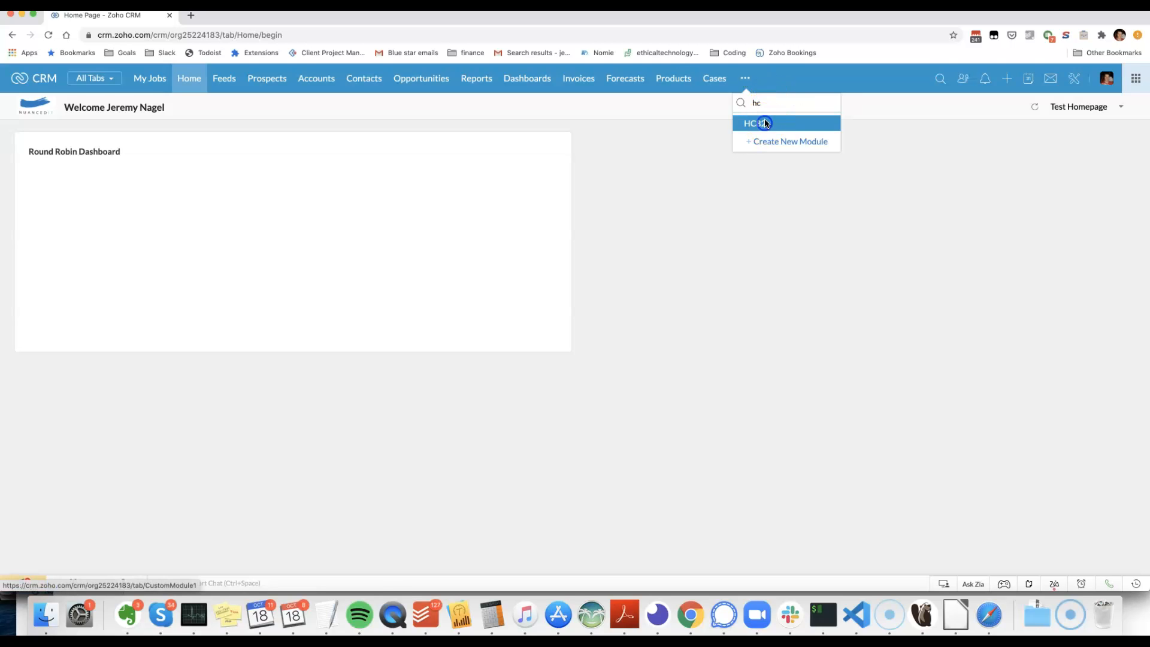
click(754, 122)
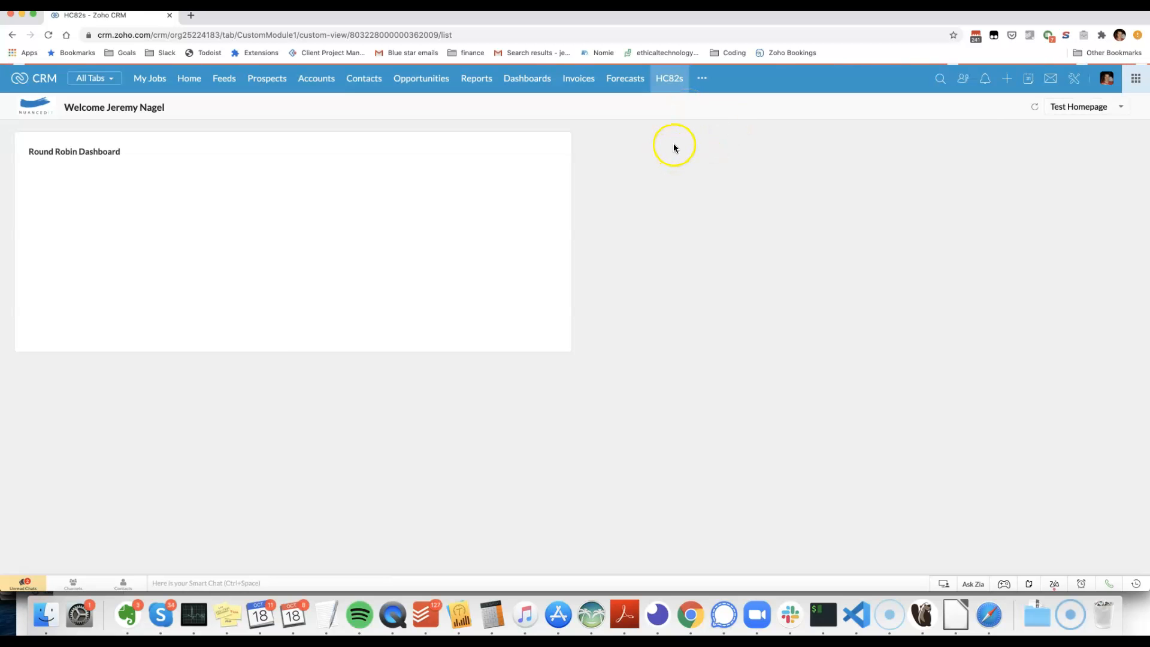
- Open the Setup gear link in a new browser tab
right_click(1071, 79)
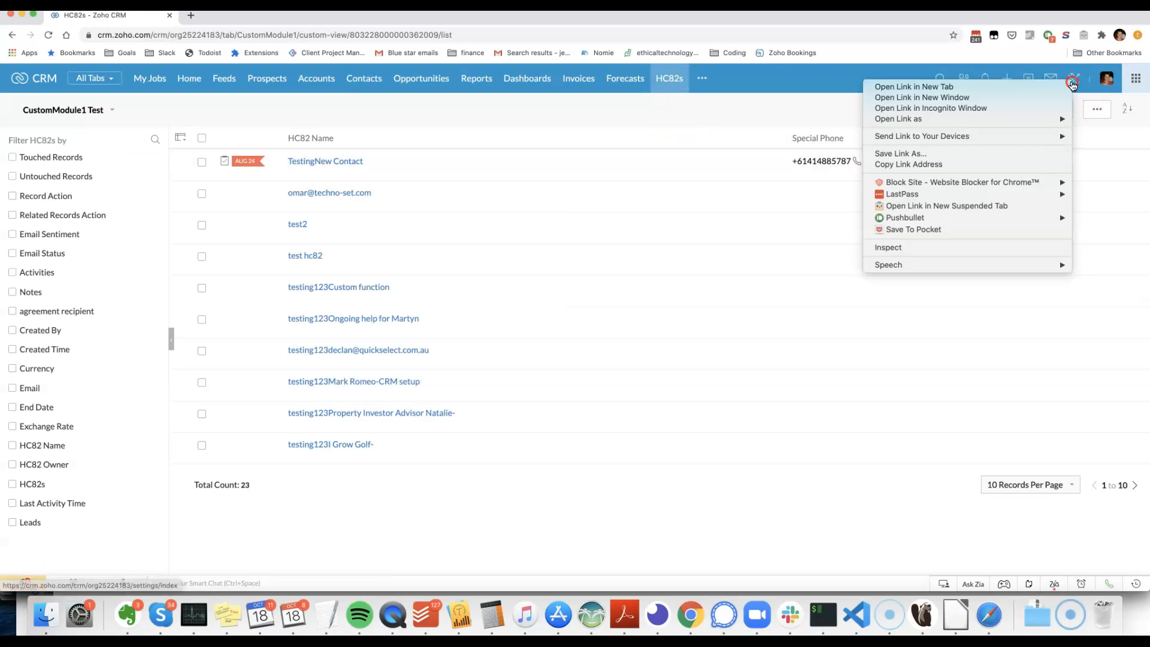
click(914, 86)
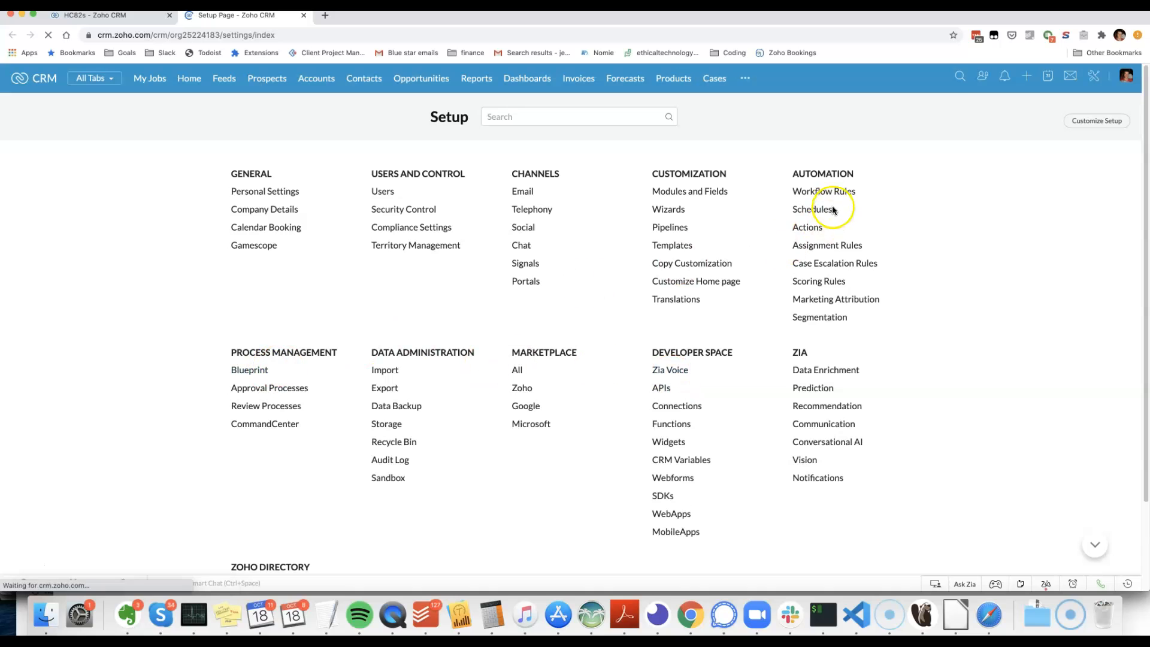
- Start a new workflow rule on the HC82s module named 'Trigger SMS for new hc82'
click(823, 191)
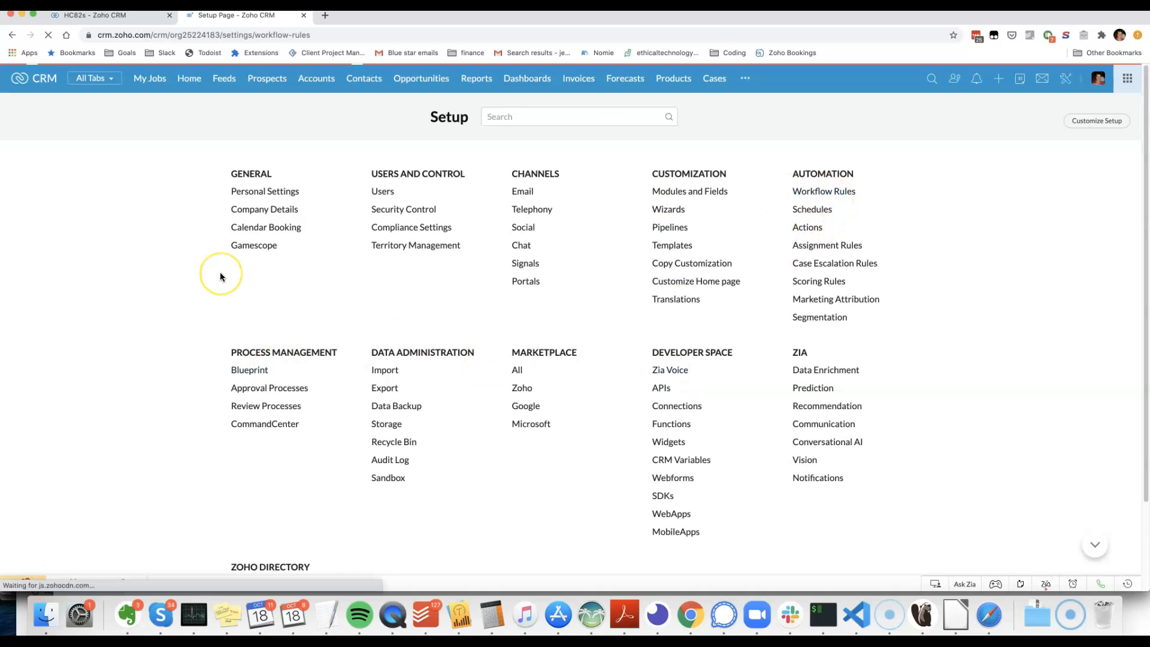
click(823, 190)
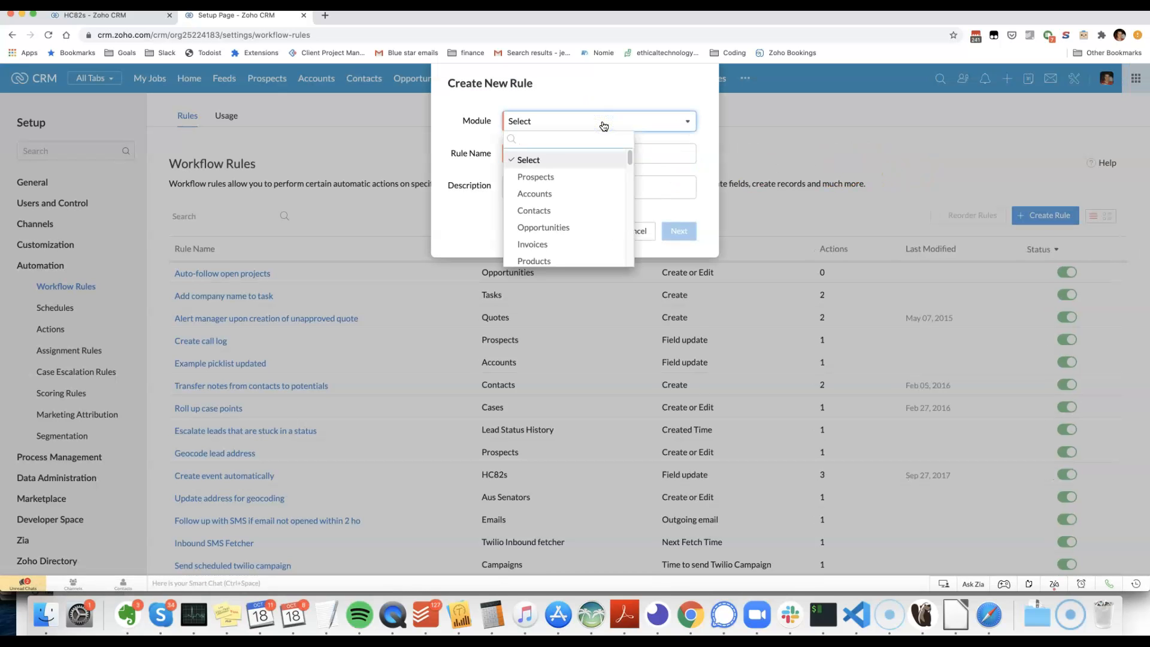
text(hc8)
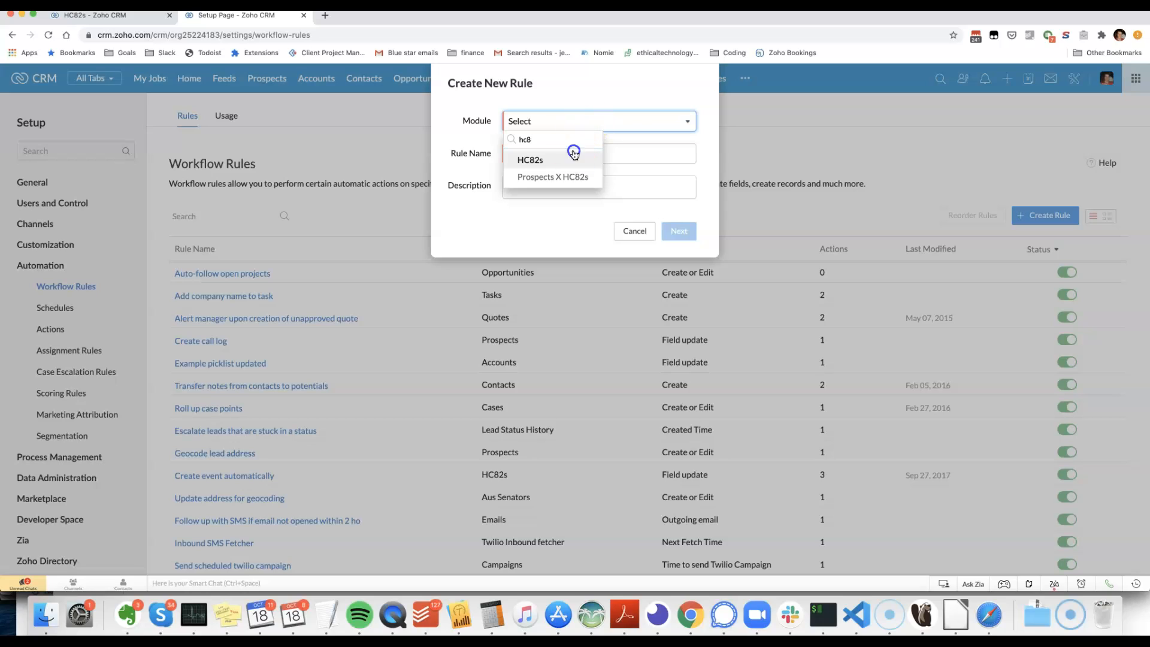
click(530, 159)
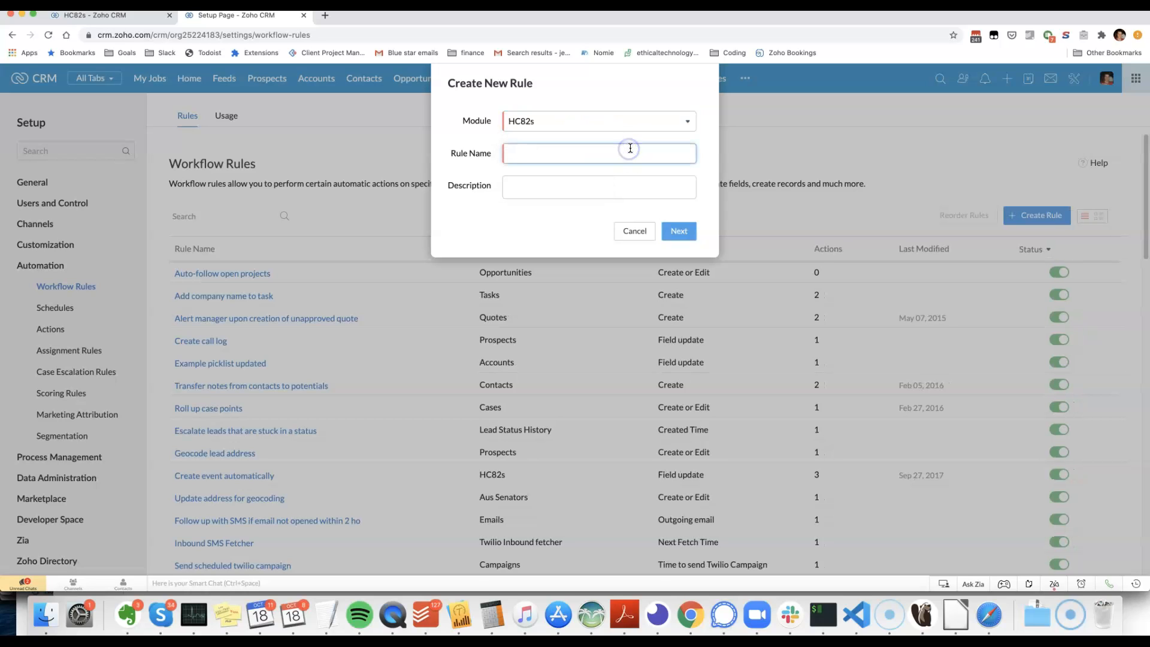
text(Trigger SMS)
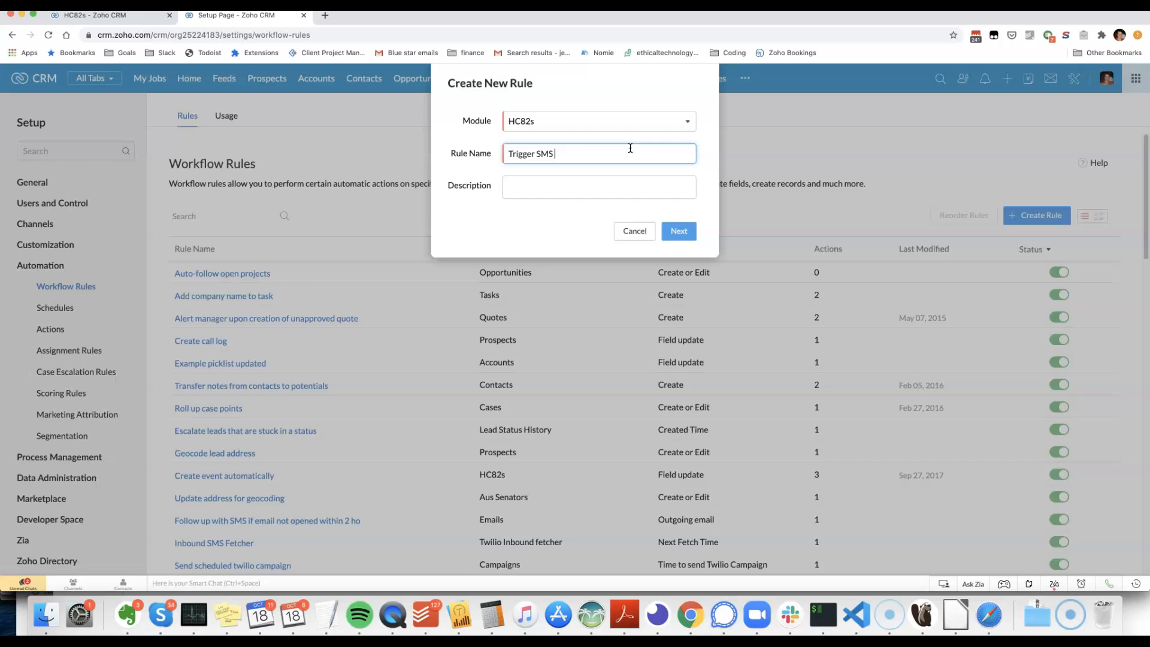
text(for new h)
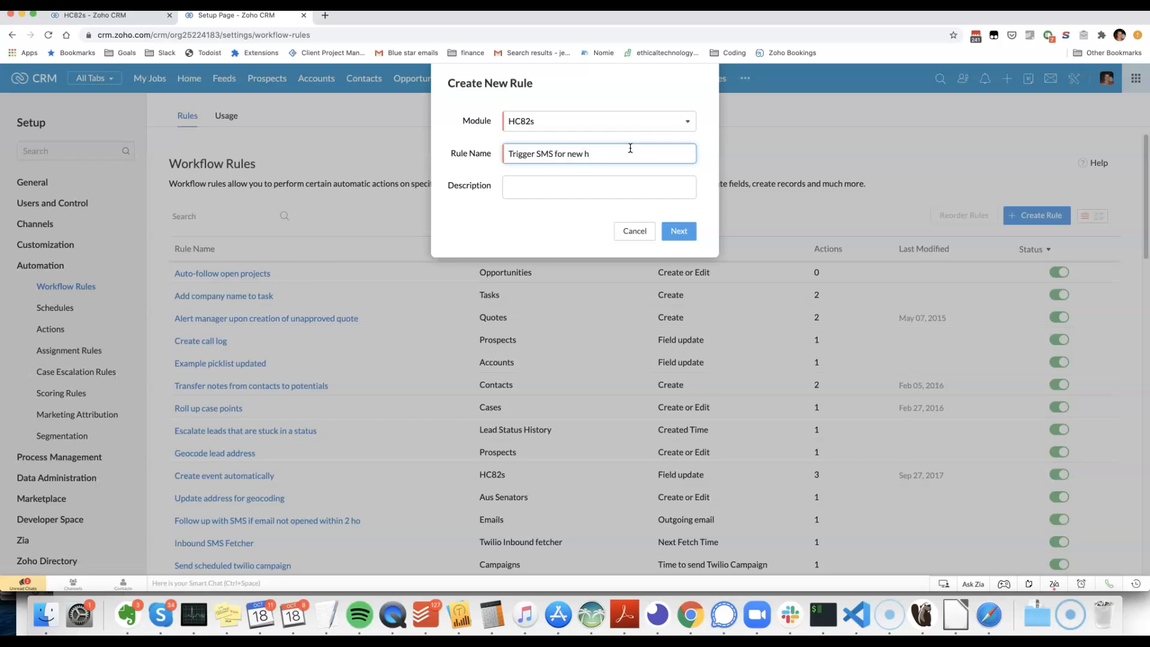
click(677, 231)
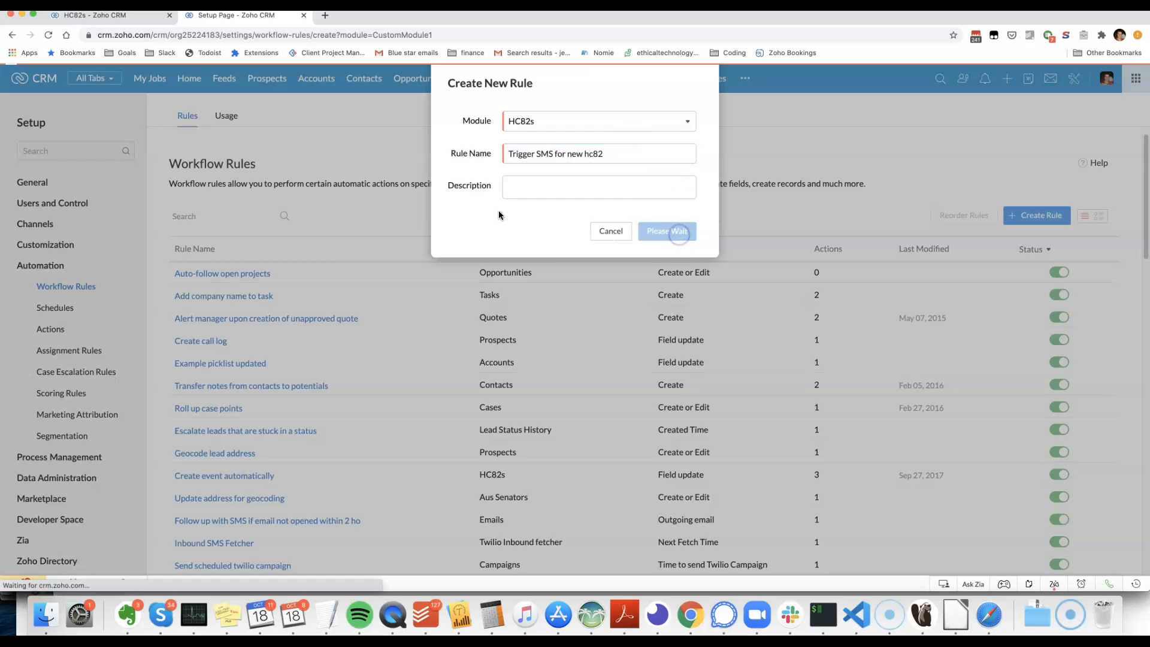
- Set the rule to run on record creation and apply to All HC82s
click(665, 231)
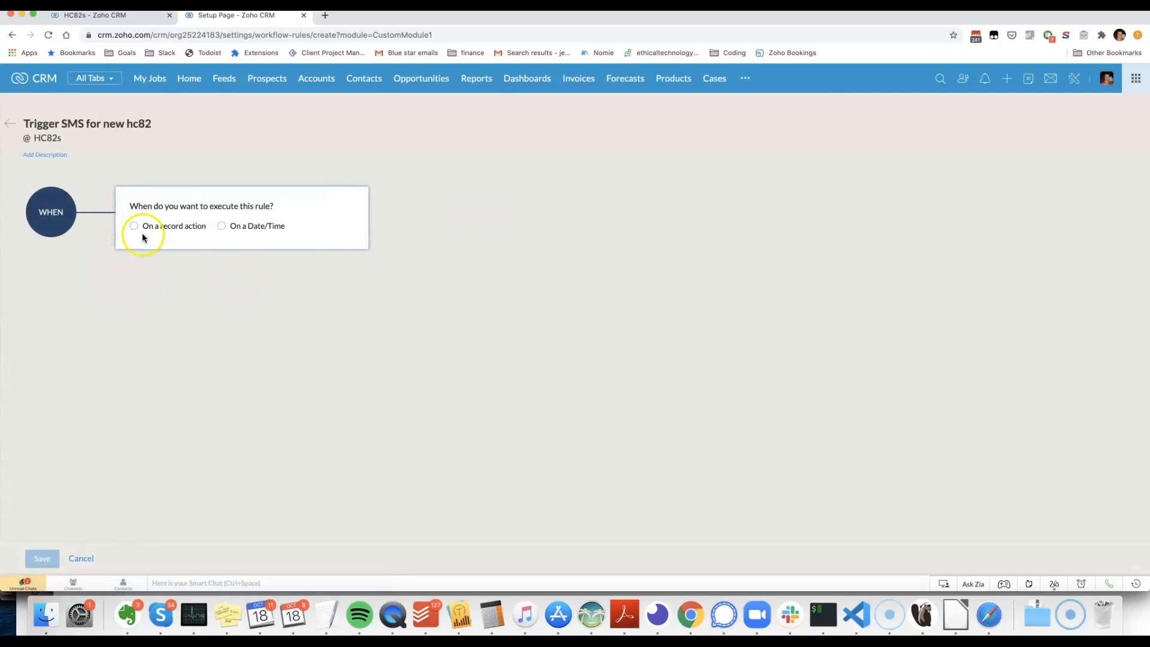
click(133, 226)
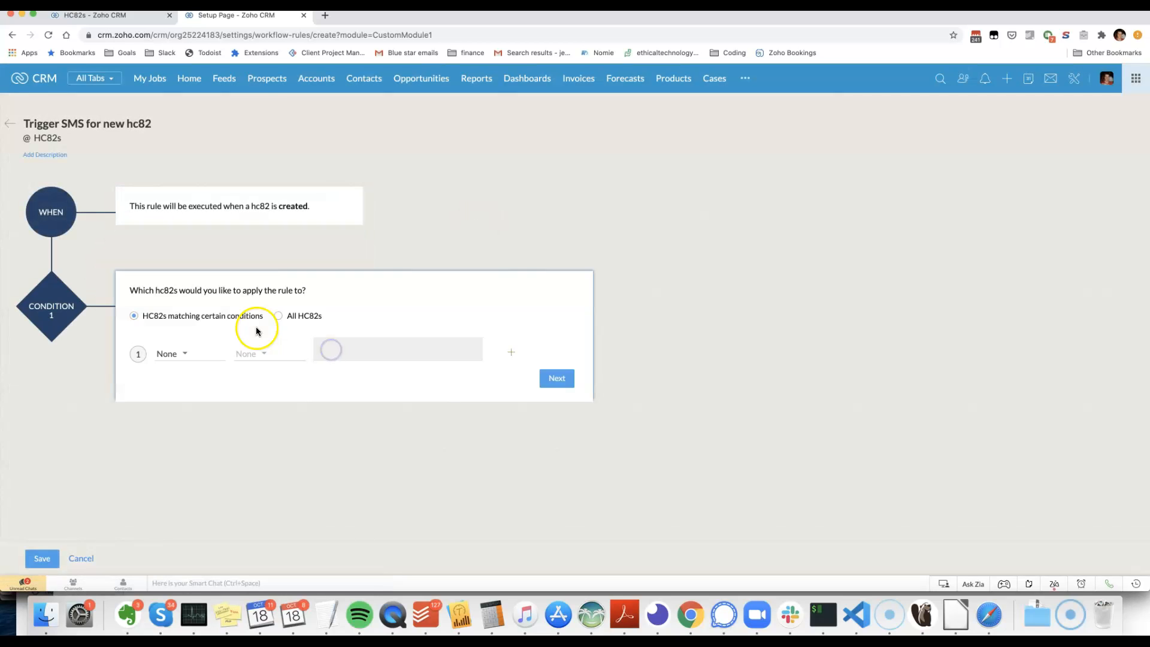
click(278, 315)
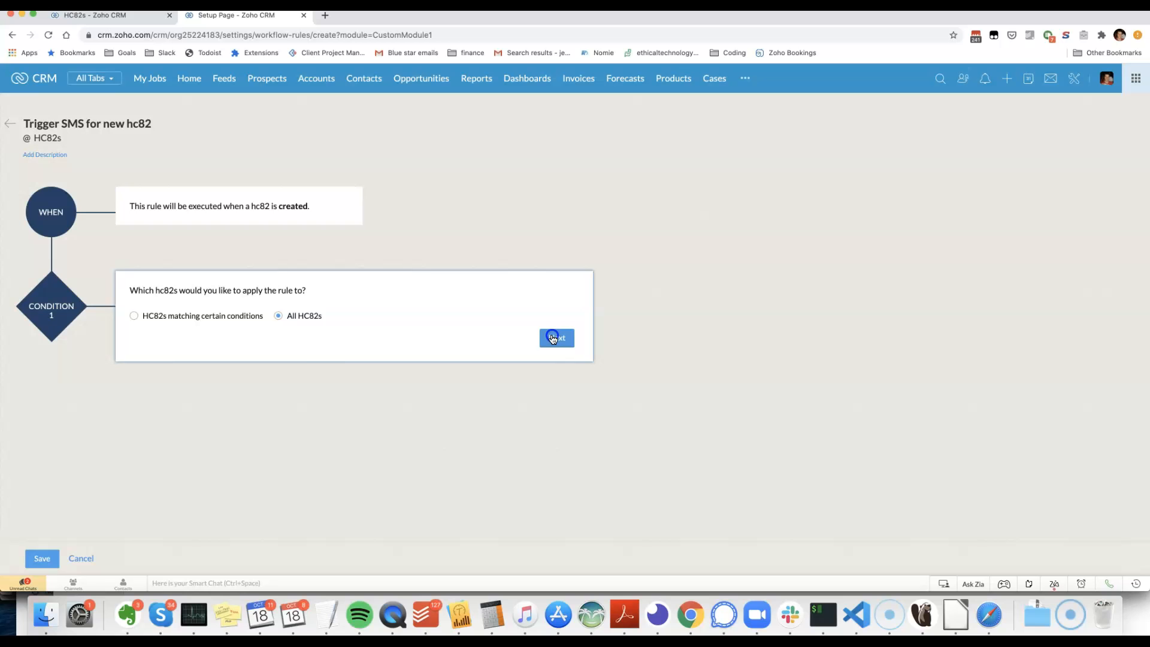
click(554, 337)
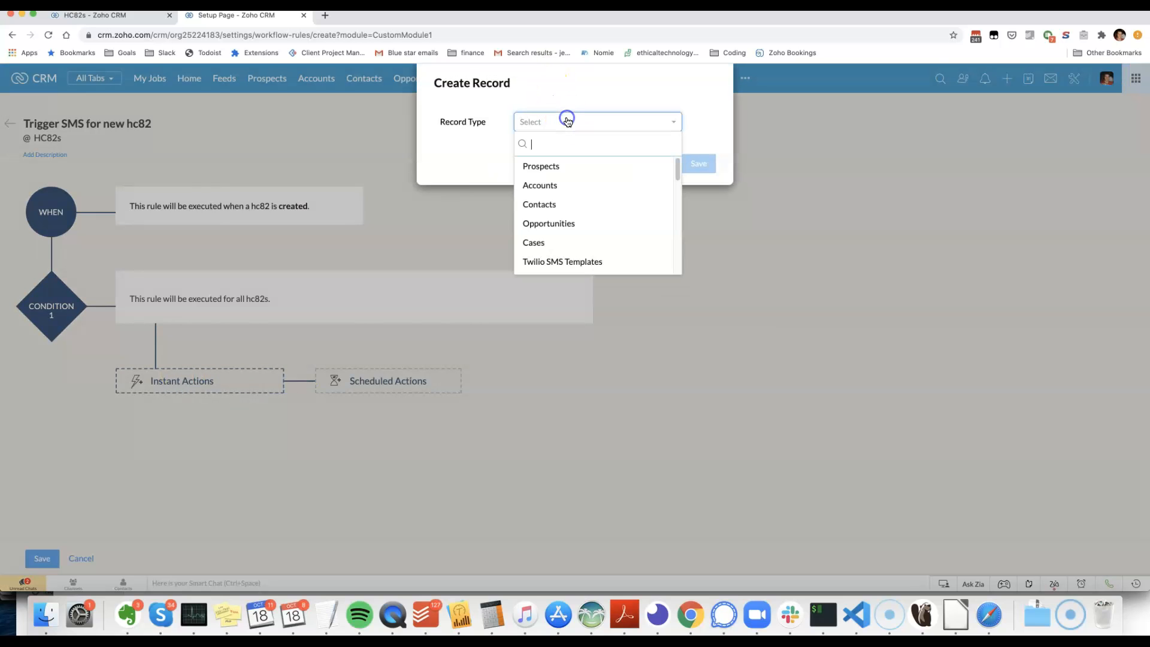
- Add a Create Record action for Twilio SMS Messages named 'Welcome #HC82 Name'
text(hc8)
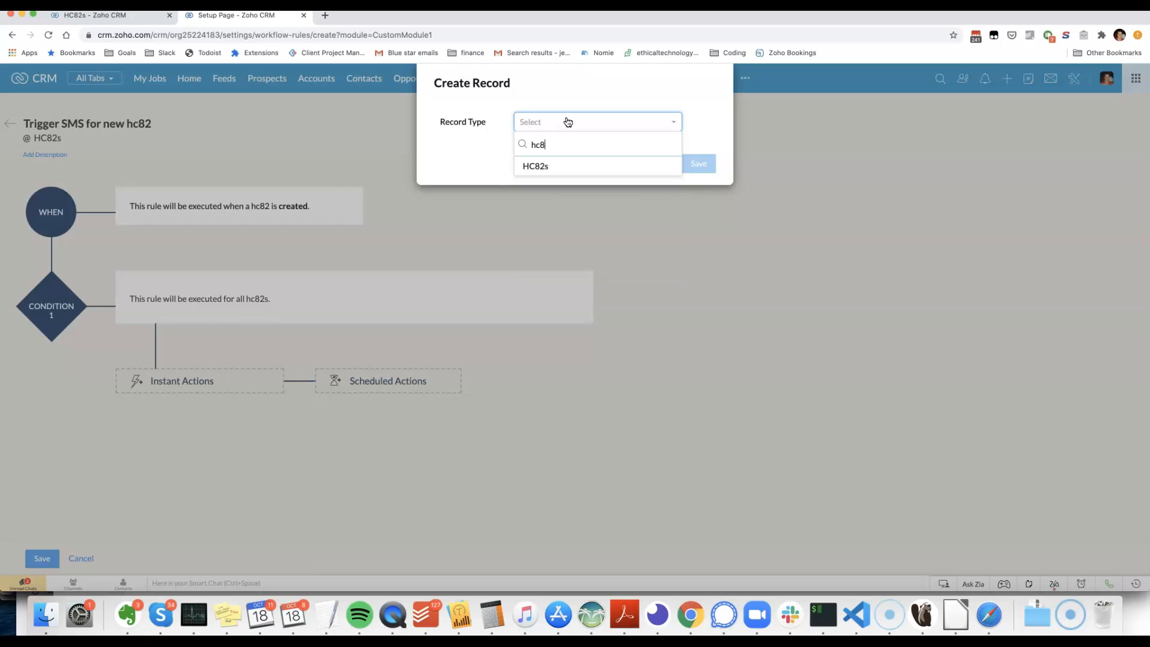
text(twilio)
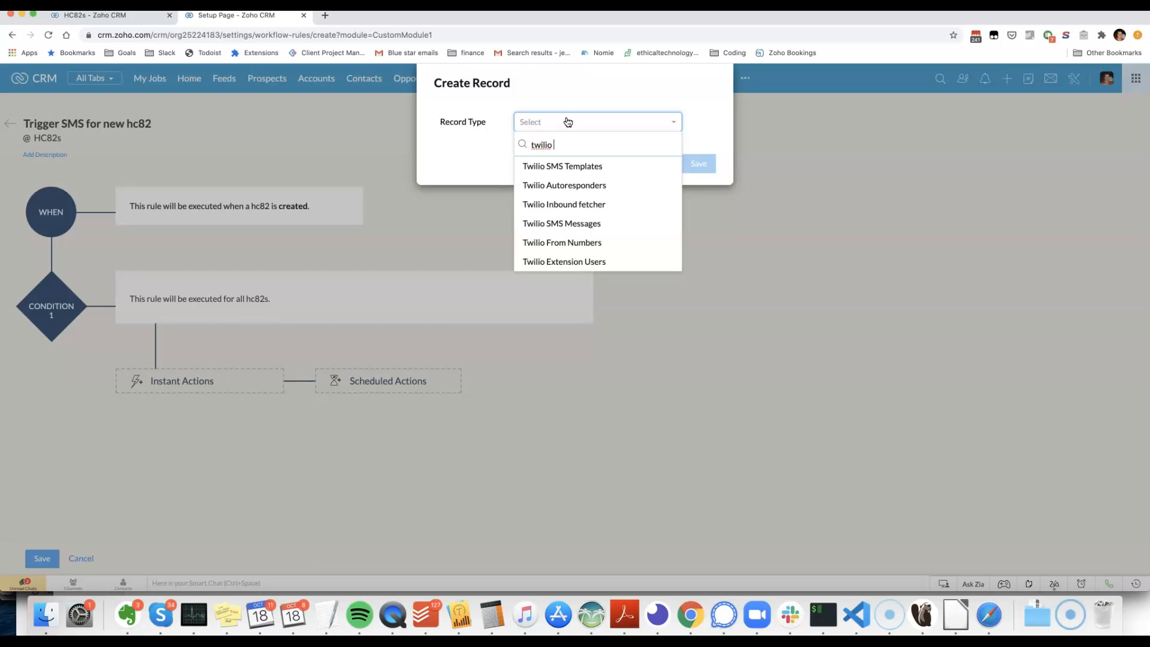
click(561, 223)
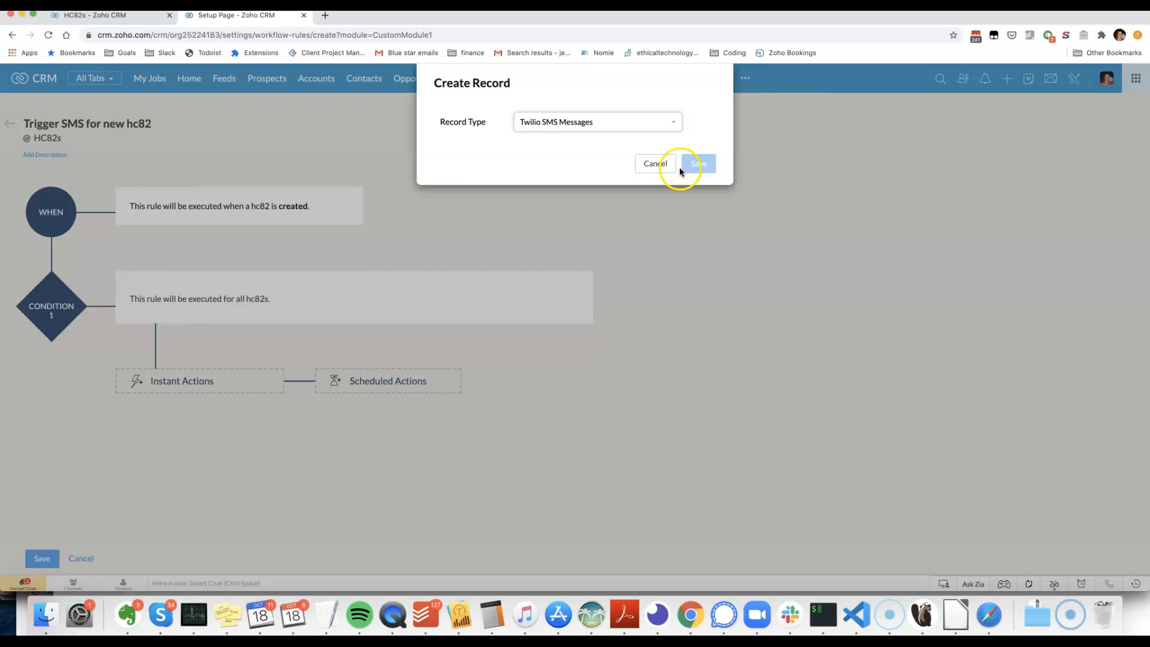
click(695, 163)
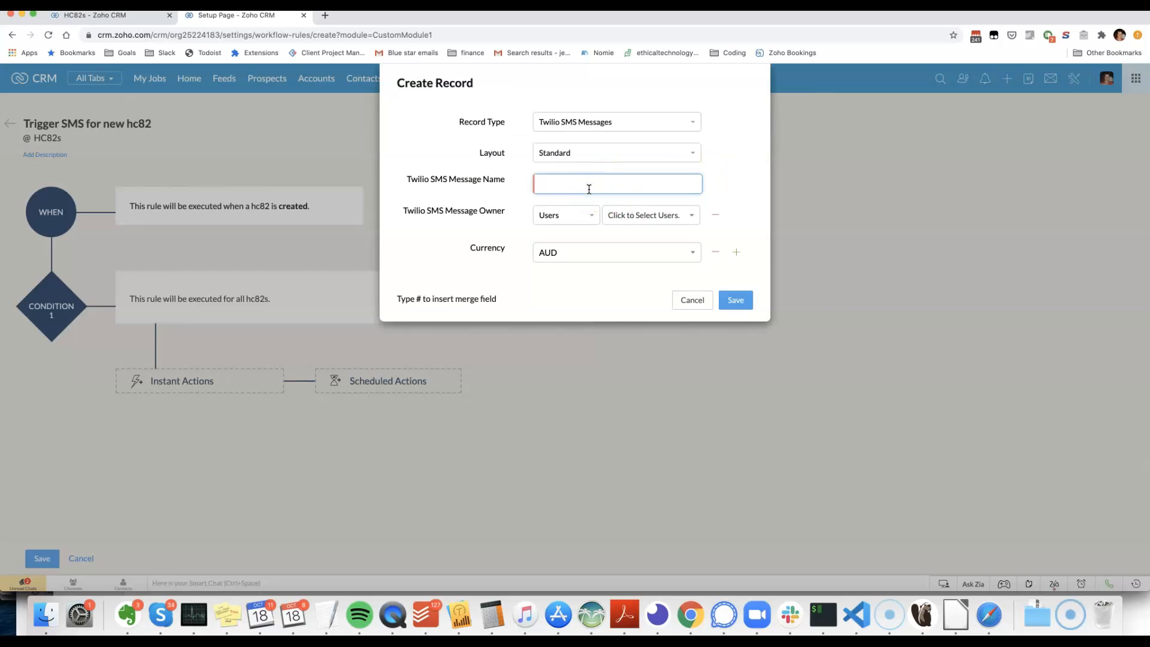
text(R)
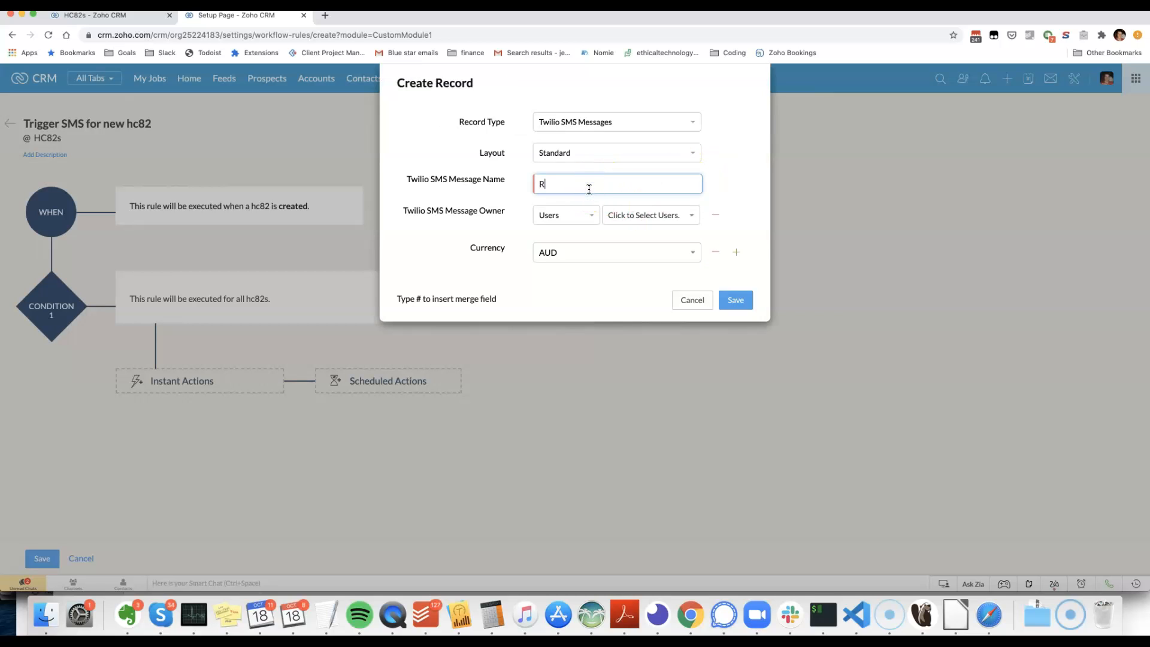
text(Welcome #)
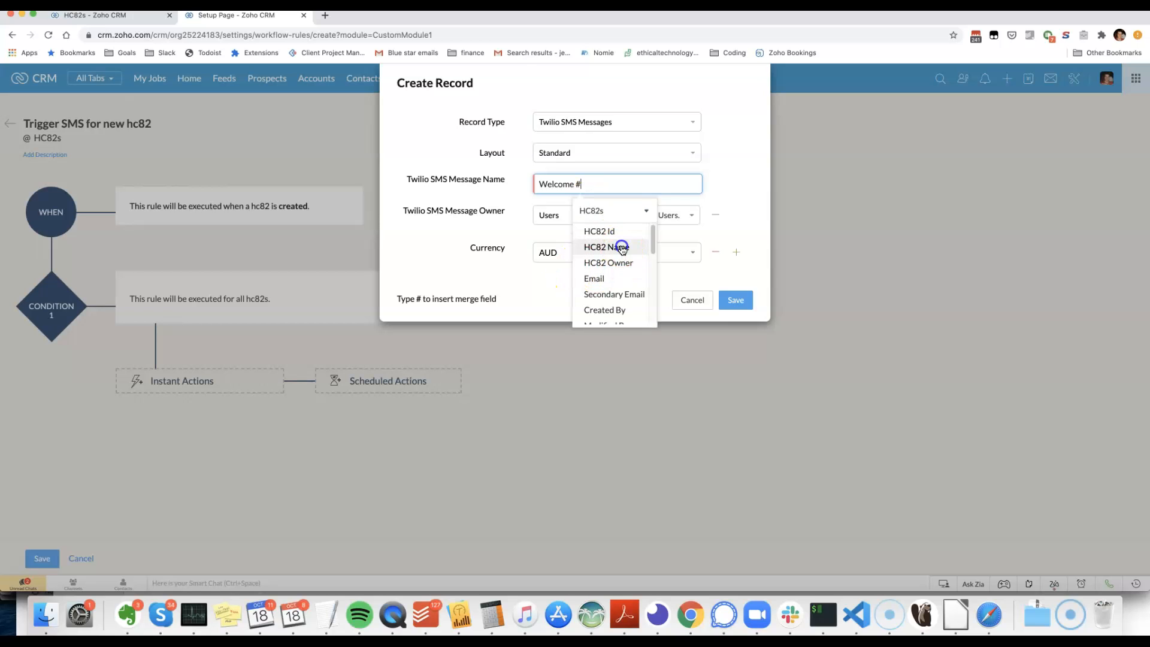
click(607, 247)
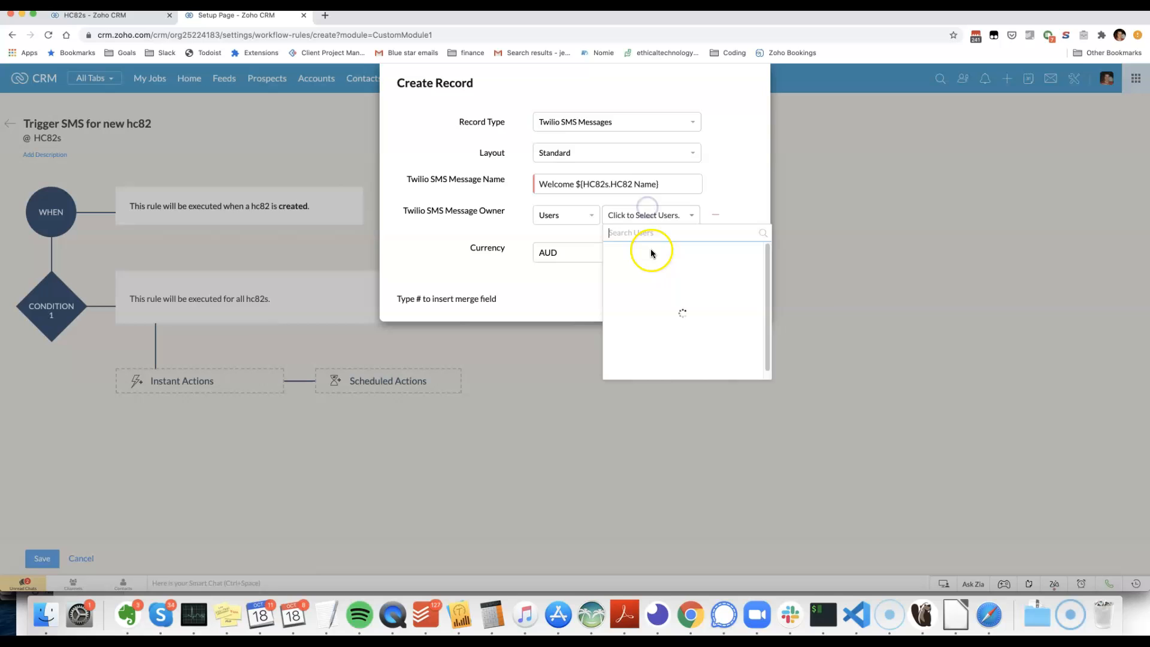
- Add a To field filled with the hc82's #Special Phone merge field
click(651, 249)
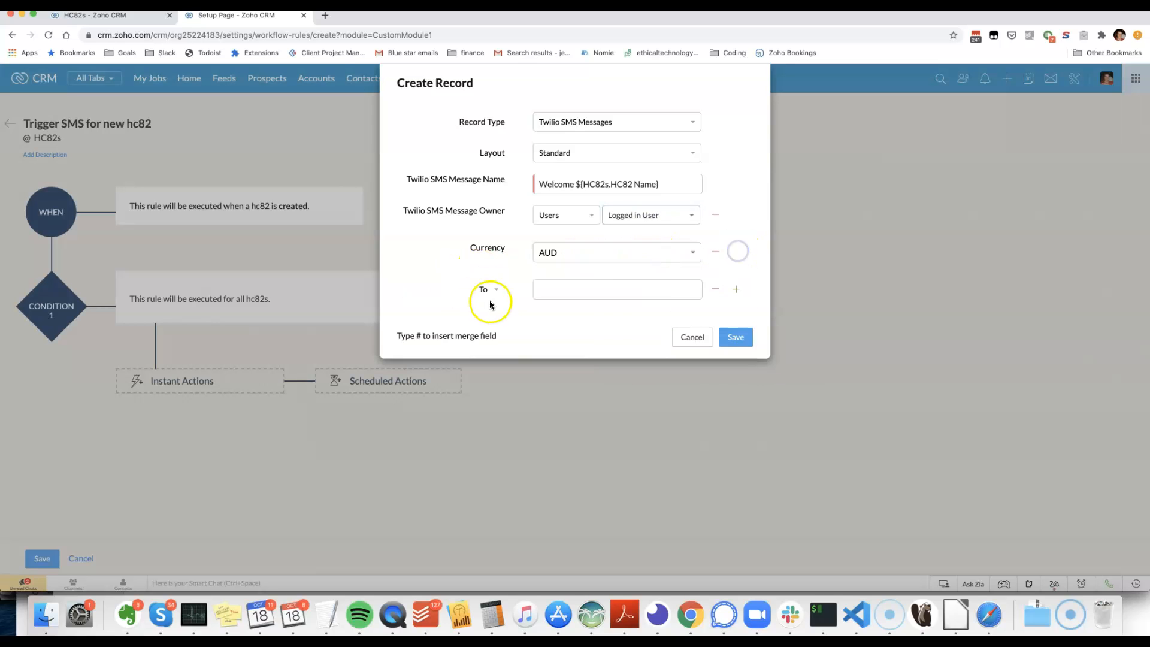
text(#)
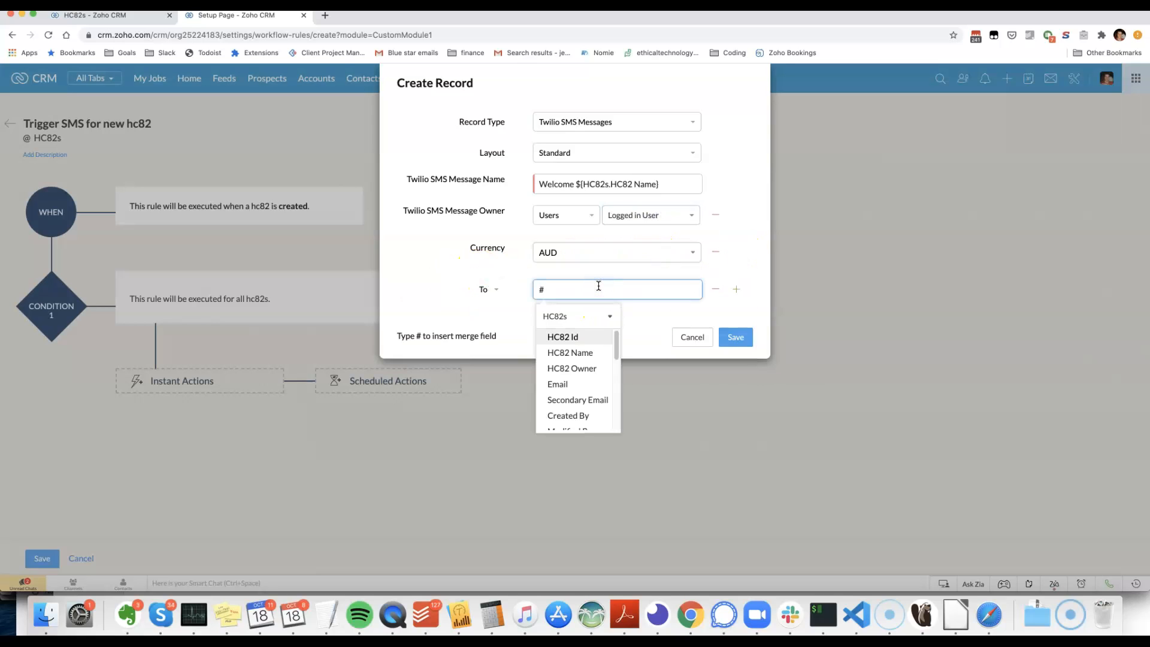
text(phone)
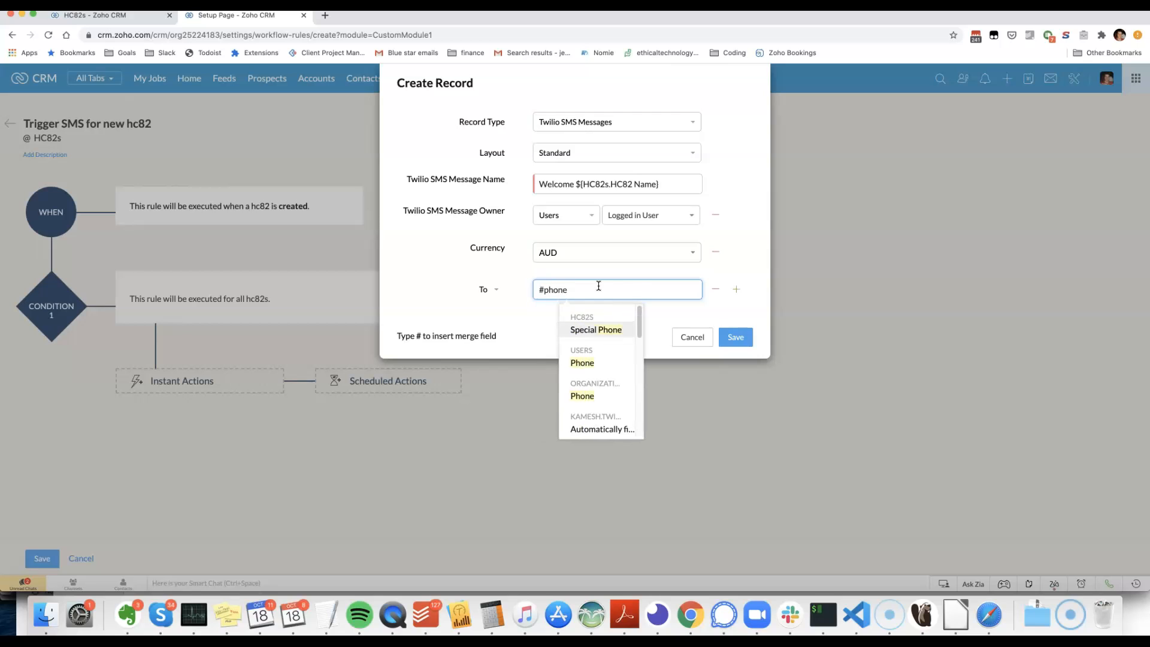
click(596, 329)
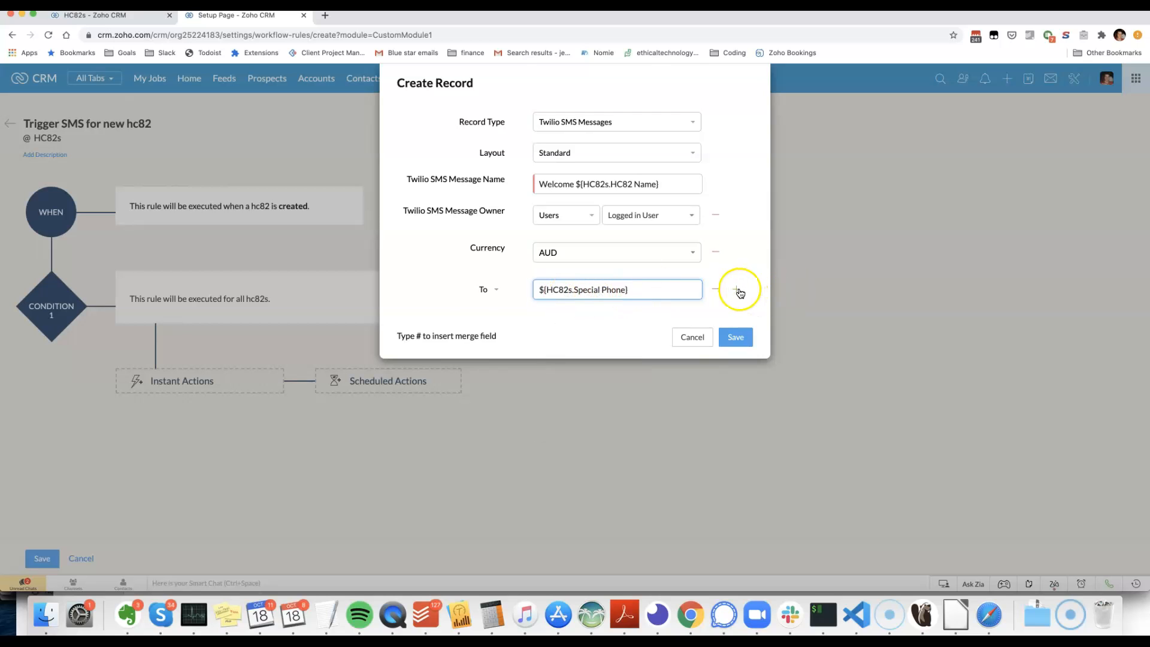
click(716, 289)
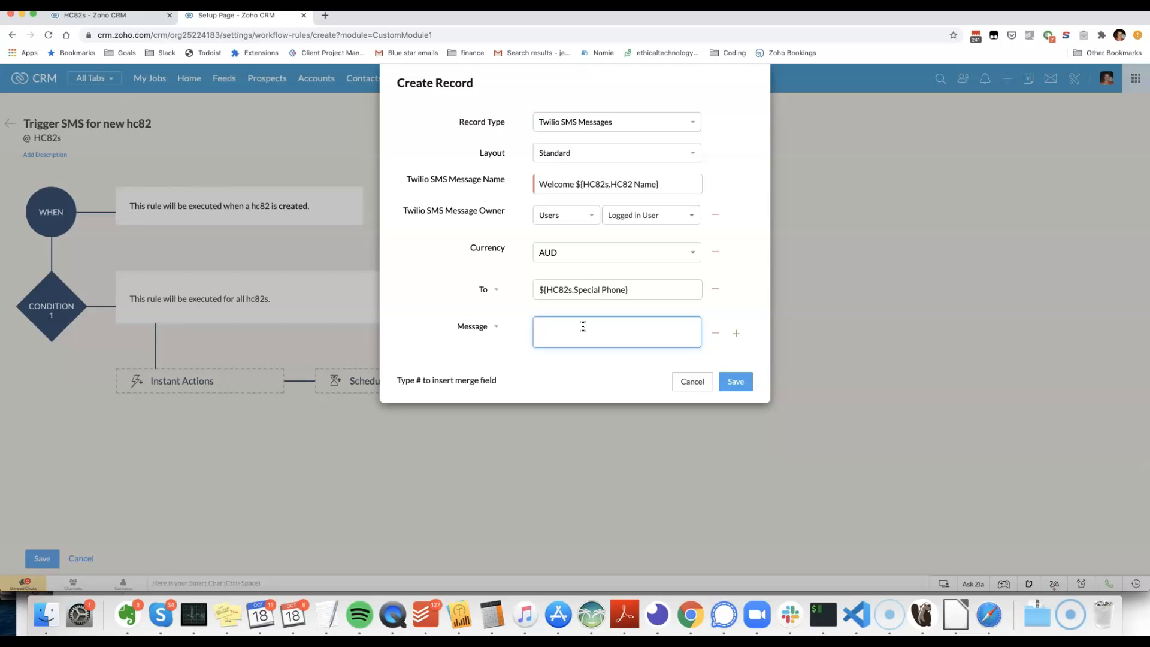
- Write the message 'Hi ${HC82s.HC82 Name}, amazing to have you on board the USS Pumpkin' and add a From row
text(Hi)
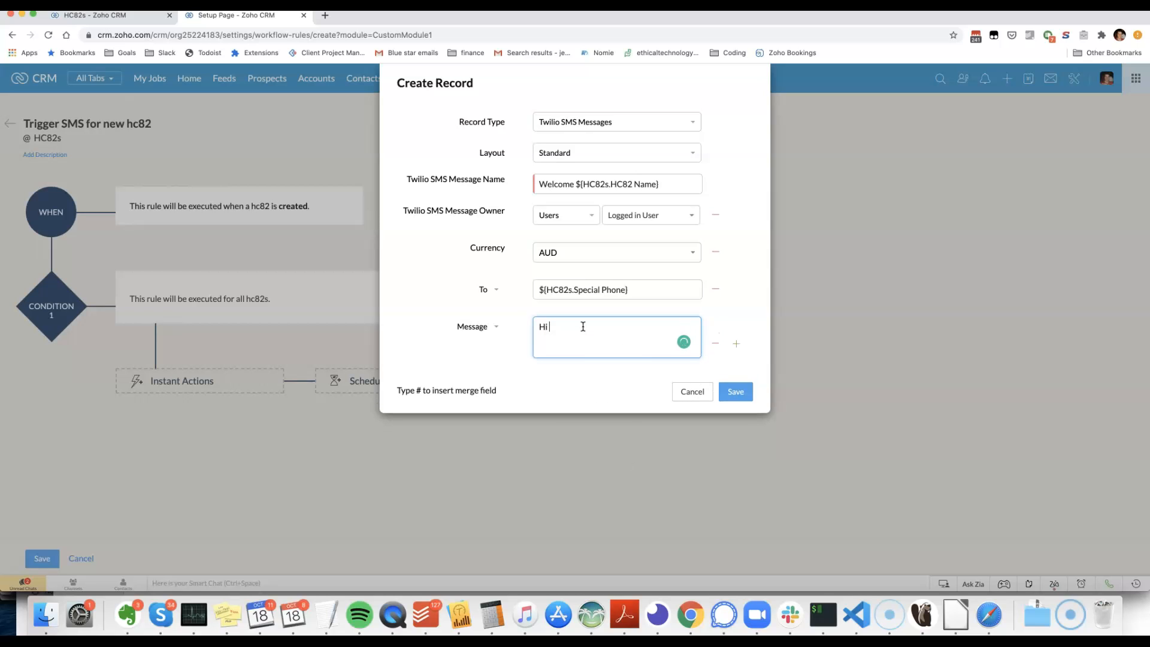
text(${HC82s.HC82 Name})
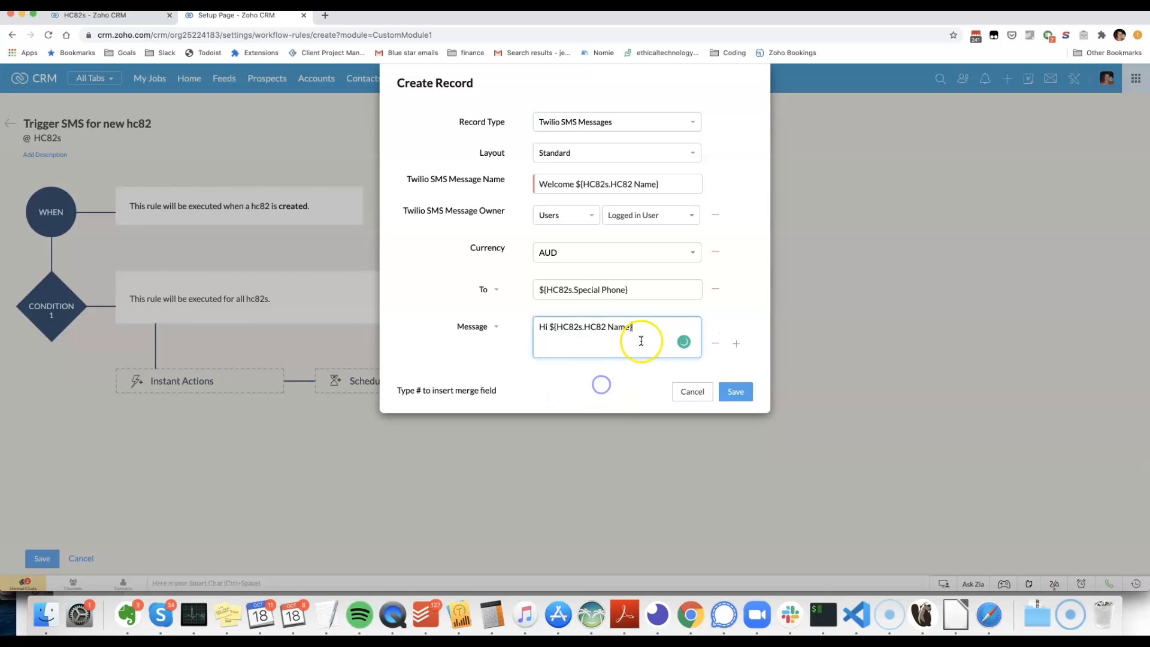
text(, a)
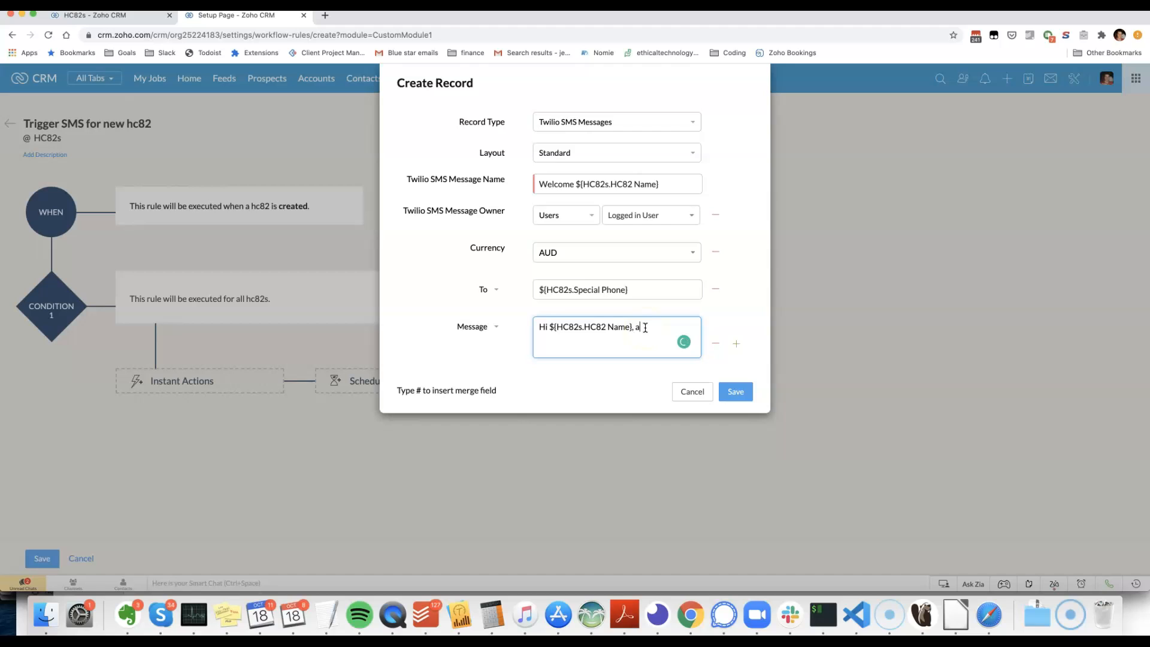
text(mazing to have y)
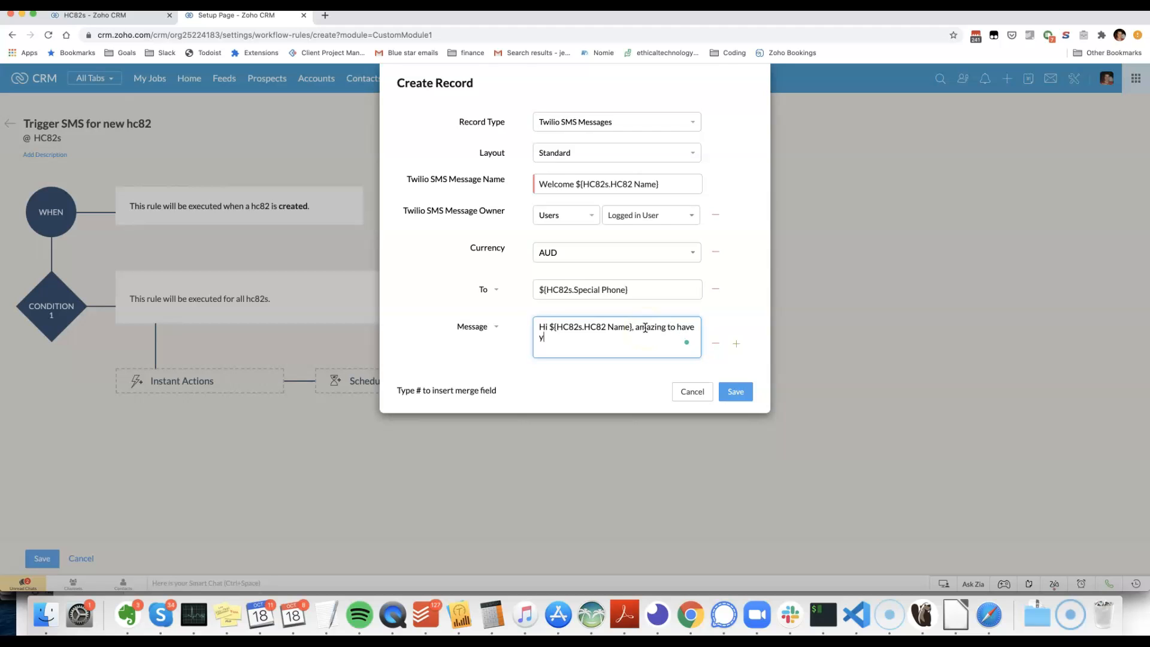
text(ou on board the U)
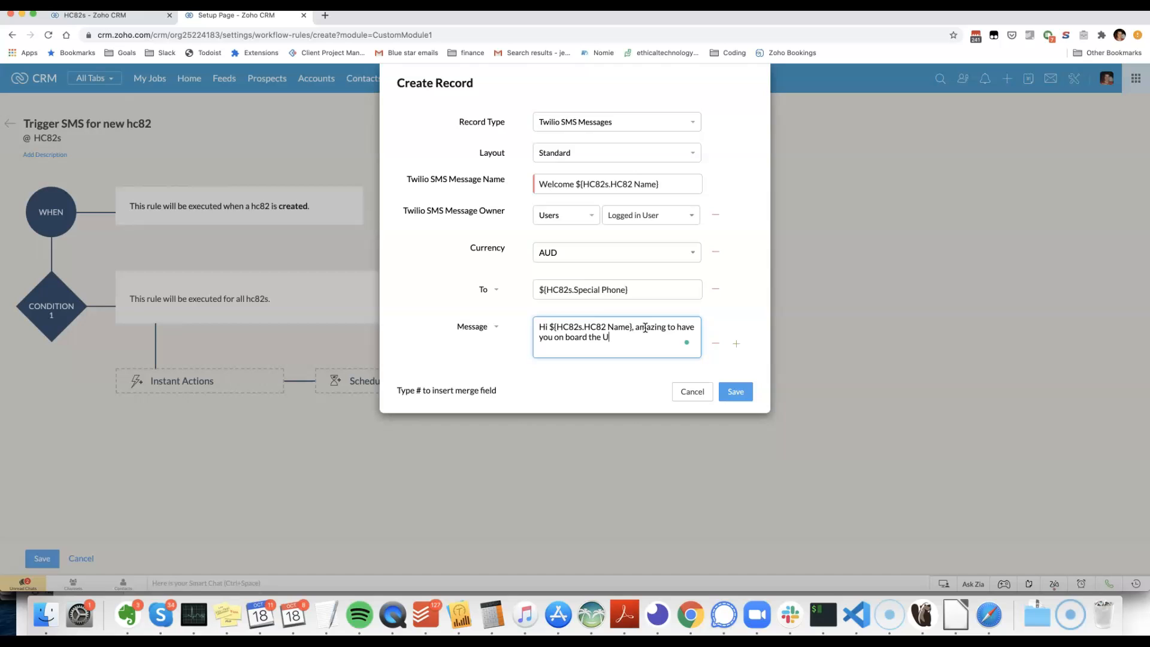
text(SS Pumpkin)
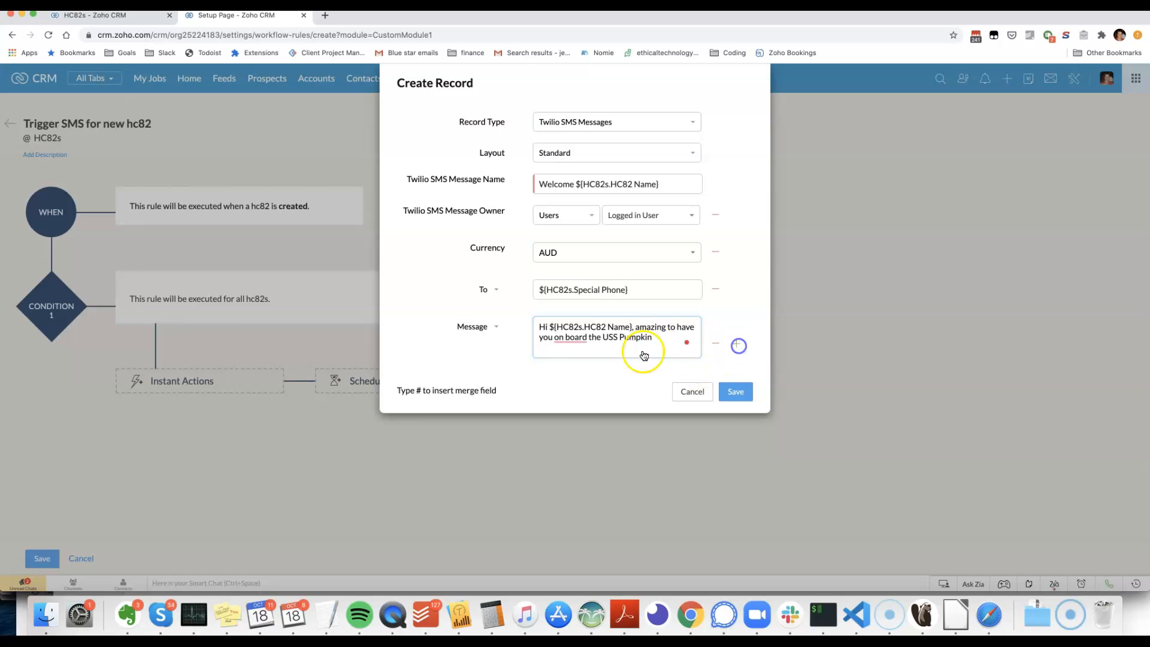
click(739, 345)
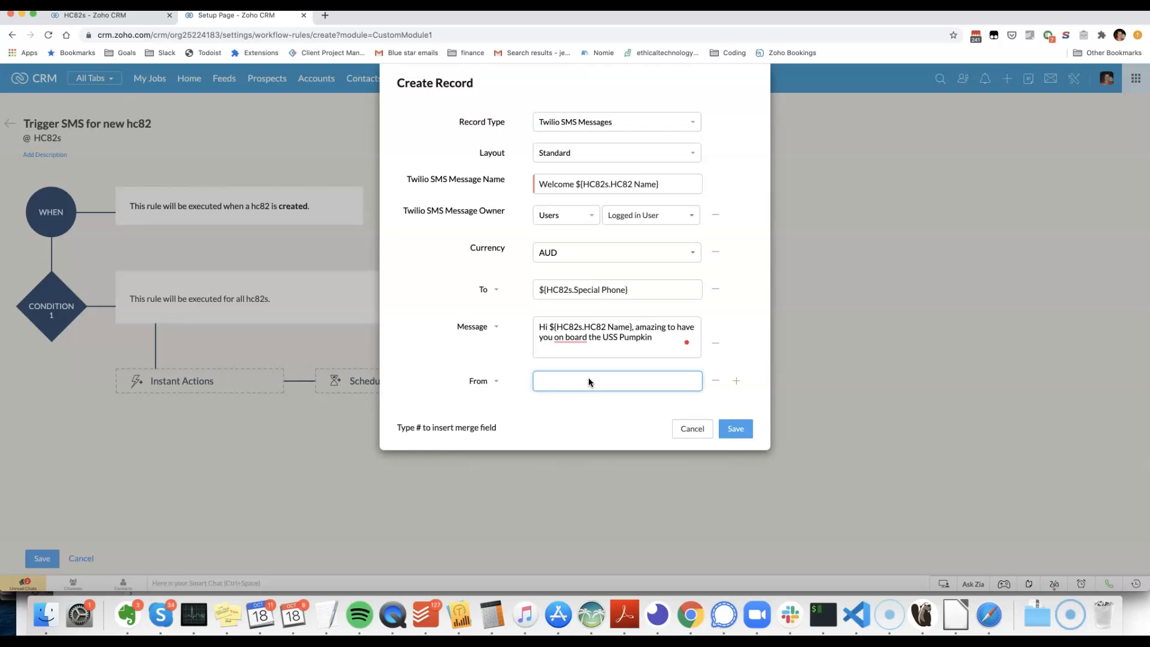
- Set the From sender to PeterPumpkin and add another field row
text(P)
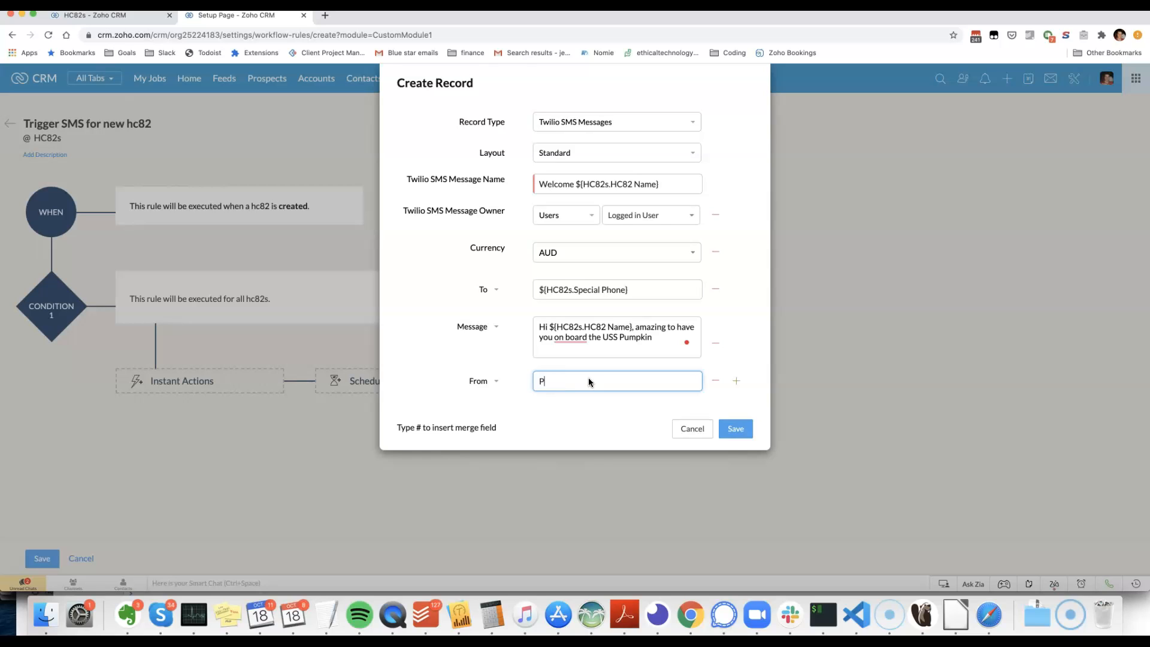
text(eterPu)
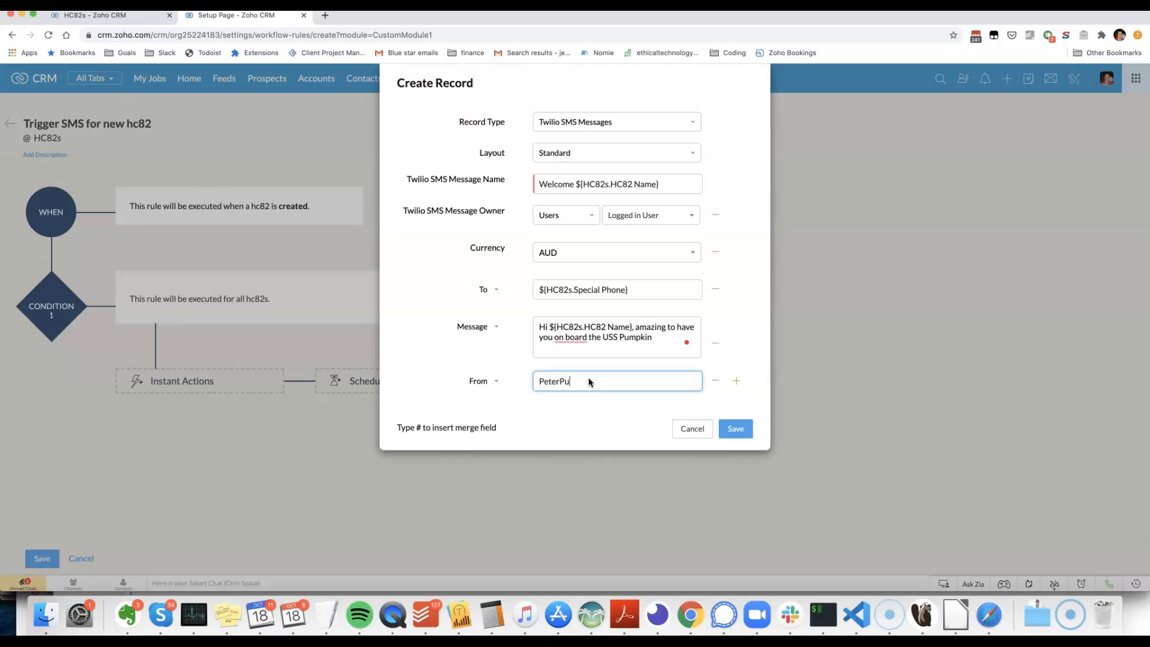
text(mpkin)
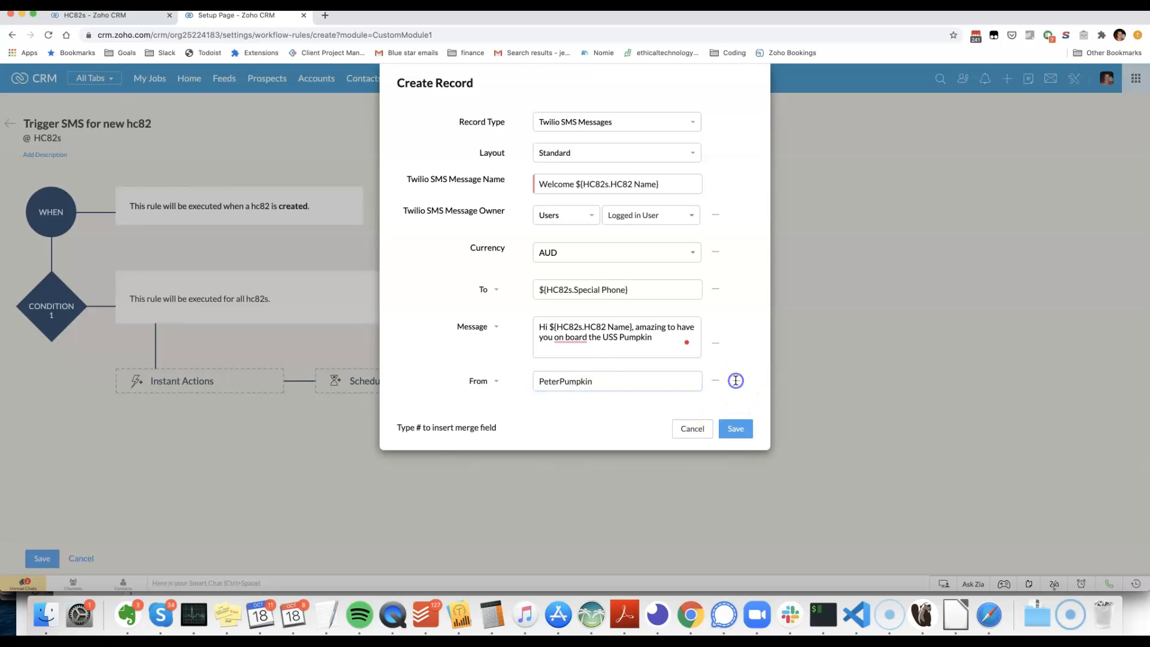
click(735, 381)
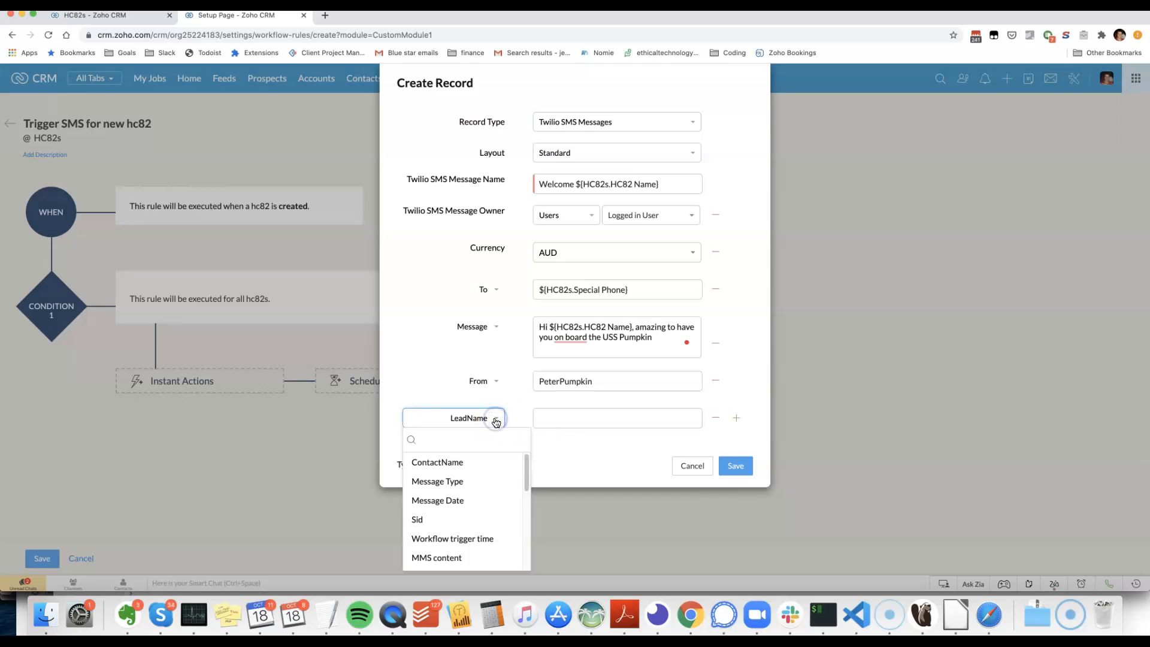
- Link HC82sName to #Current Record and add the Trigger Send via workflow field
text(hc)
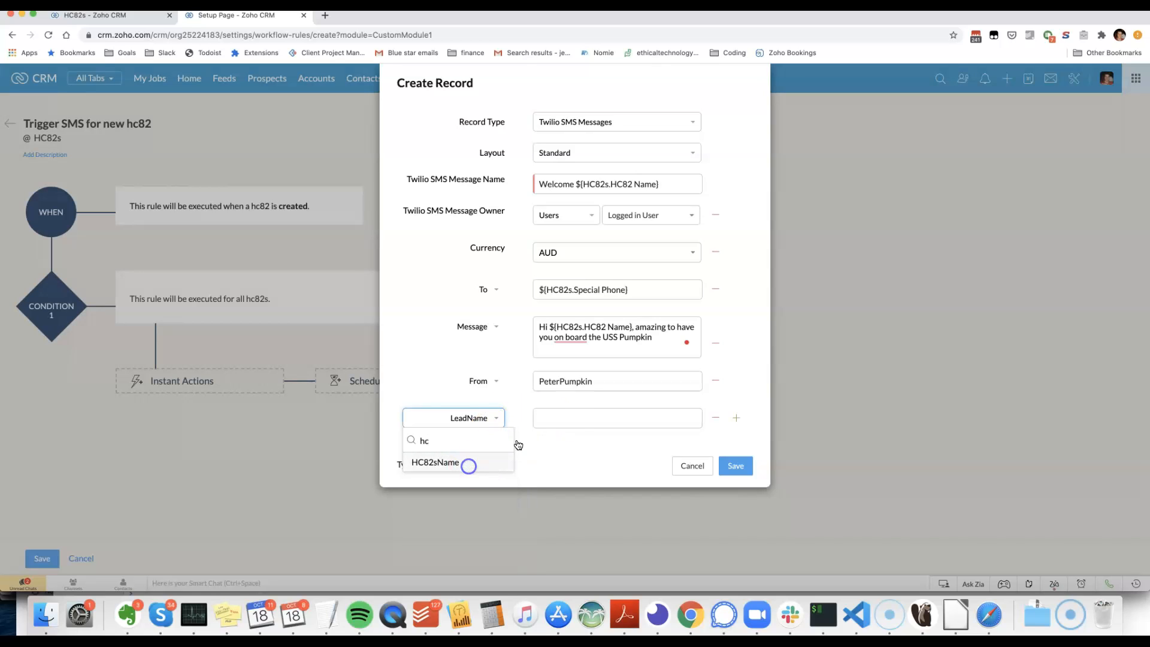
click(436, 462)
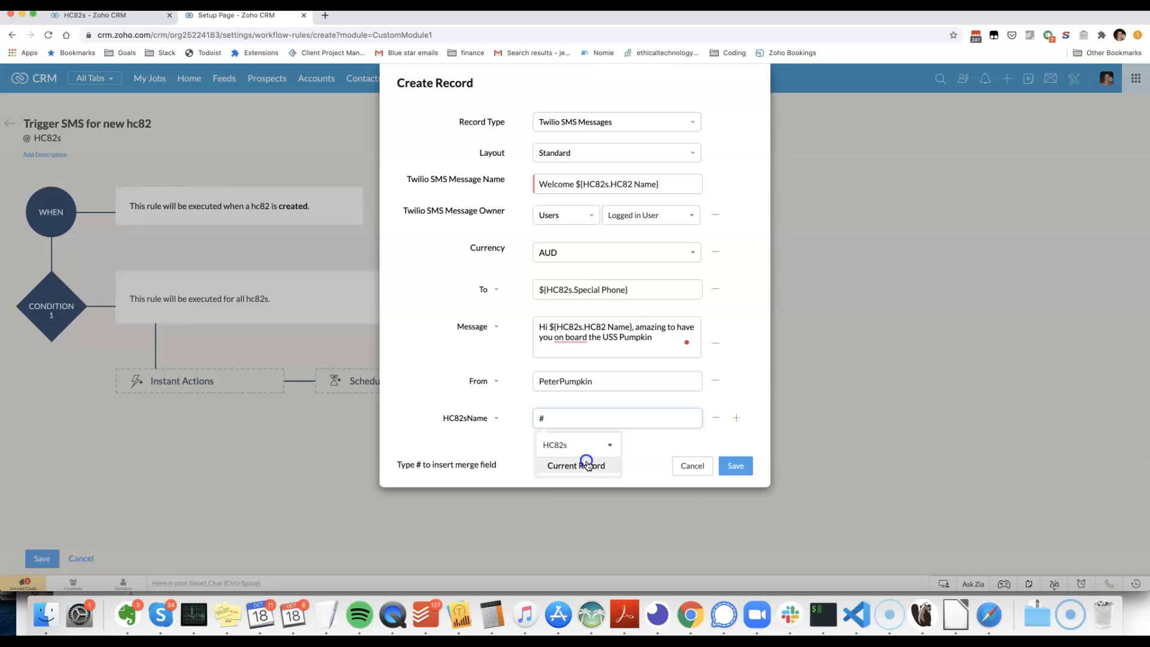
click(576, 464)
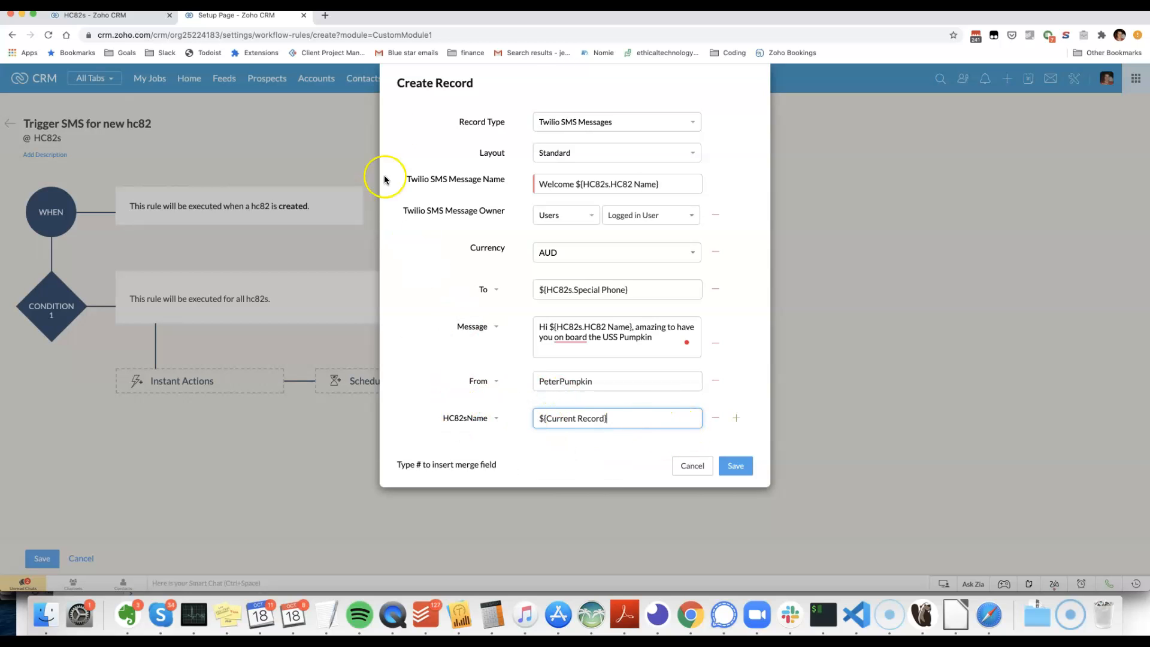
click(737, 418)
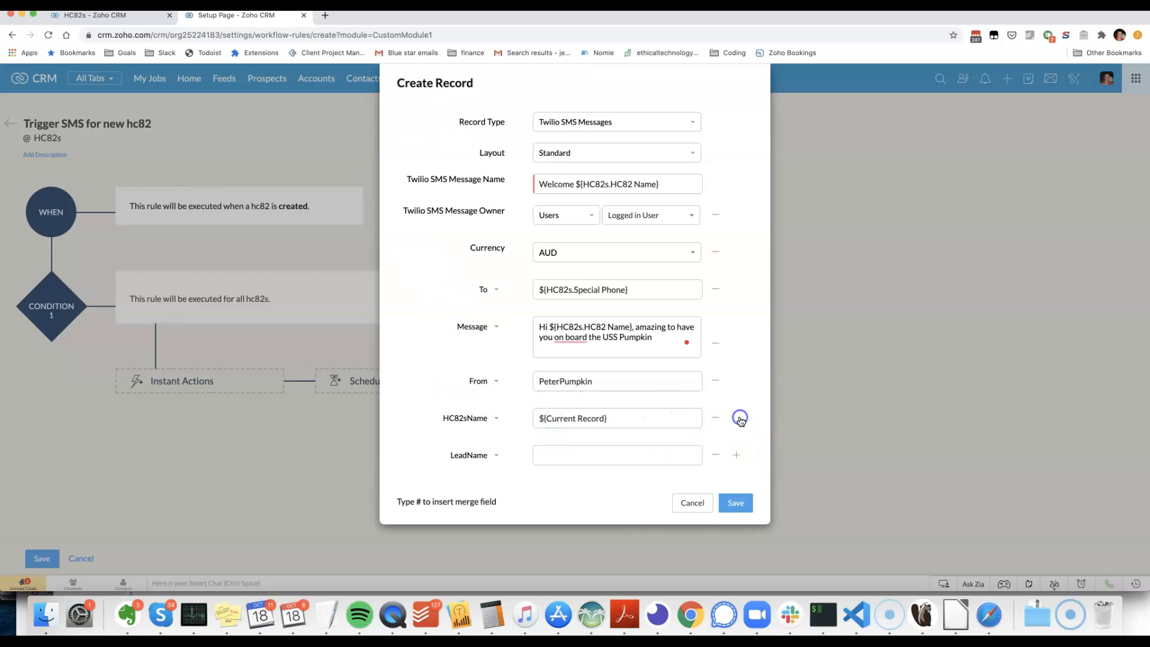
mouse_move(495, 449)
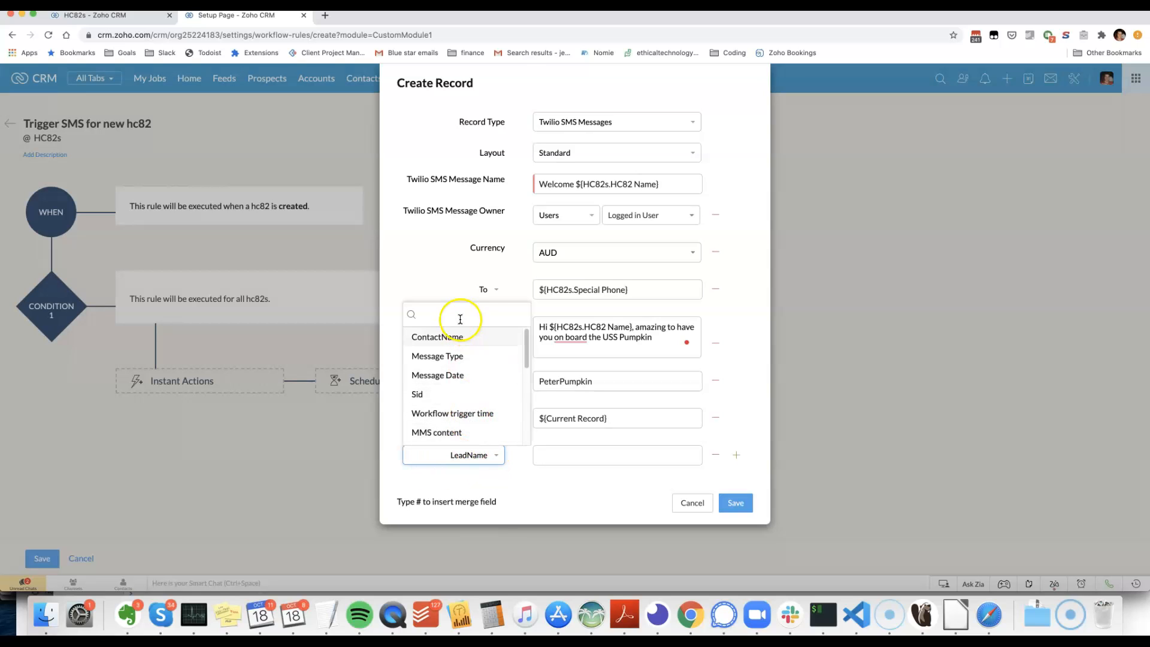
text(tr)
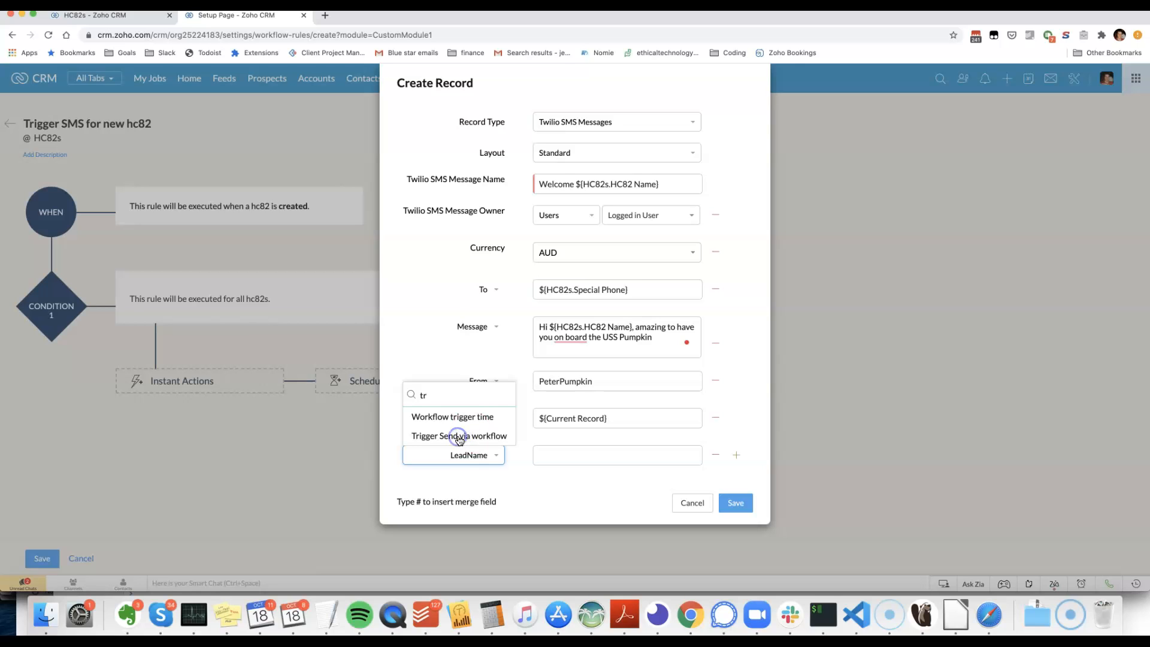
click(458, 435)
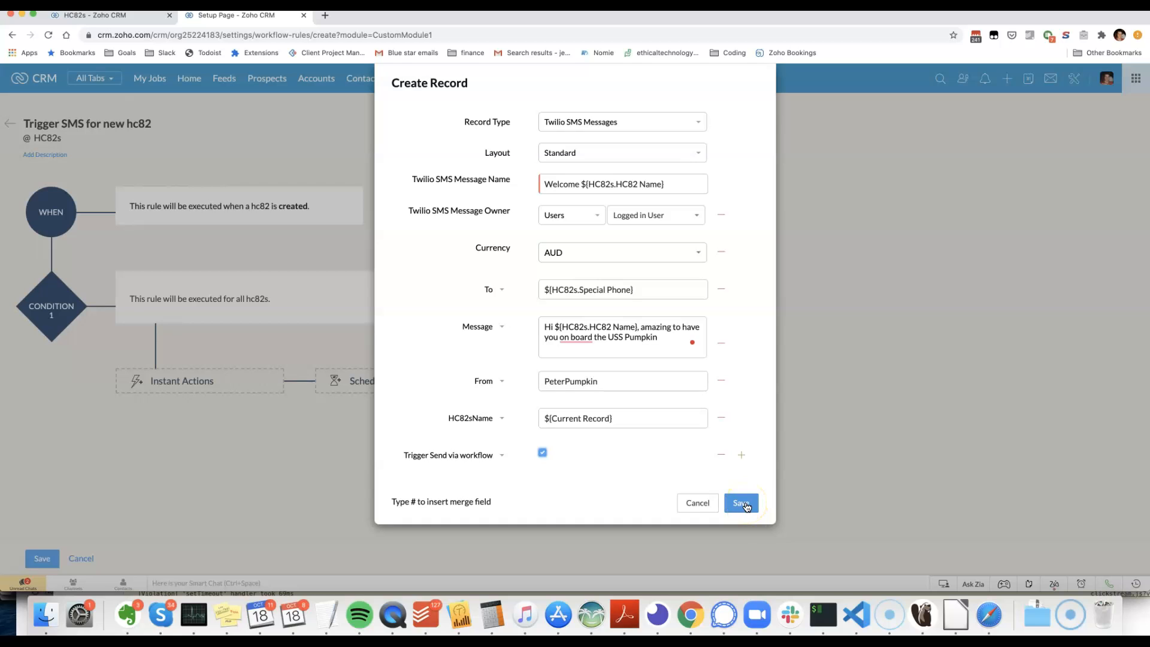
- Save the Create Record action and the Trigger SMS for new hc82 rule
click(741, 502)
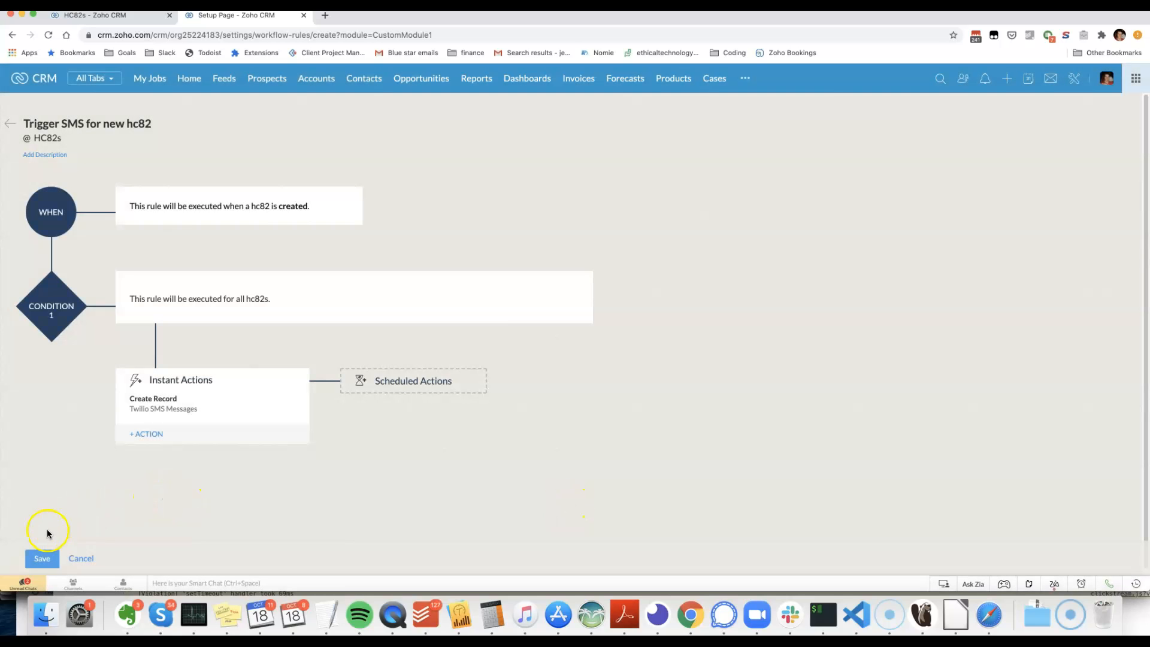
click(42, 558)
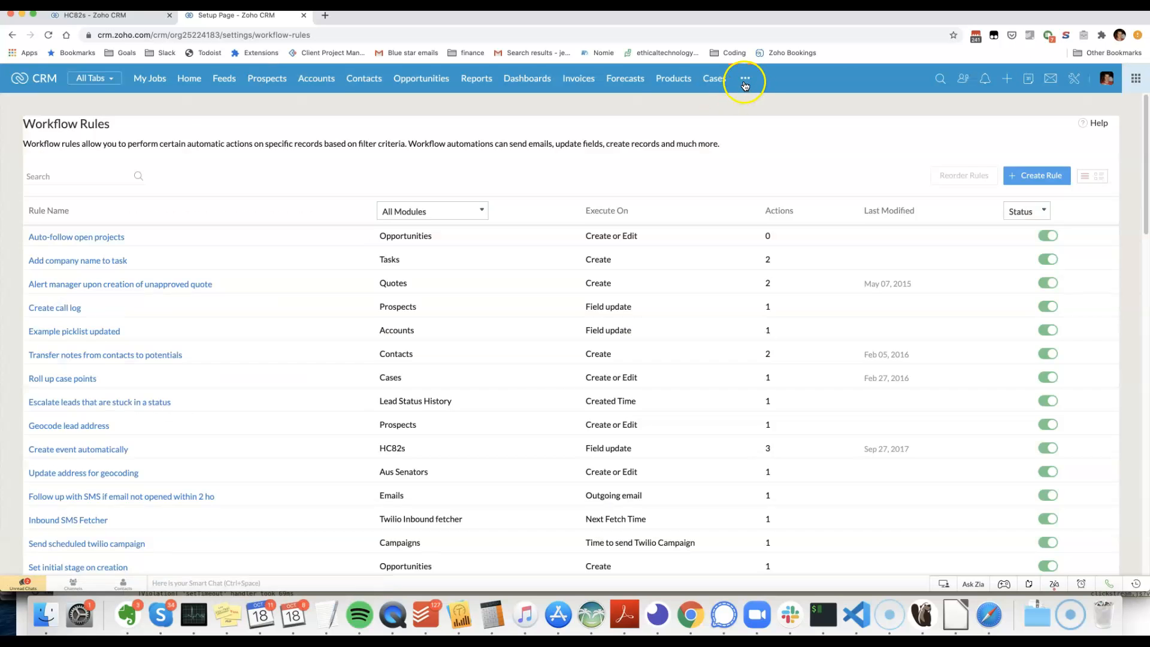
- Return to the HC82s records list via the modules menu
click(744, 79)
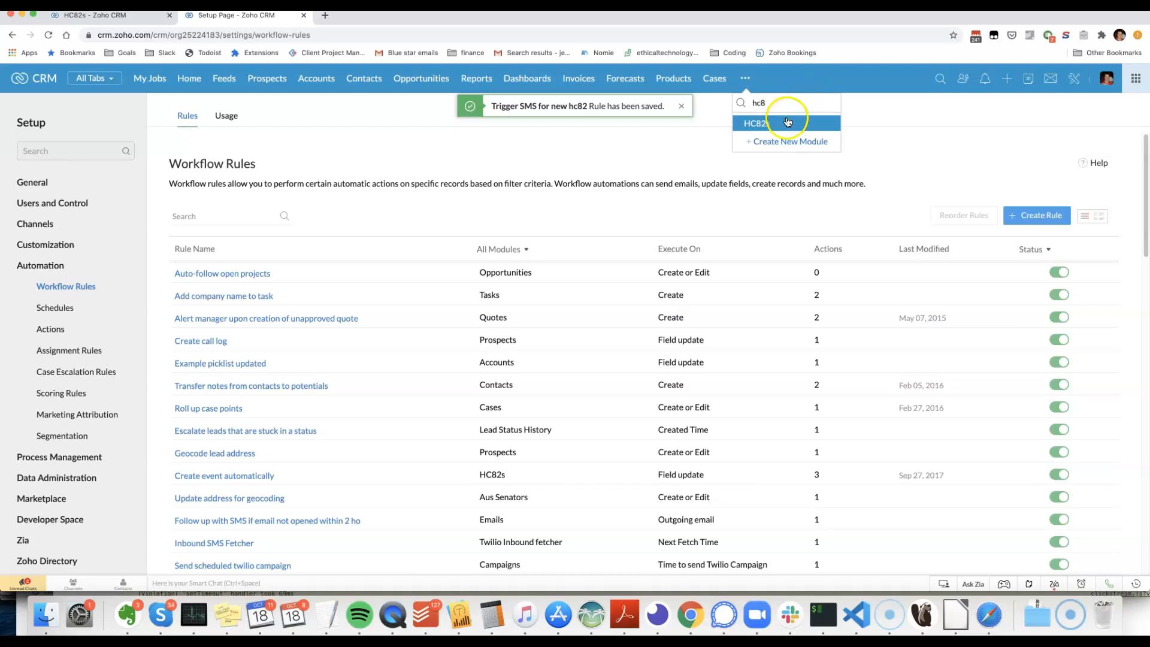
click(755, 122)
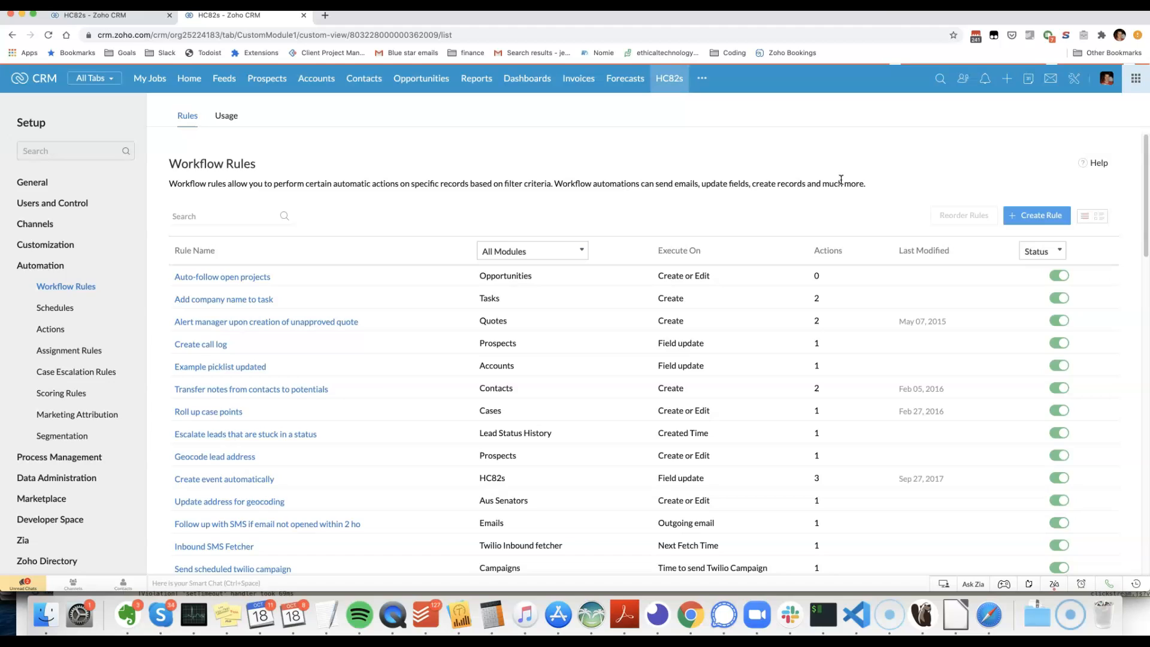
click(669, 78)
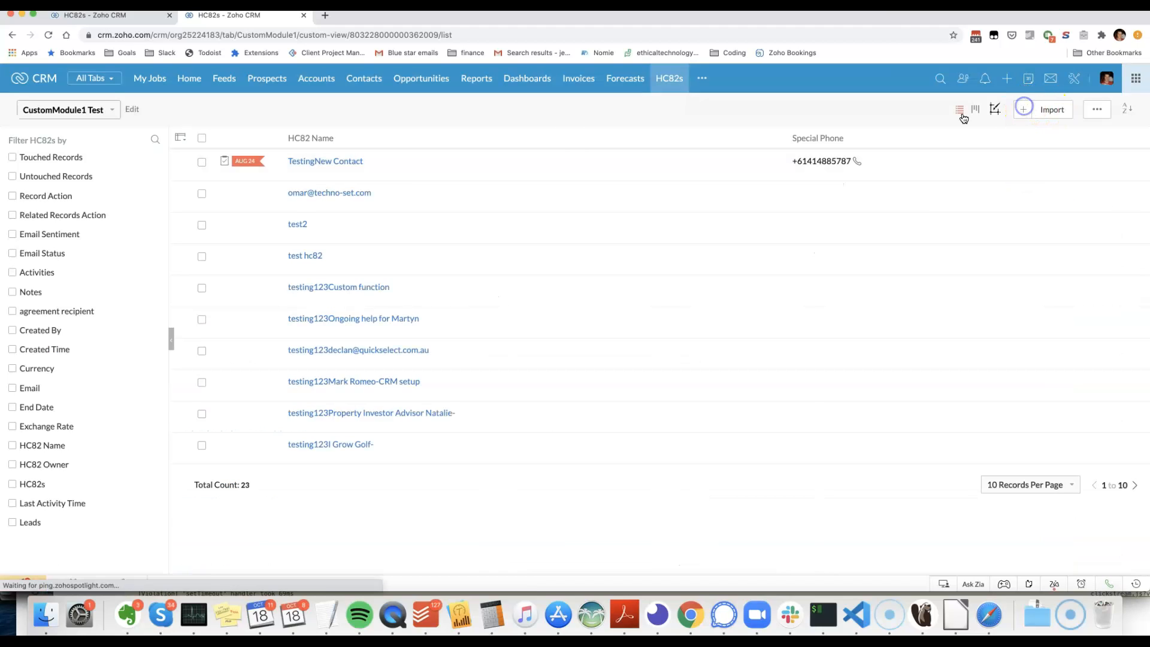
- Start a new HC82 record named Pumpkin Lover
click(1022, 109)
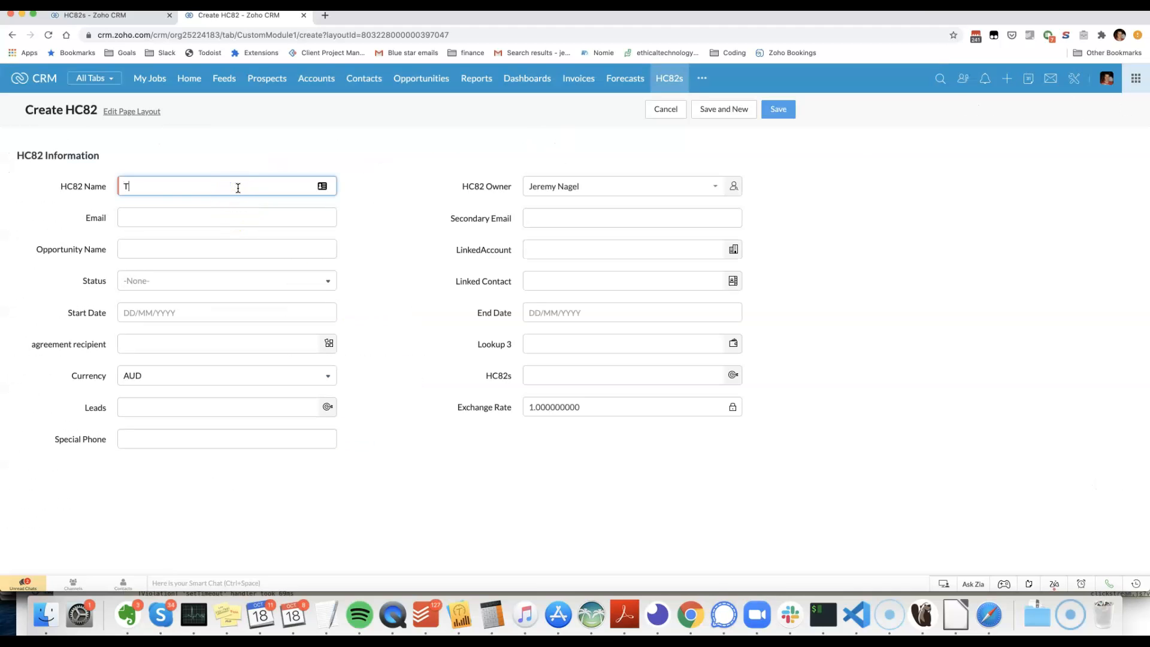
text(esting)
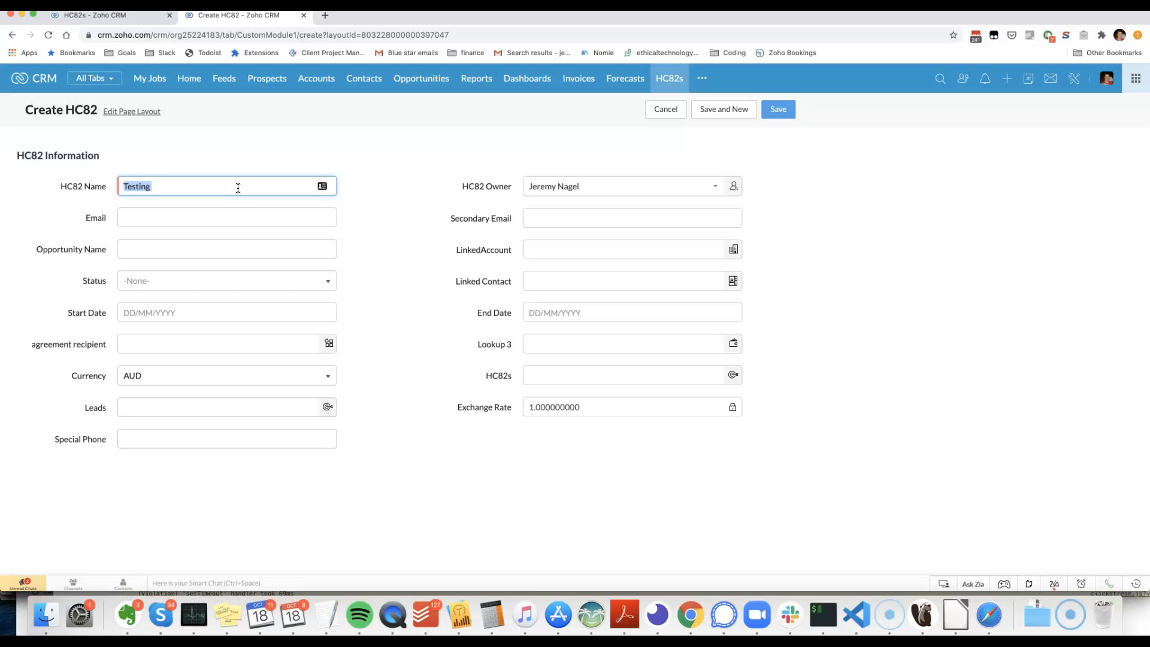
text(Pumpkin Lover)
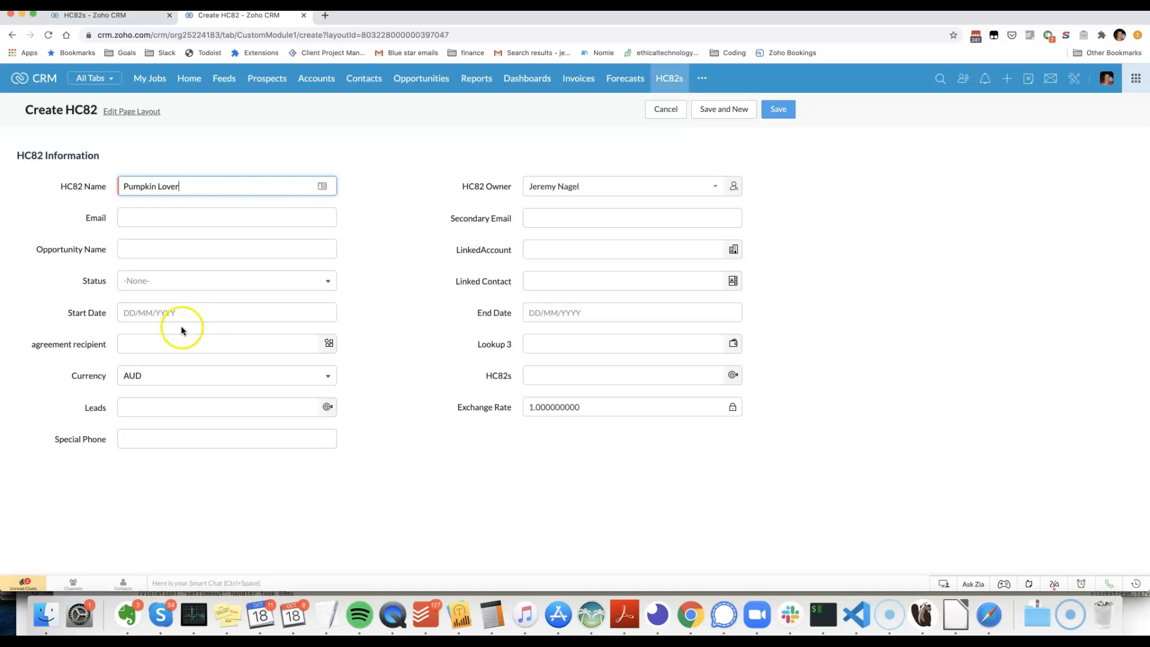
click(226, 438)
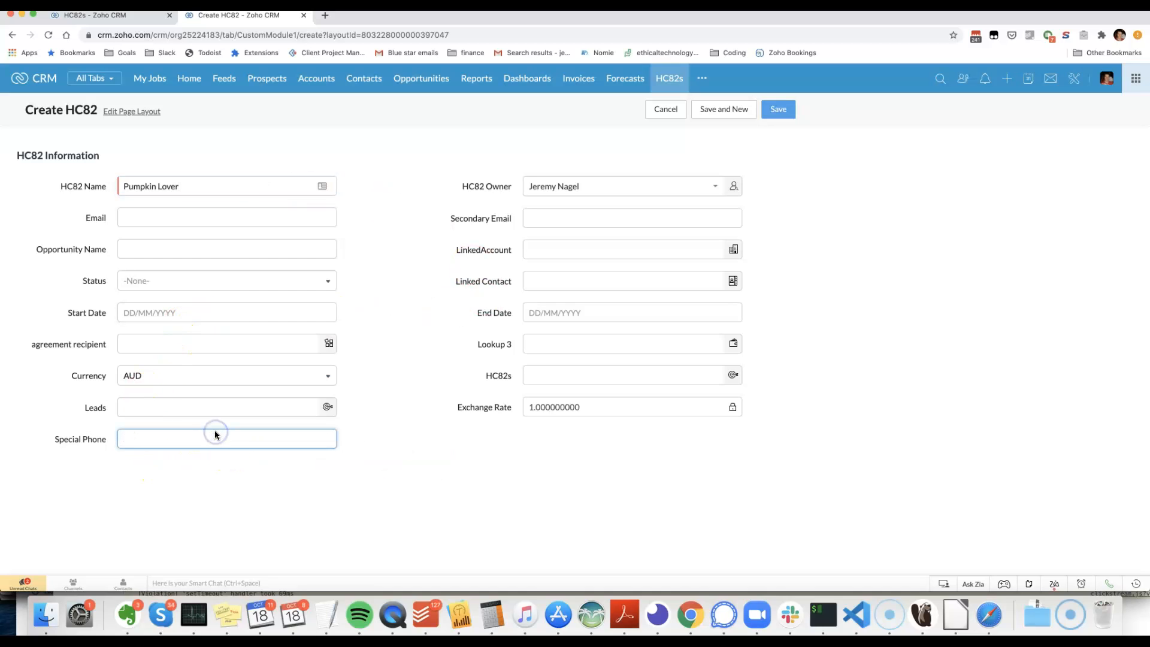
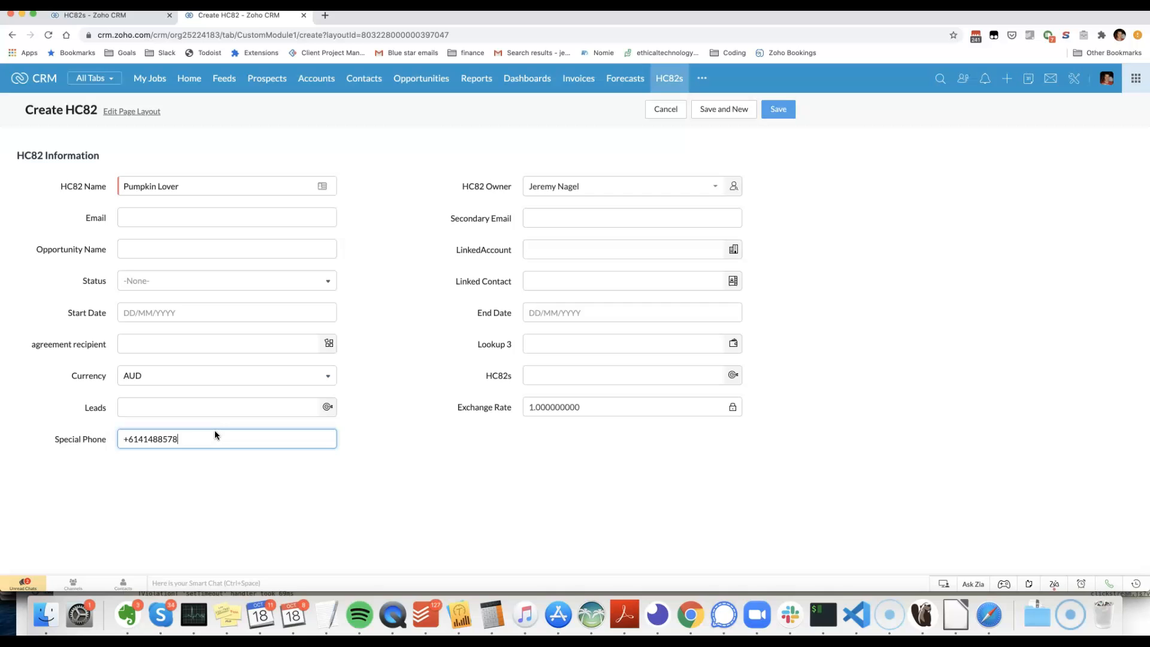
click(778, 109)
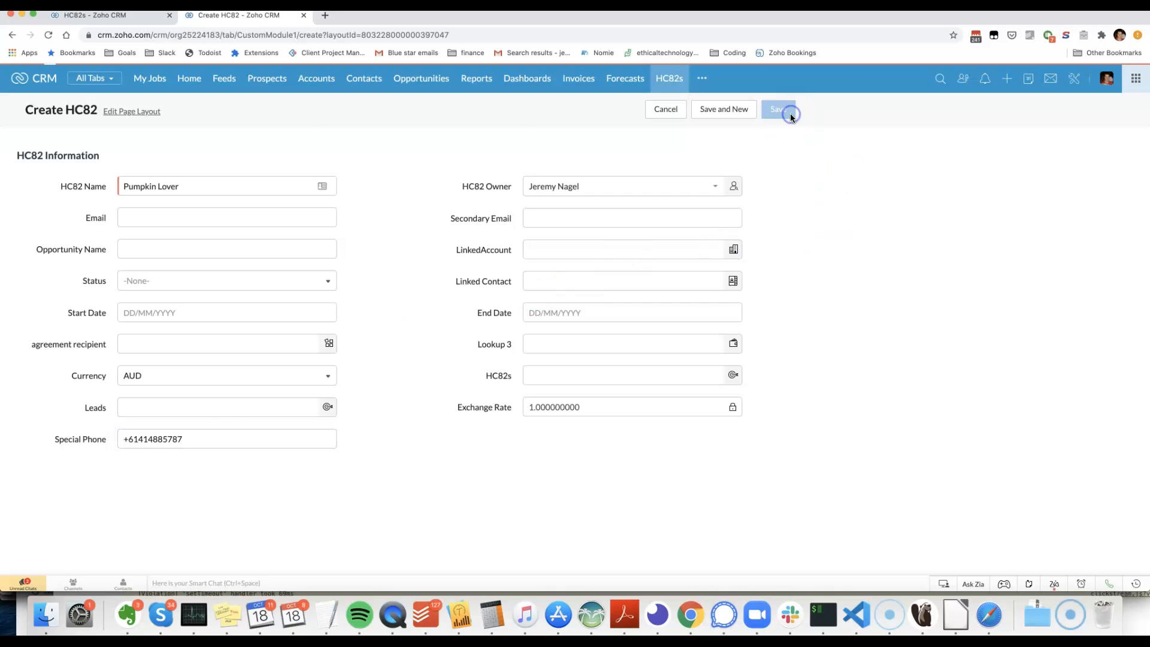
click(778, 109)
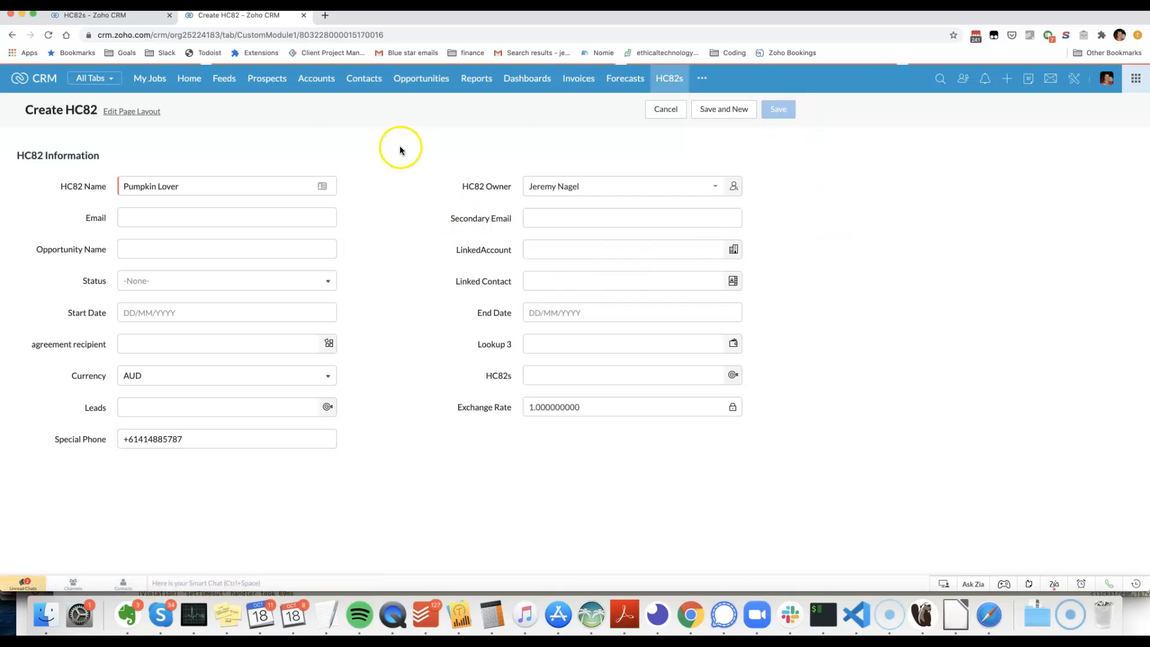
click(777, 109)
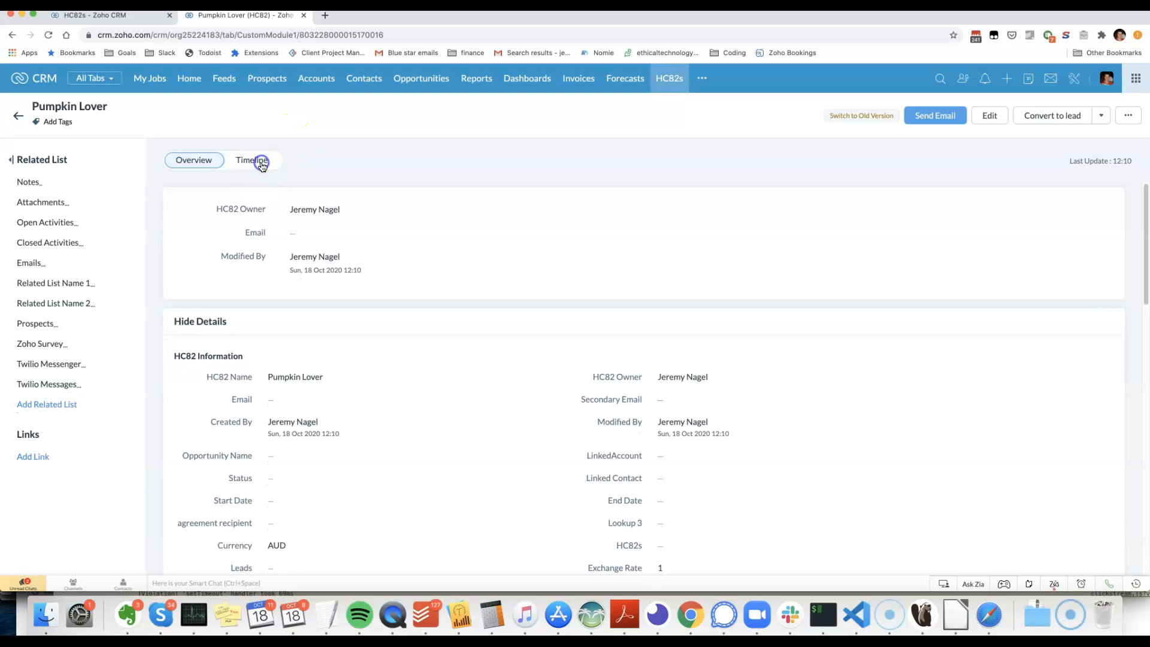
- Review the record's timeline and Twilio Messages list showing the failed Welcome SMS
click(251, 159)
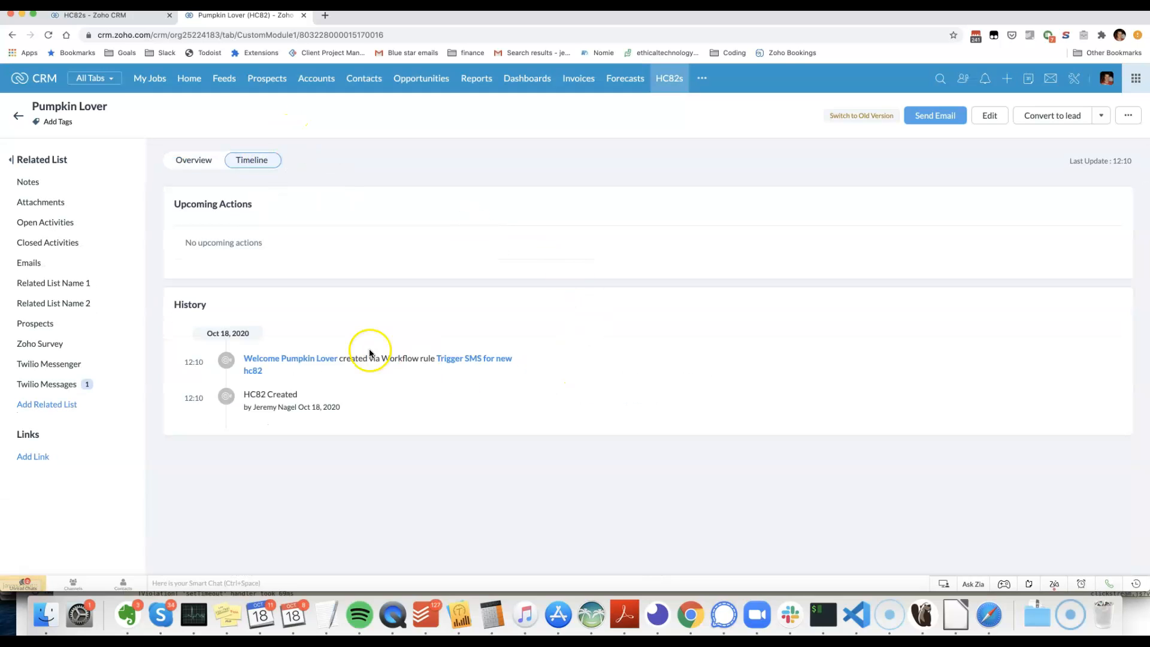
mouse_move(326, 362)
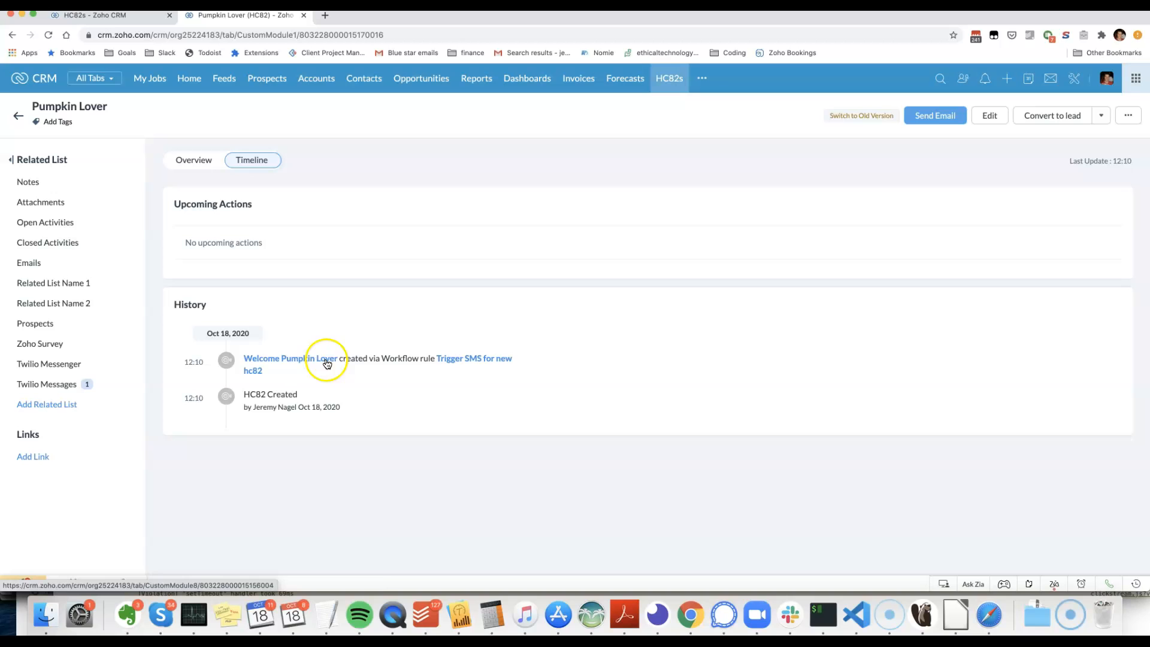
click(193, 160)
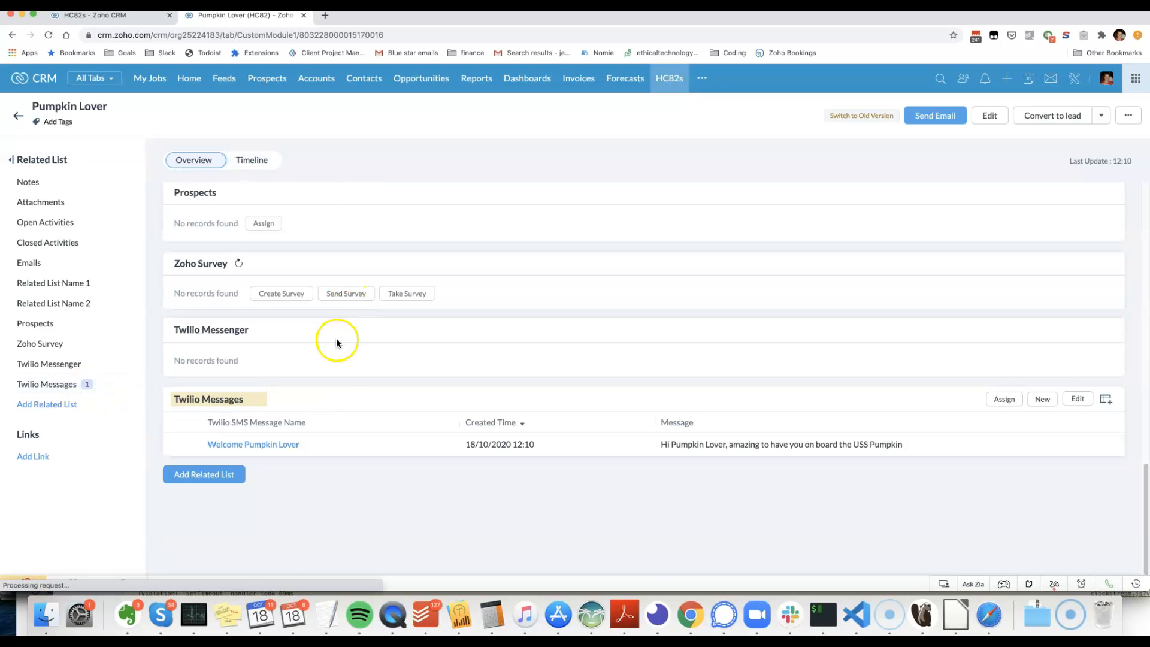
scroll(down, 3)
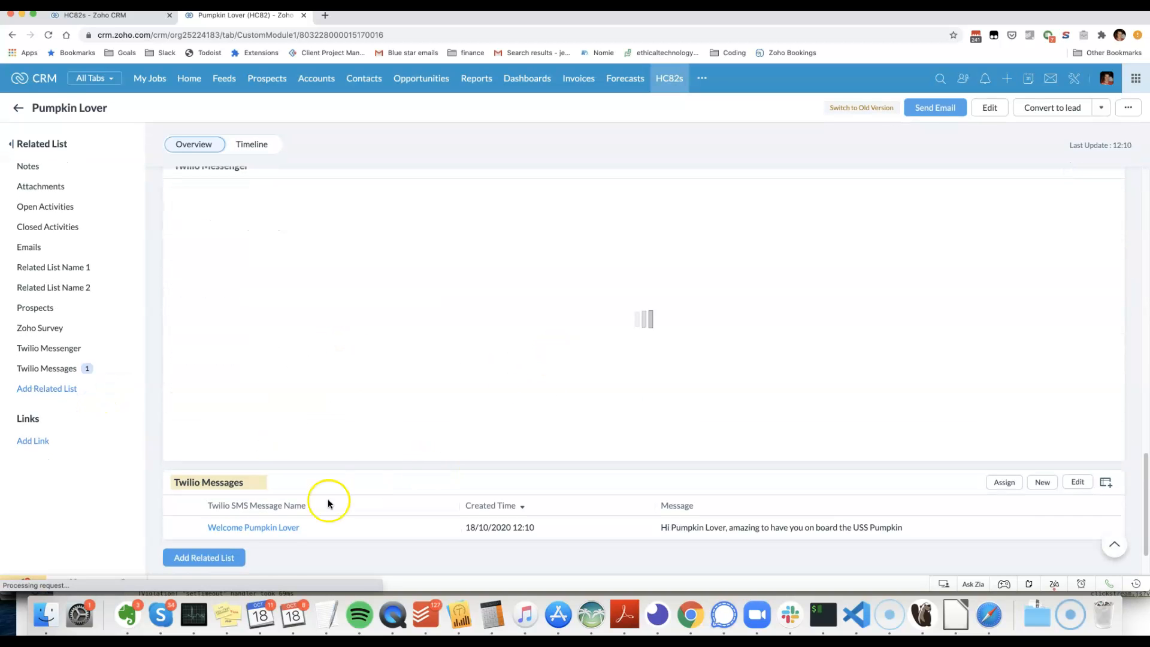
click(252, 527)
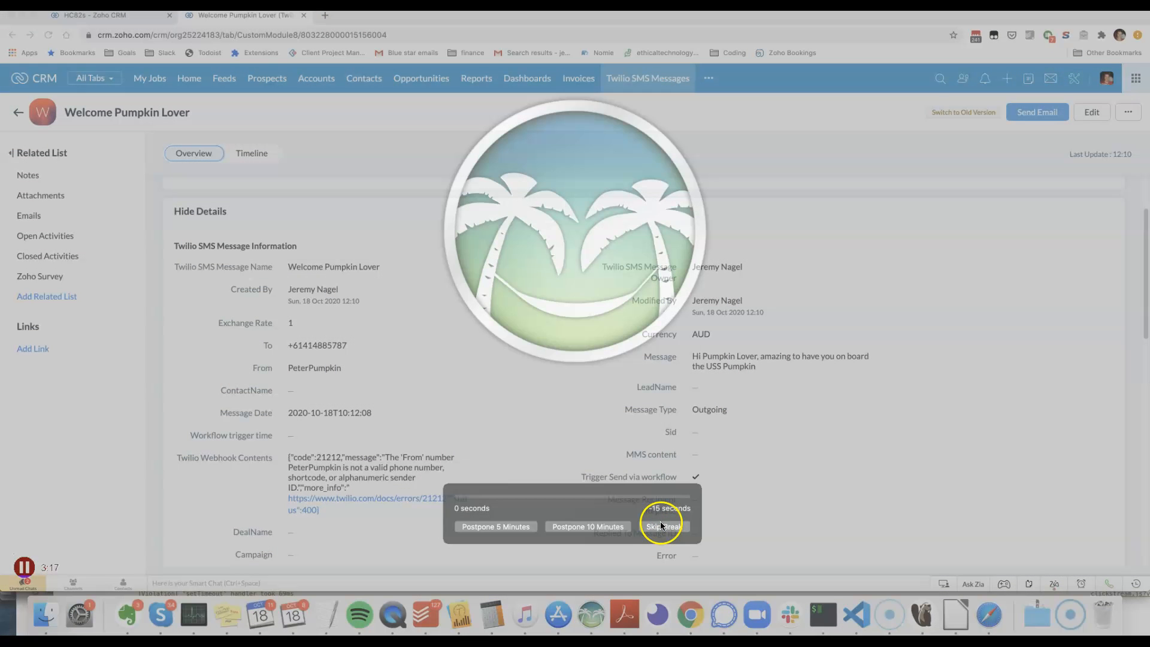
- Open Setup in a new browser tab to revisit the workflow rule
right_click(1078, 79)
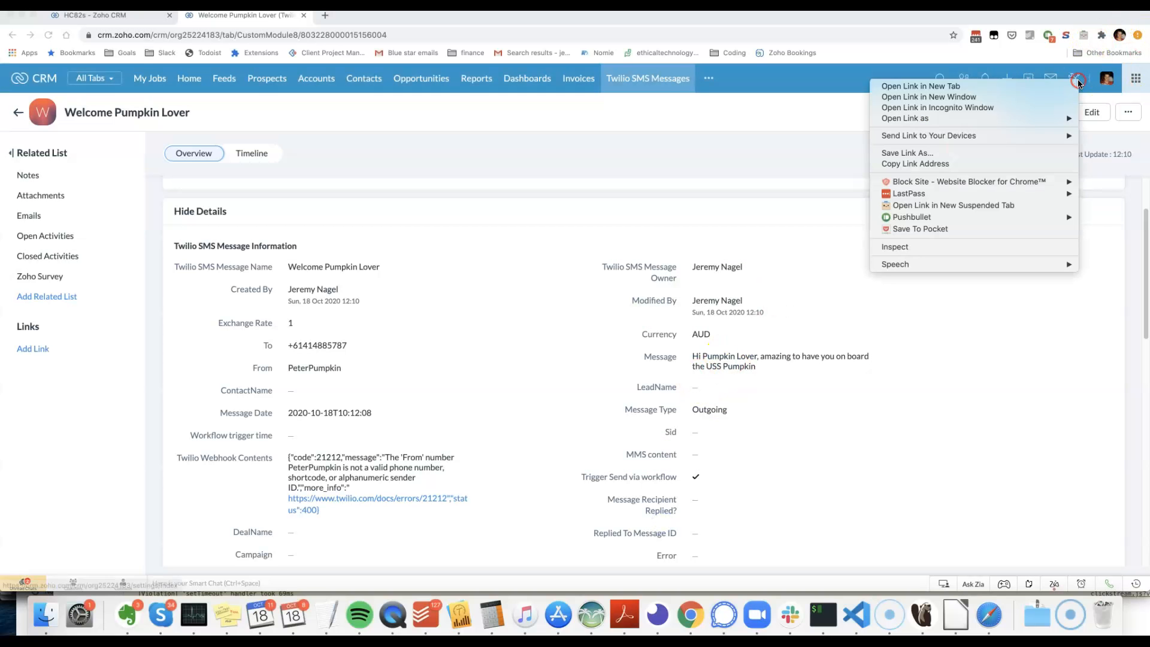
click(920, 87)
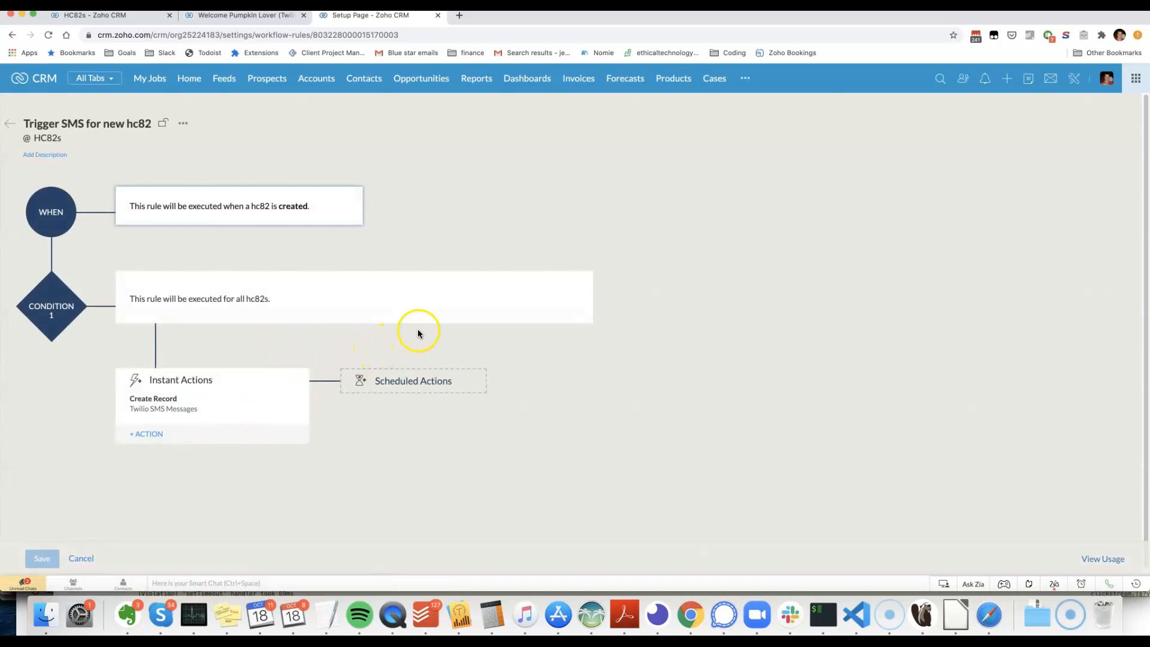
- Edit the Create Record action's From sender to USSPumpkin and save it
click(162, 403)
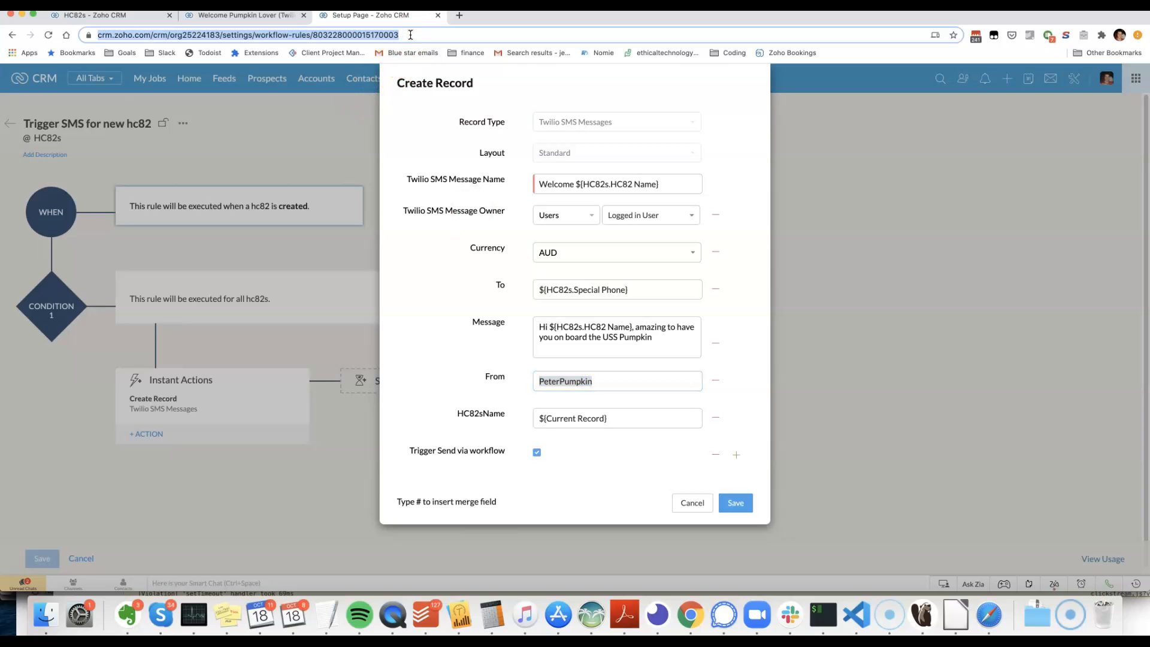
text(USSPumpk)
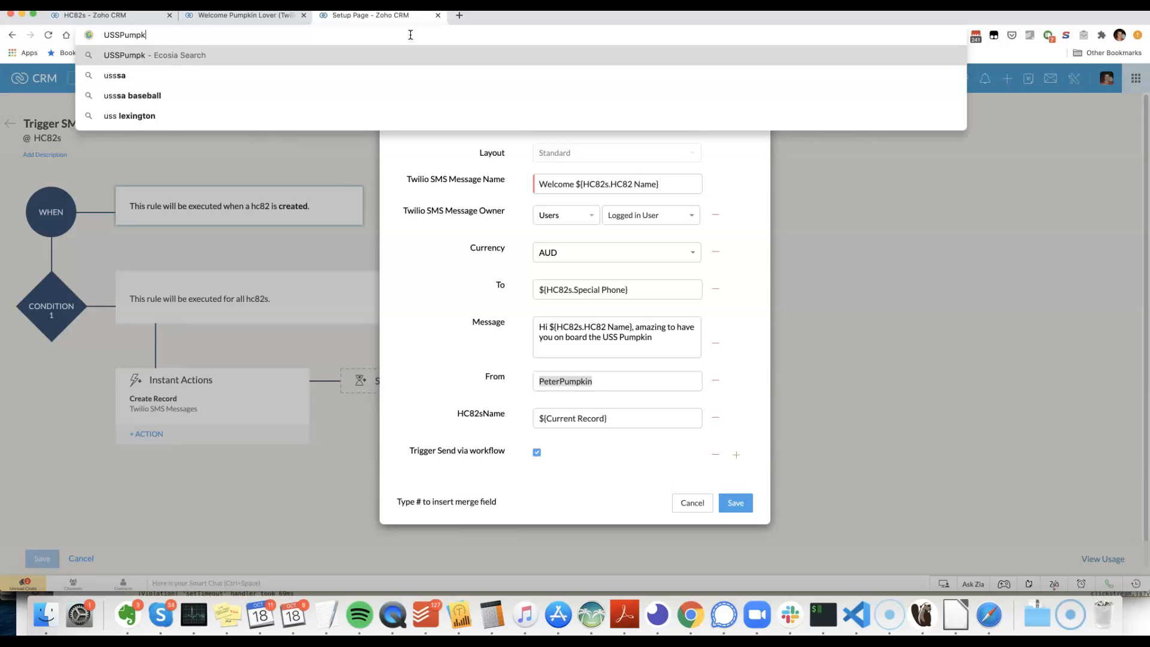
text(in)
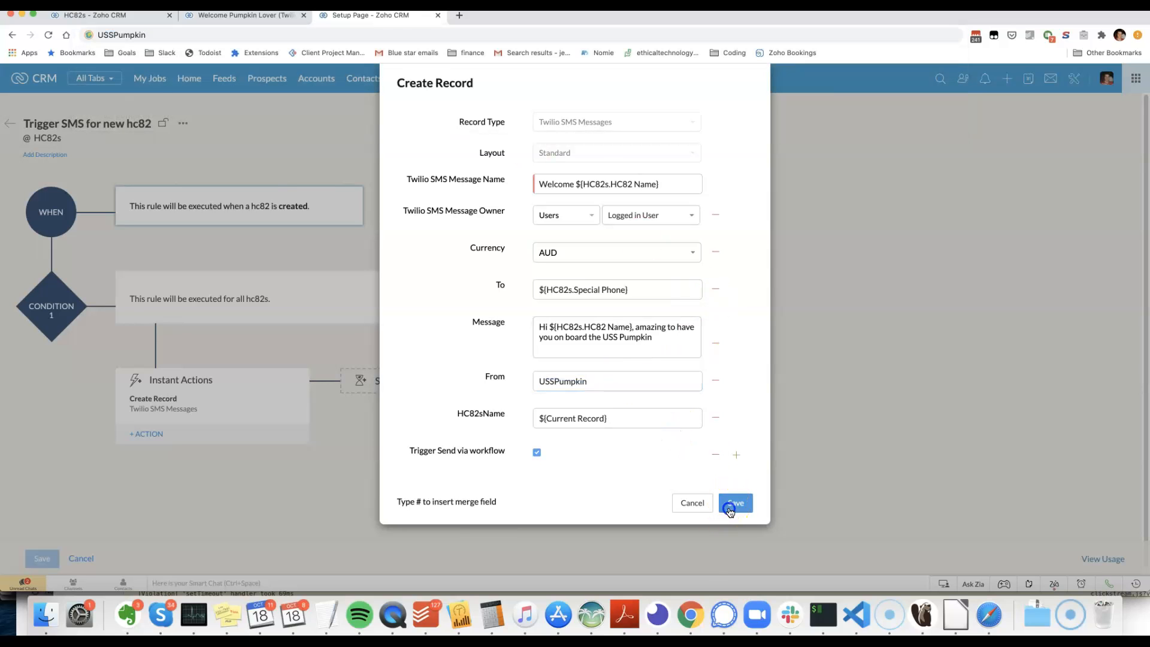
click(734, 503)
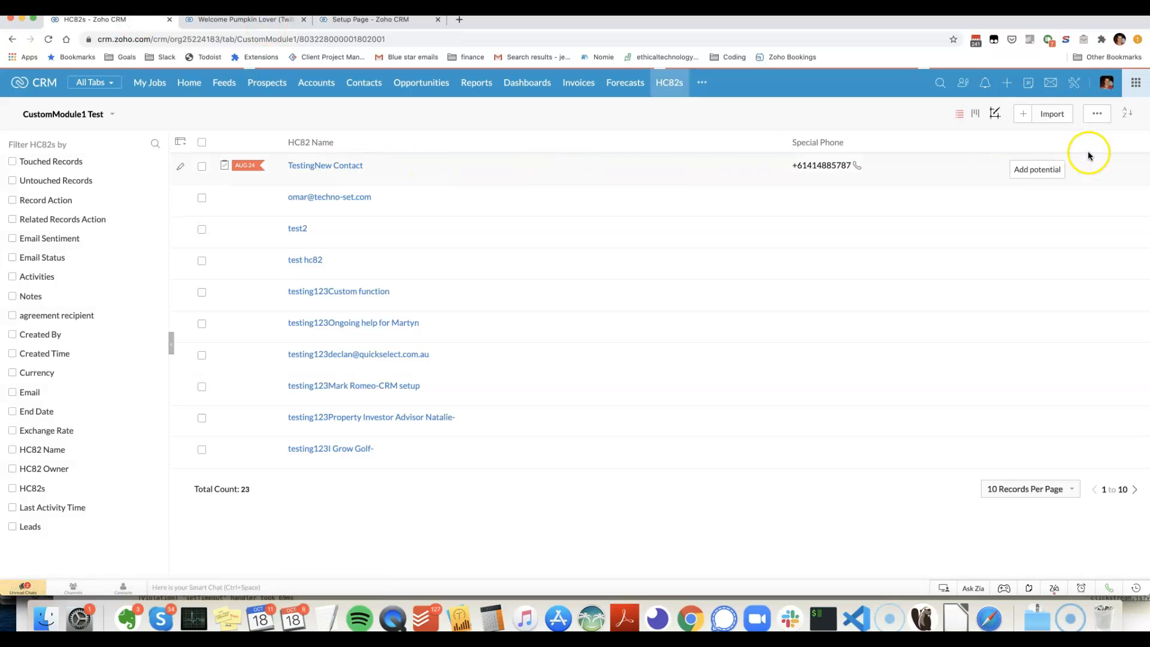
- Clone the TestingNew Contact HC82 and rename the copy Mmm pumpkins
click(324, 165)
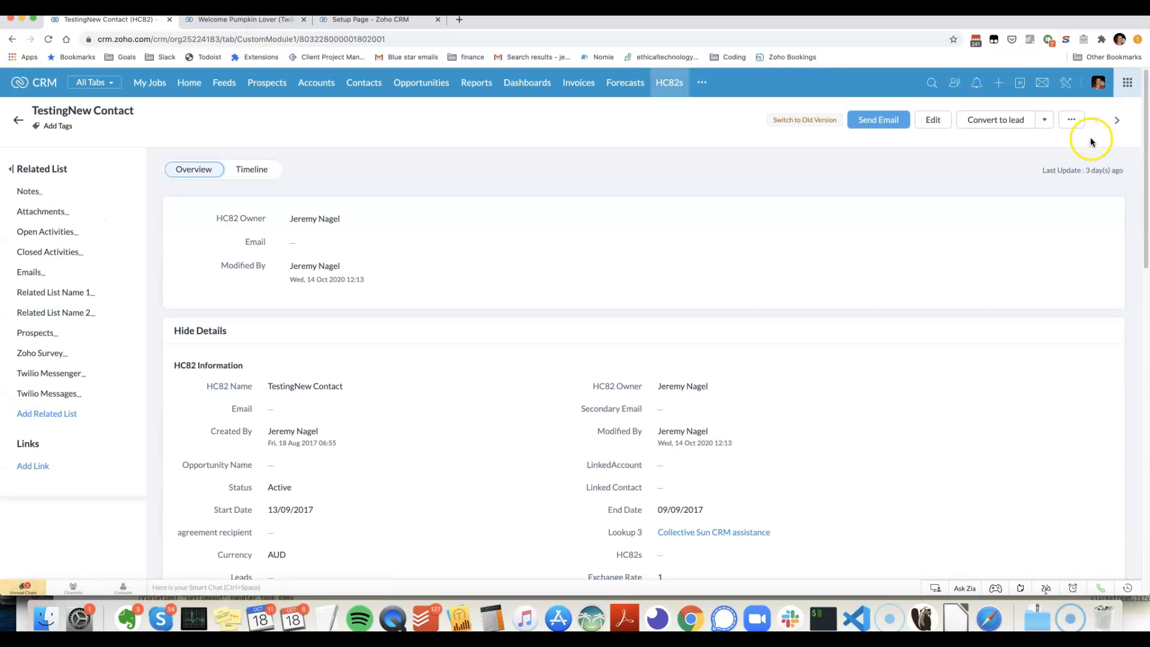
click(1070, 120)
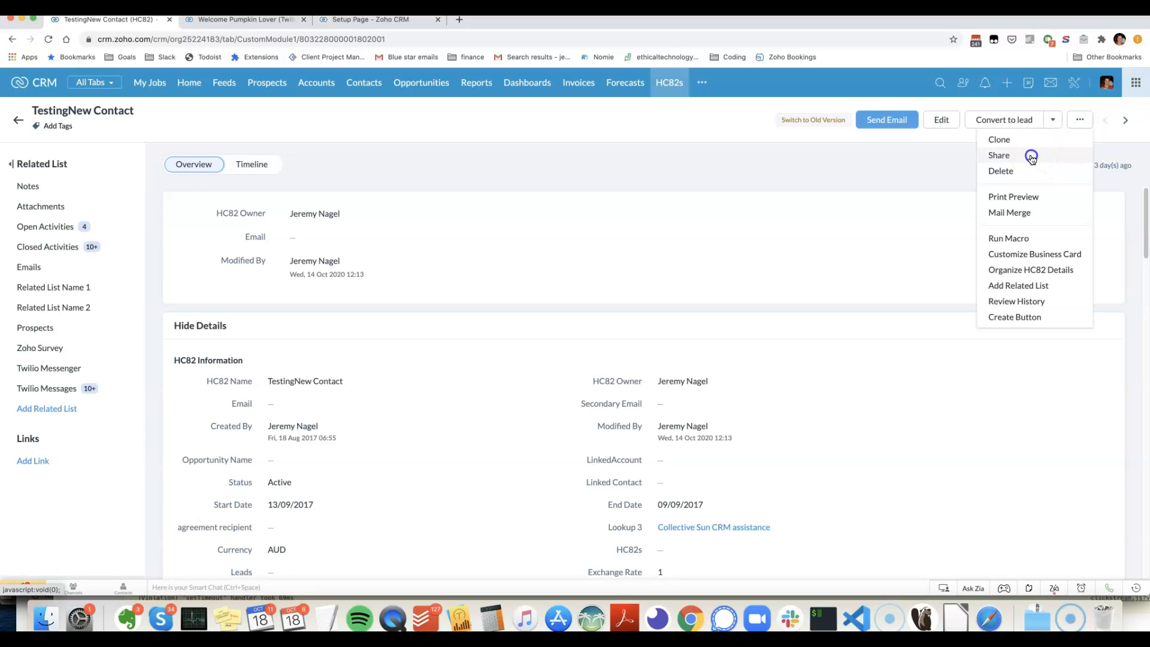
click(999, 139)
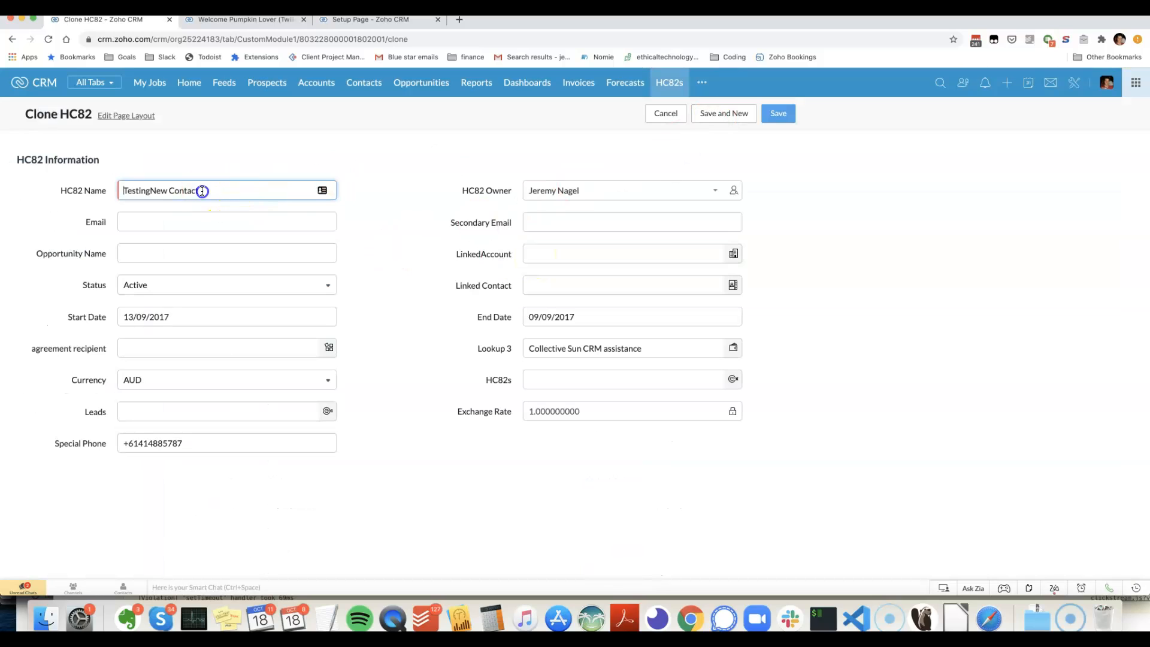
text(MM)
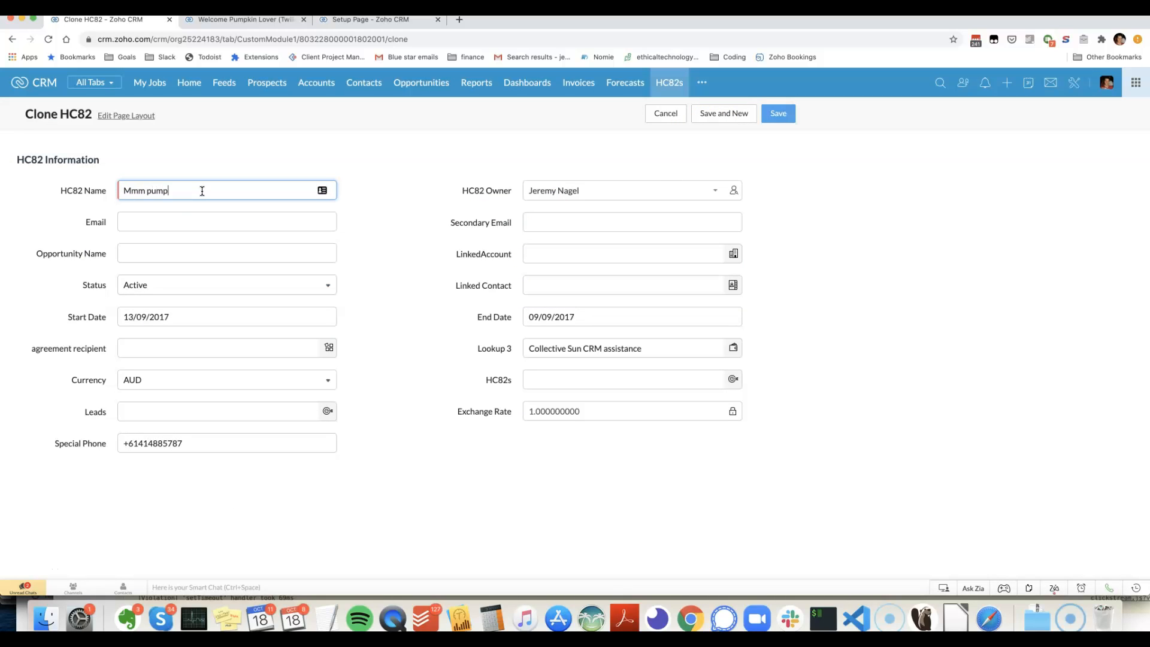
- Save the cloned record and view its Twilio Messages showing the Welcome Mmm pumpkins SMS
click(777, 113)
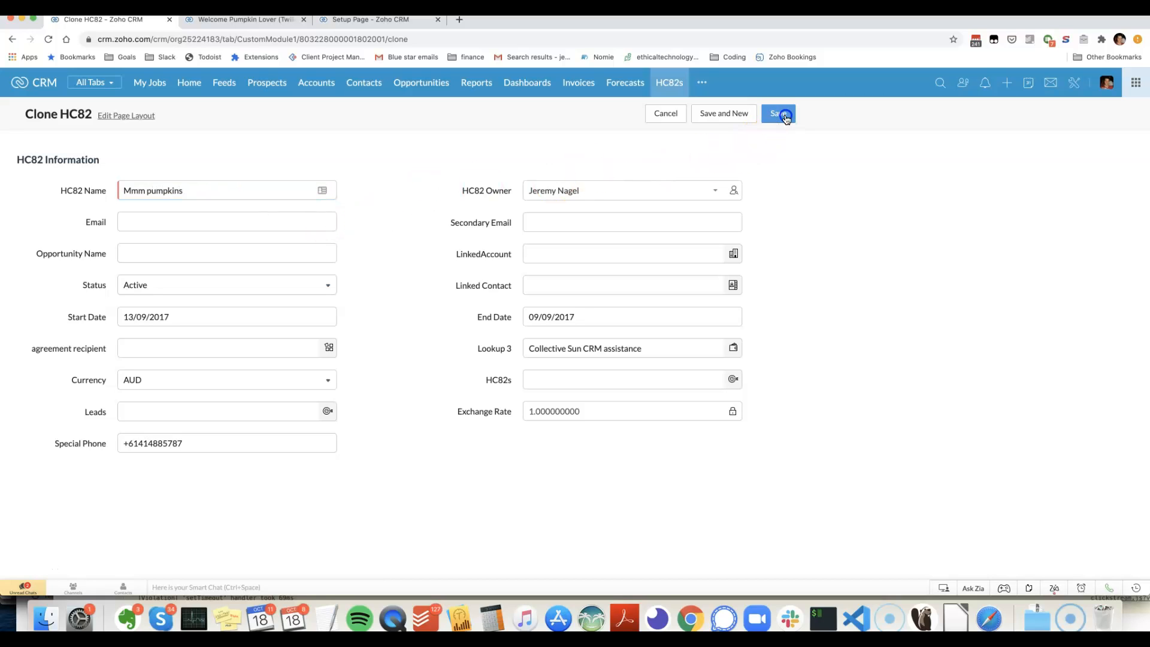
click(778, 113)
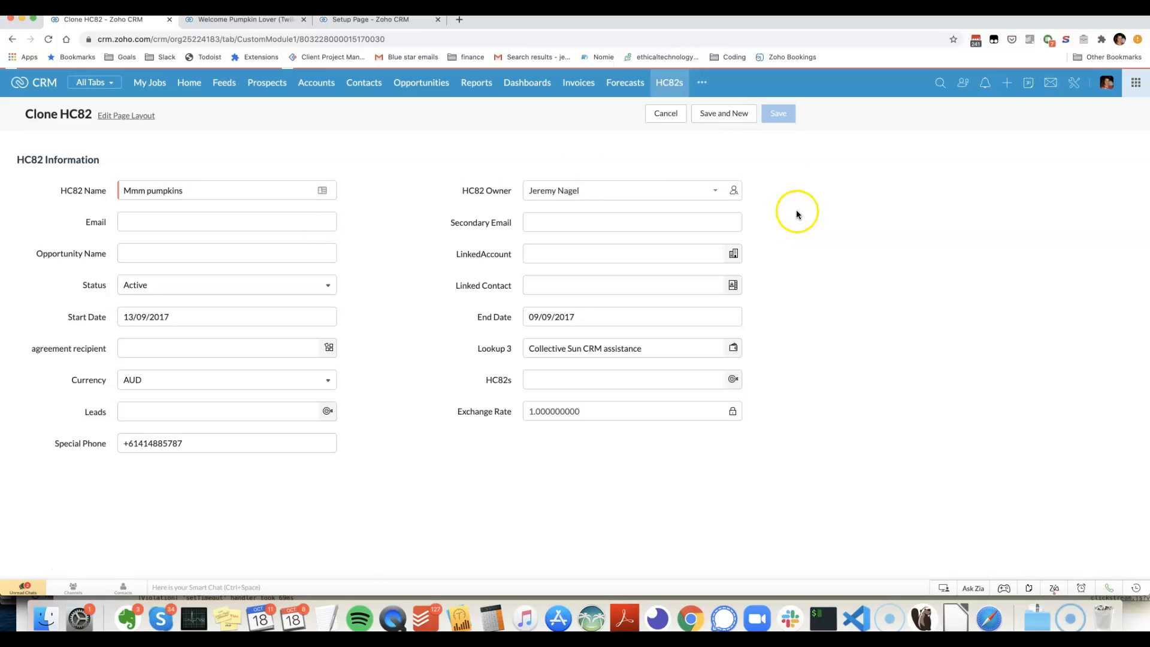
click(777, 113)
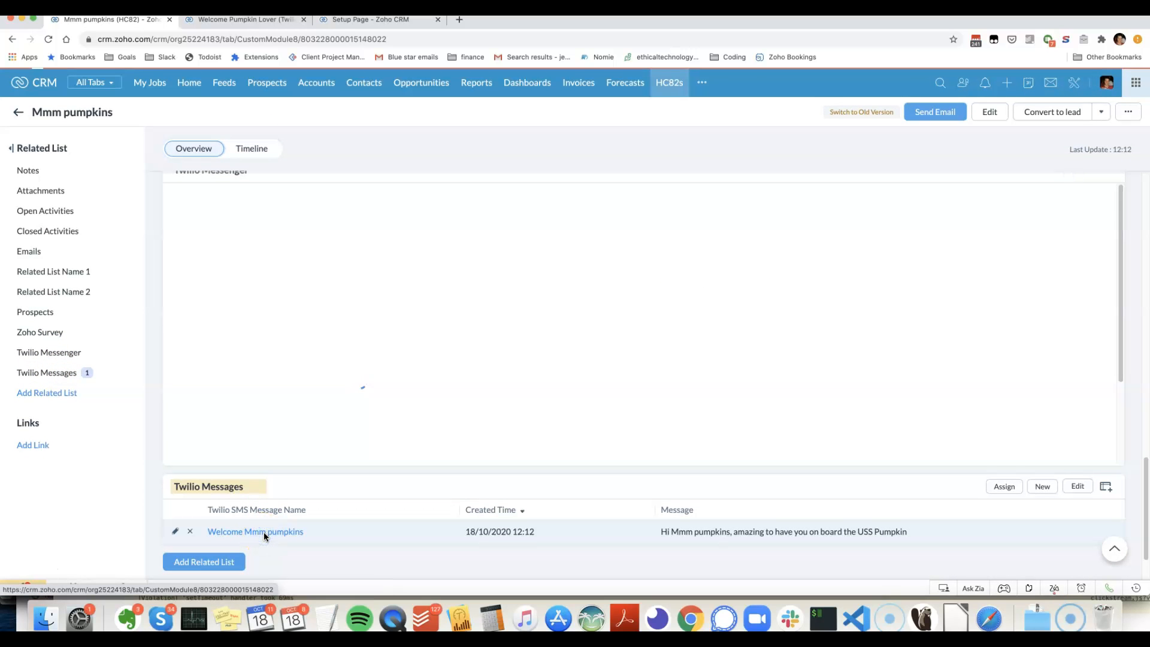
- Review the Welcome Mmm pumpkins SMS record: sender USSPumpkin, queued status, full Twilio webhook response
click(253, 530)
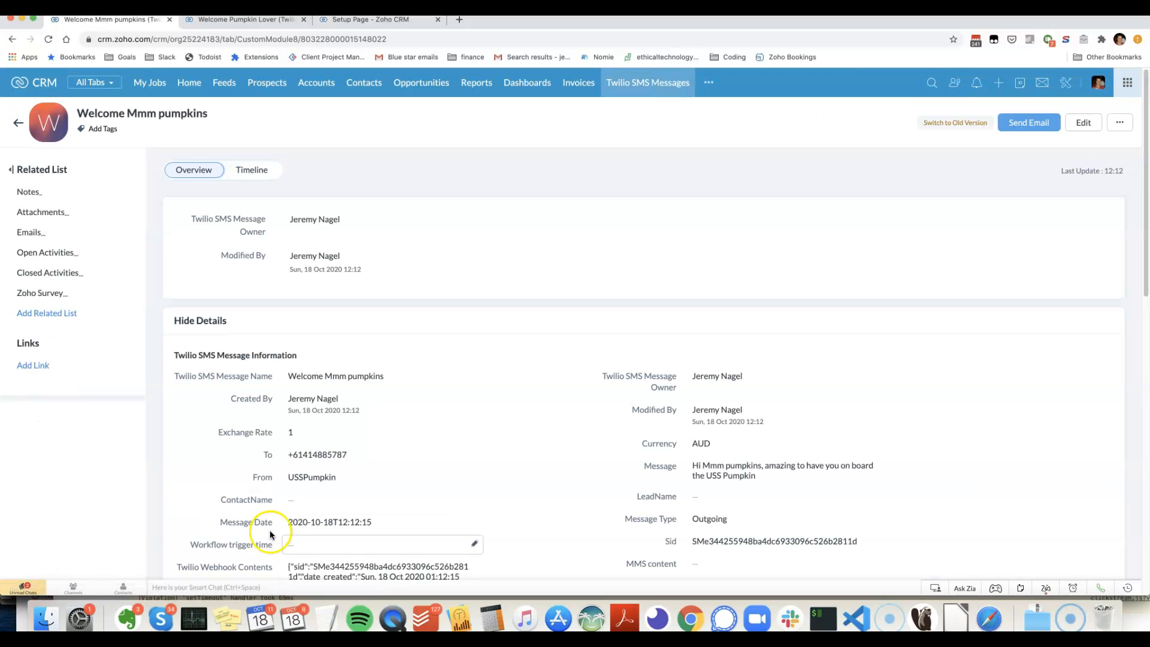
scroll(down, 3)
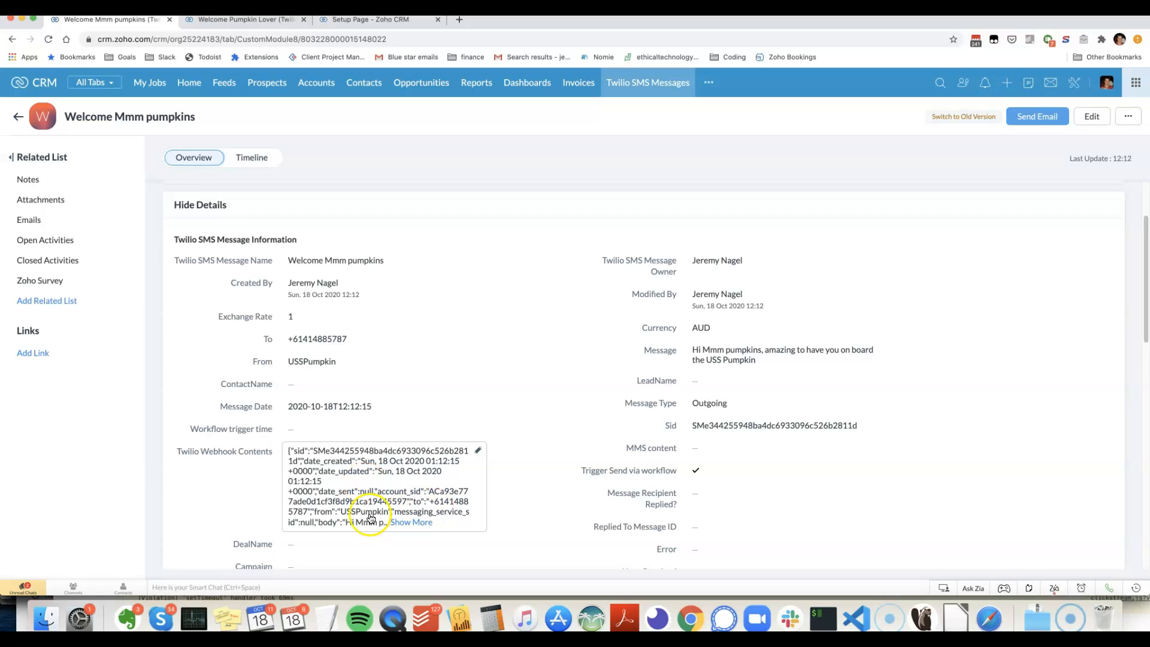
mouse_move(483, 495)
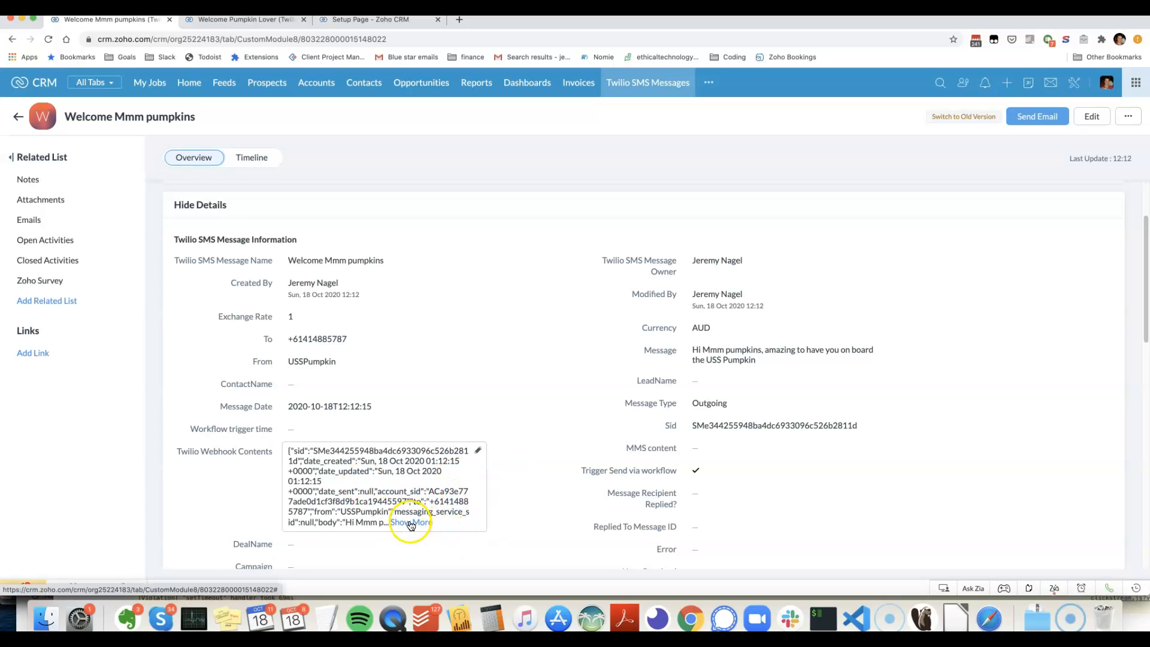
click(411, 521)
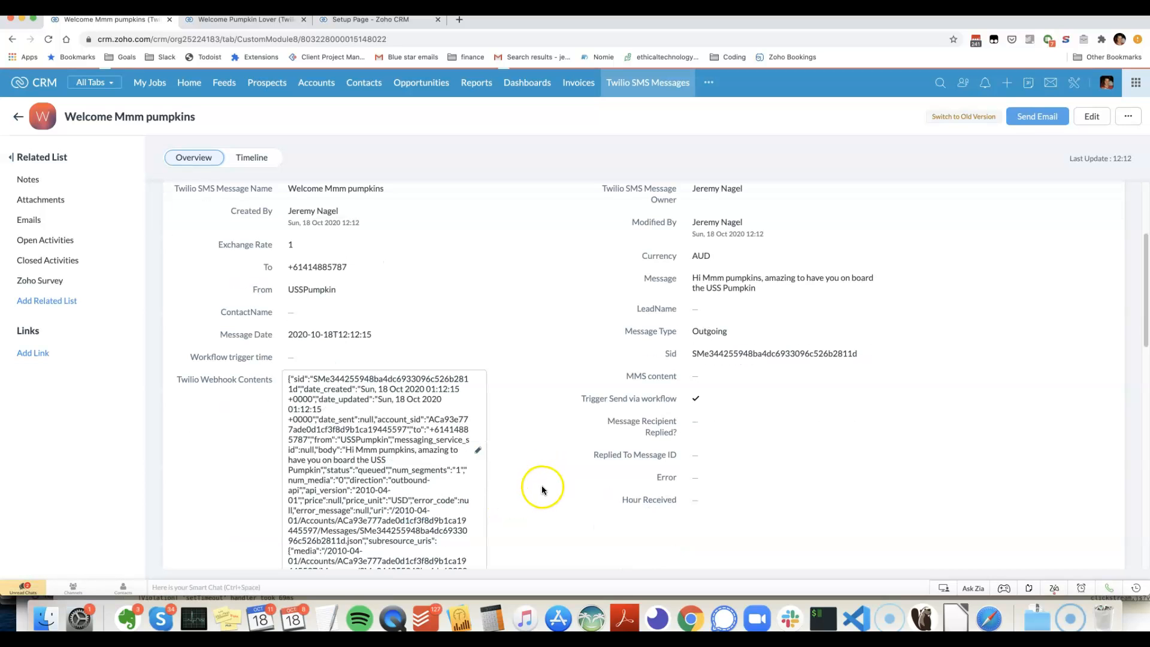
scroll(down, 3)
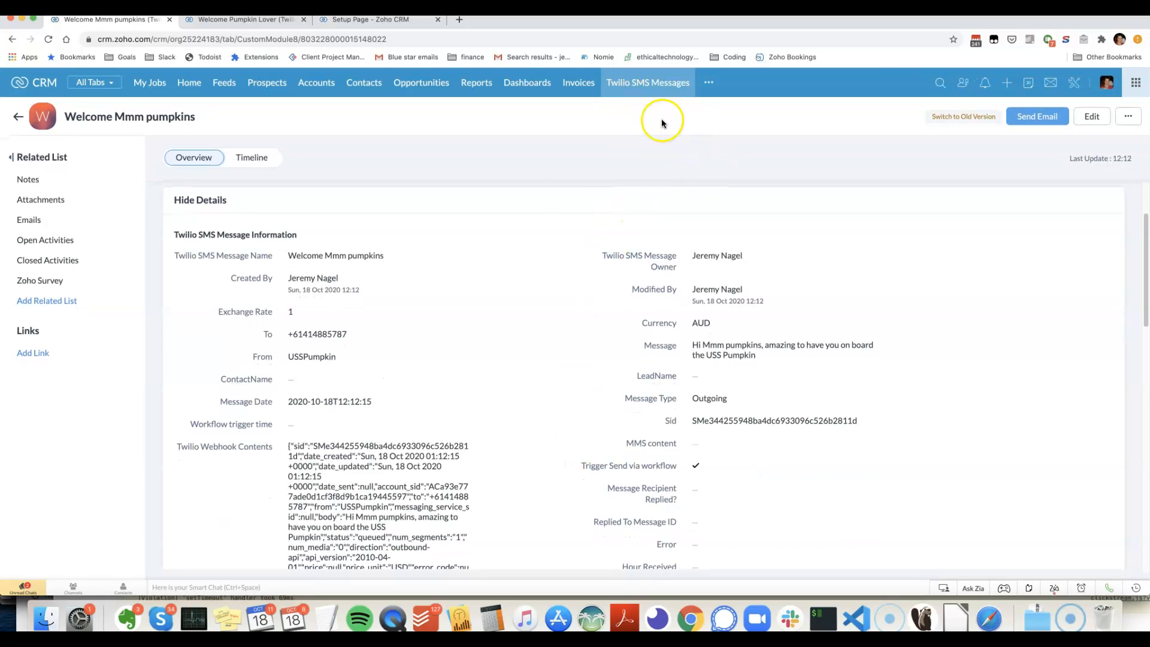
mouse_move(707, 83)
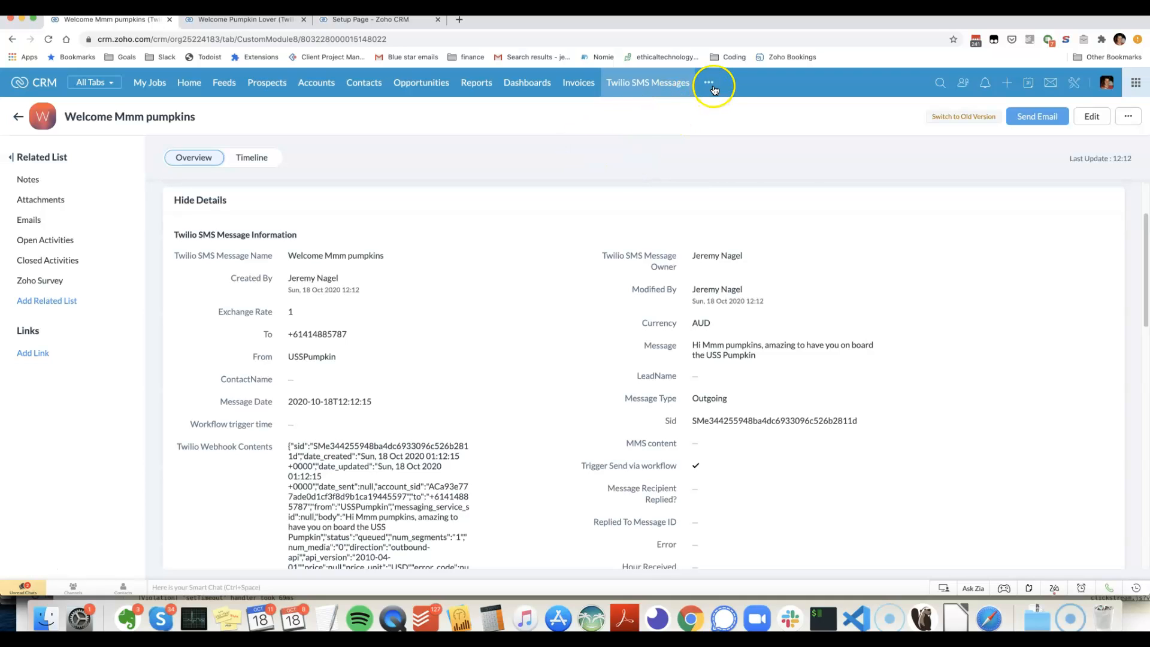
- Glance at the CRM modules menu, then move to a blank browser tab
click(708, 83)
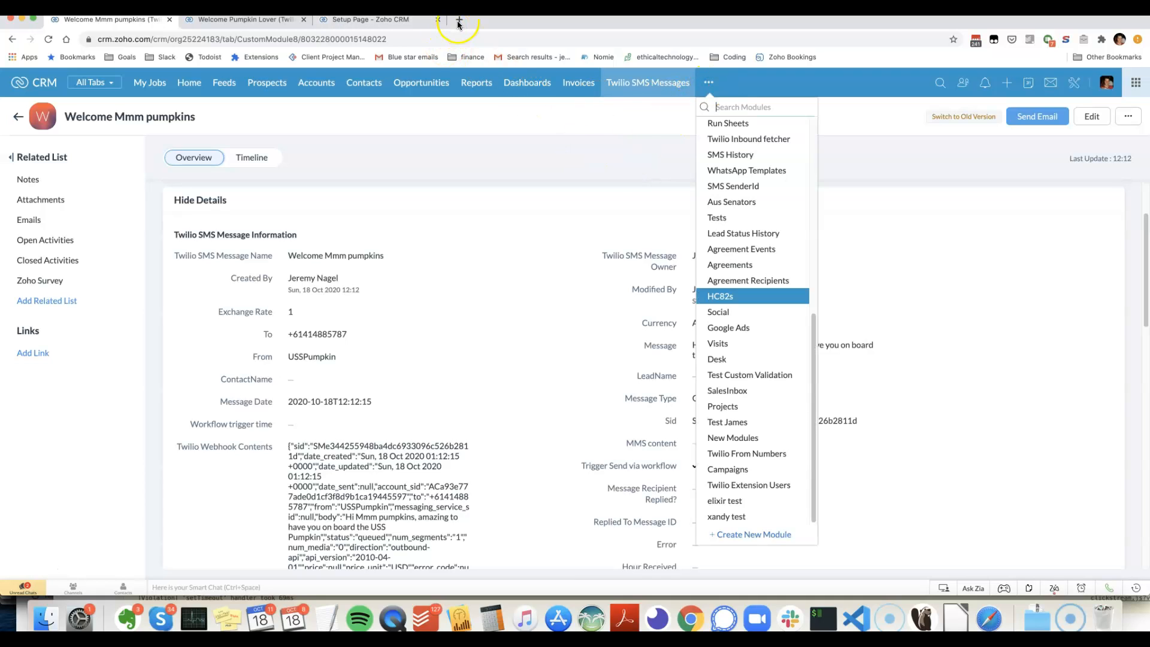
click(459, 19)
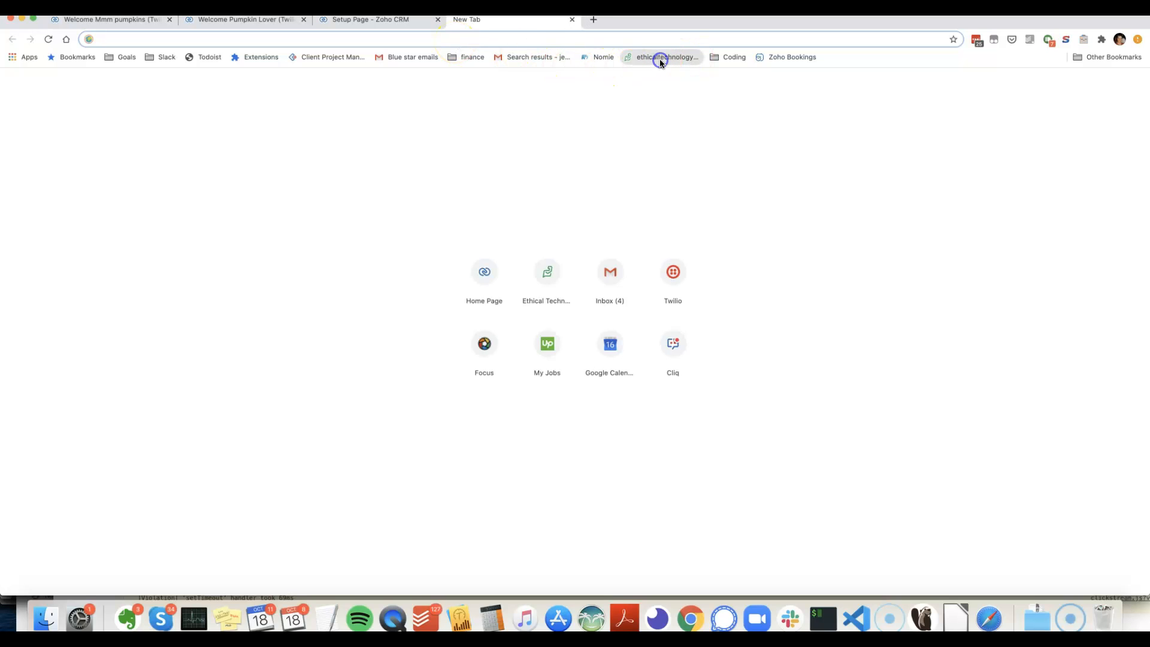
- Read the Ethical Technology article 'Twilio SMS/MMS/Whatsapp Setting up for custom modules'
click(661, 56)
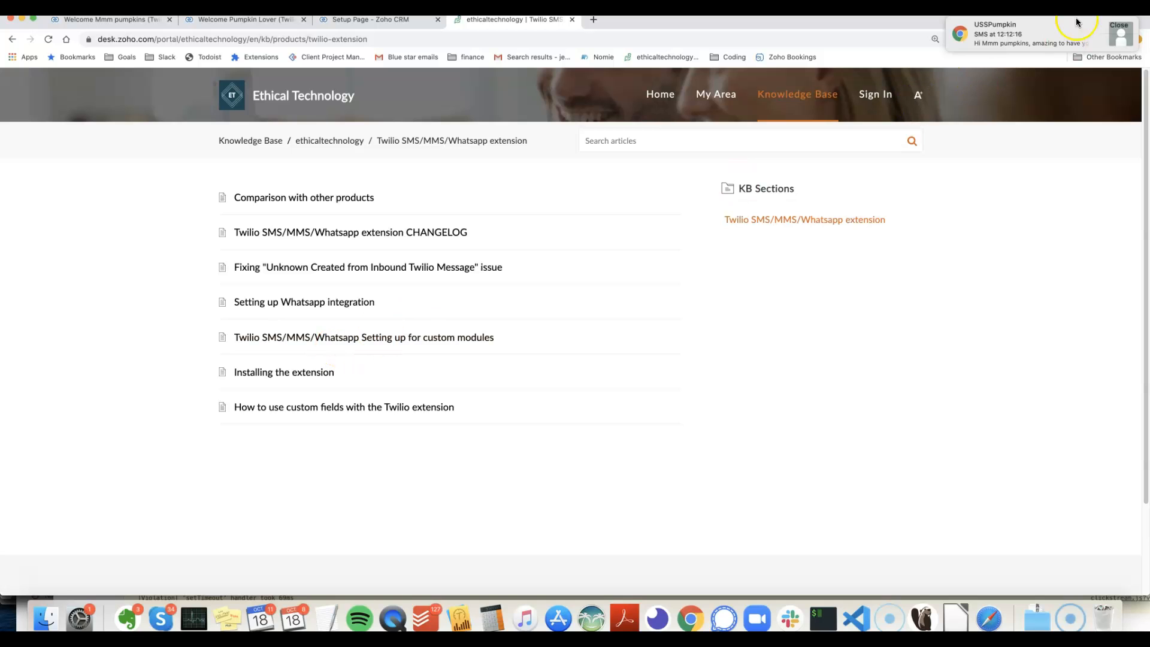
click(364, 337)
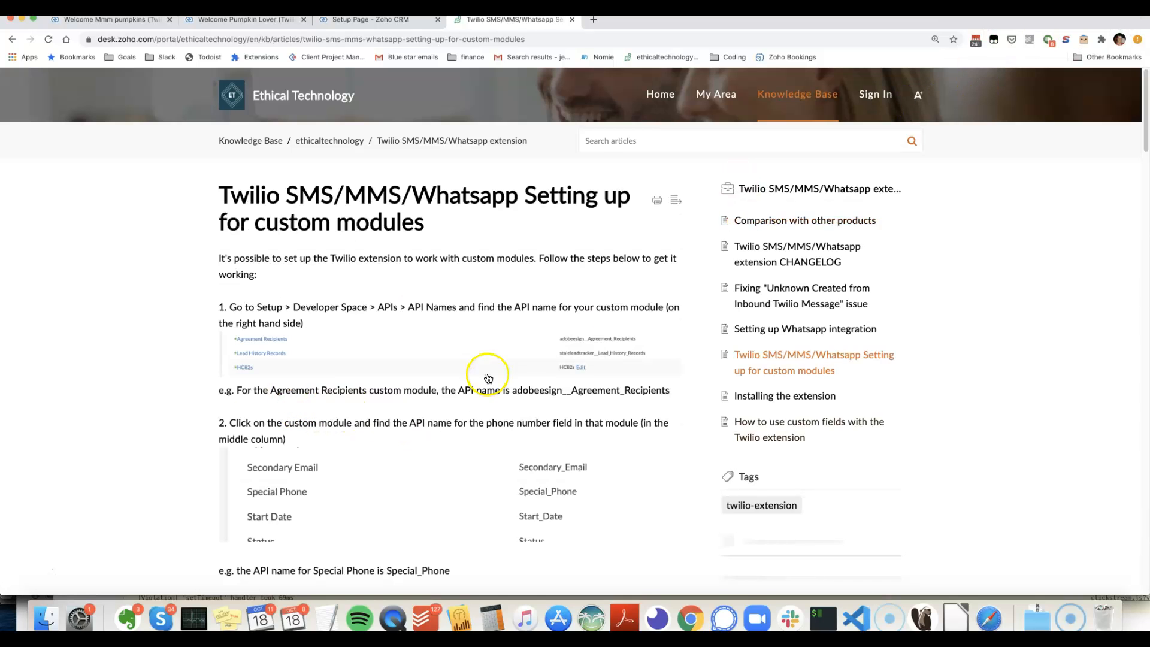
scroll(down, 3)
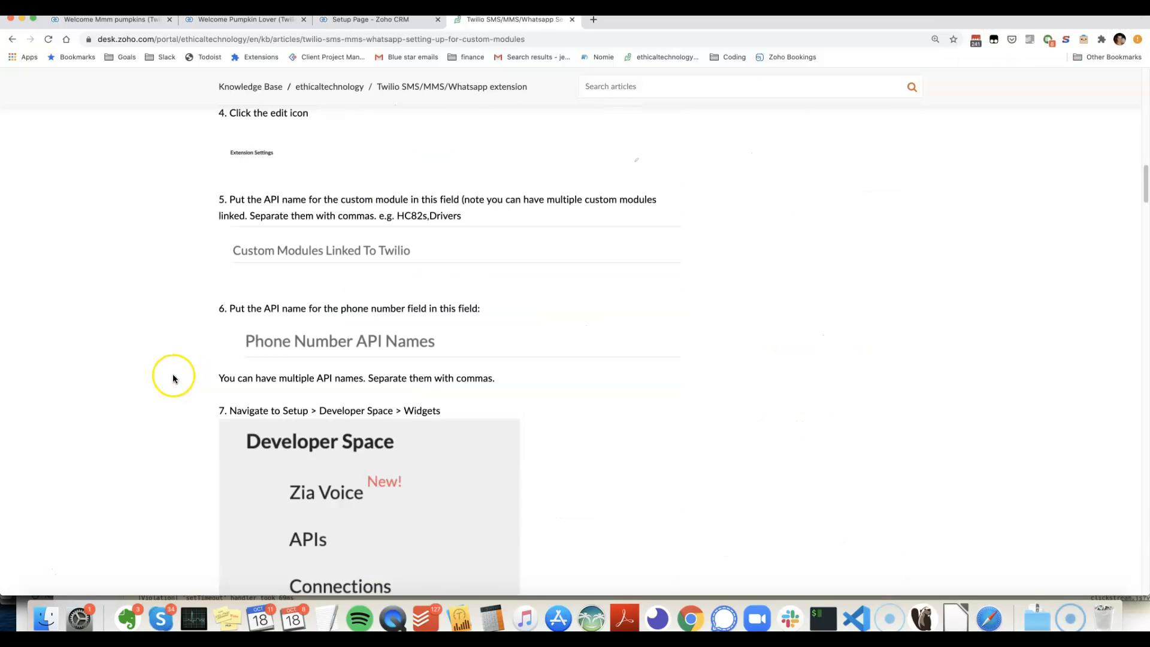
scroll(down, 3)
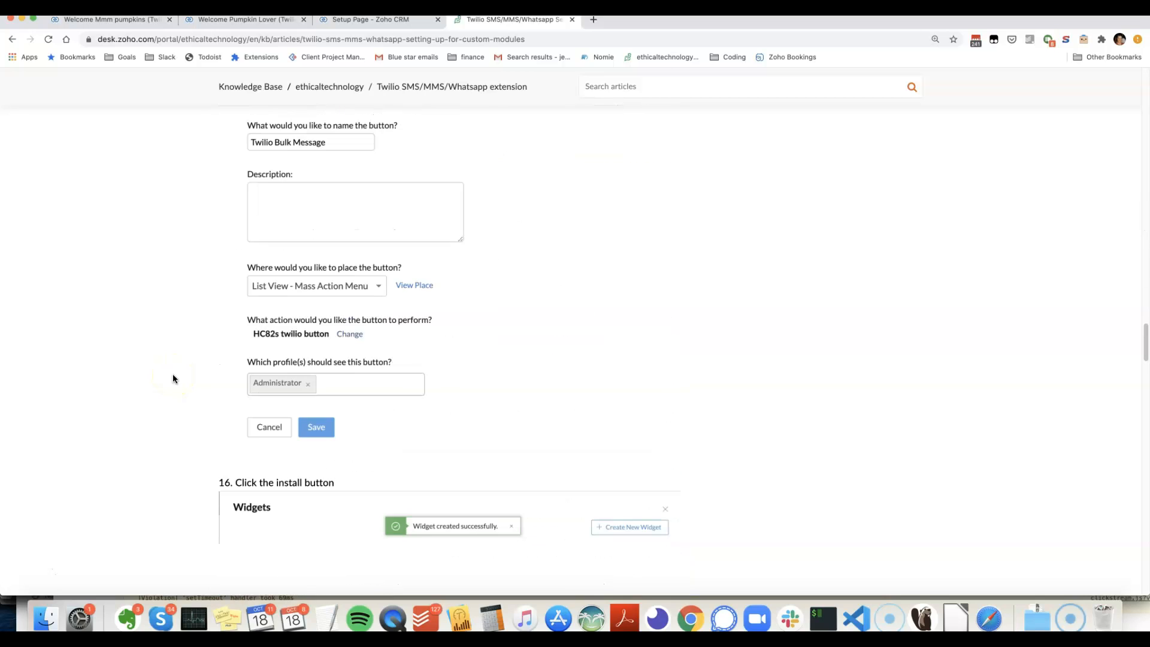
scroll(down, 3)
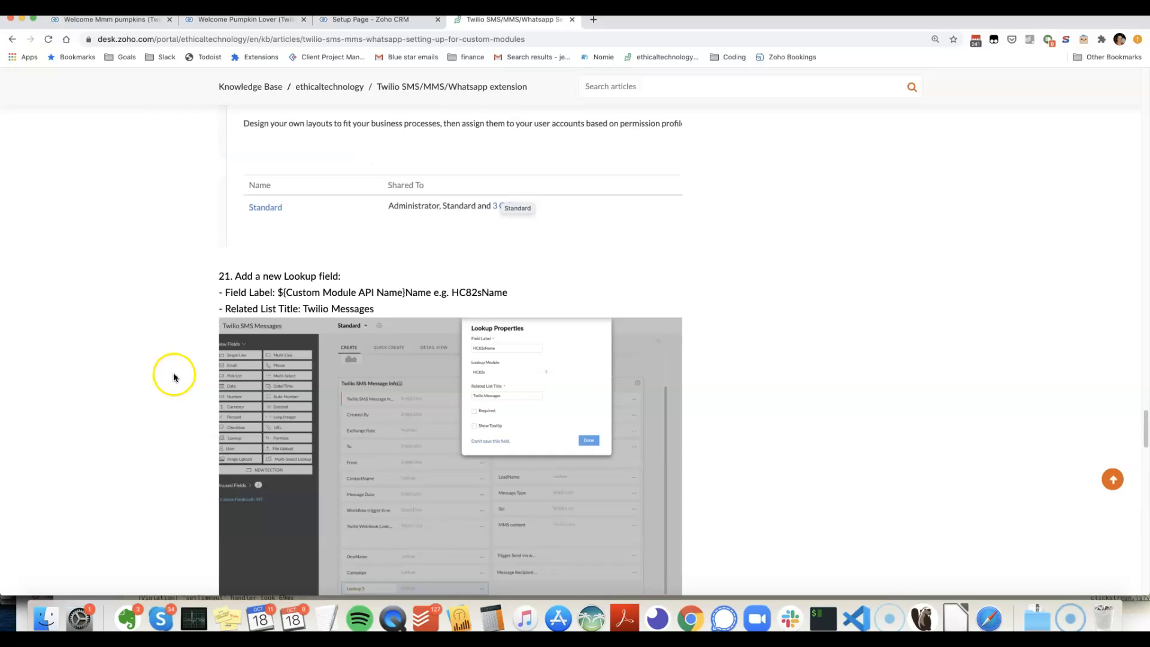
scroll(up, 3)
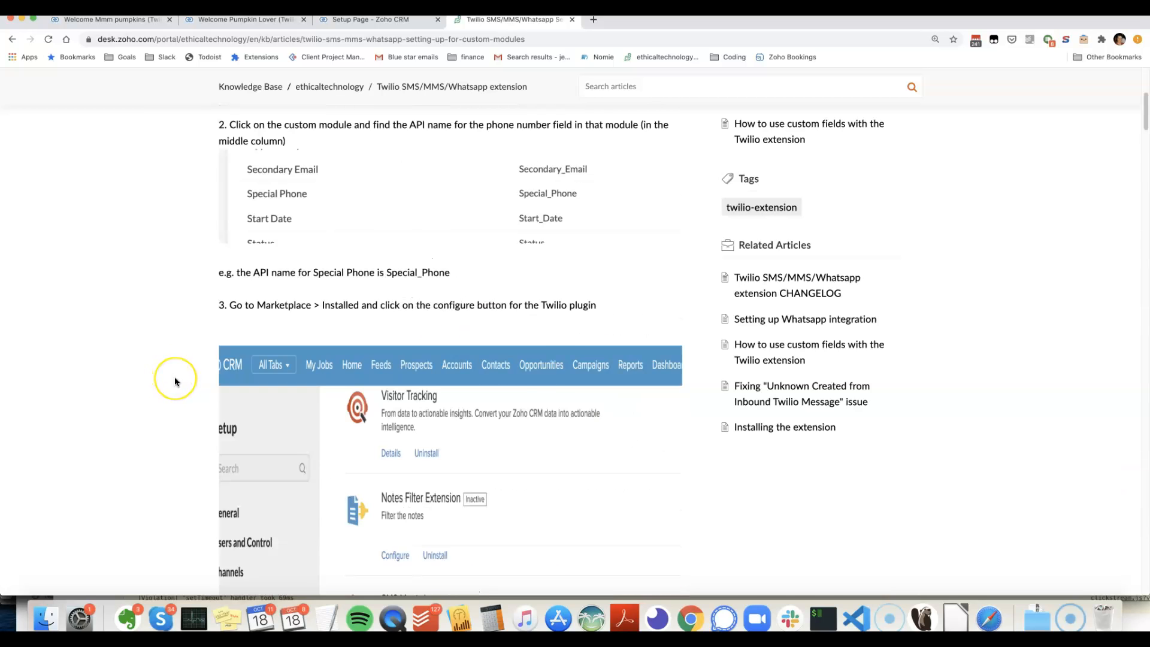
scroll(up, 3)
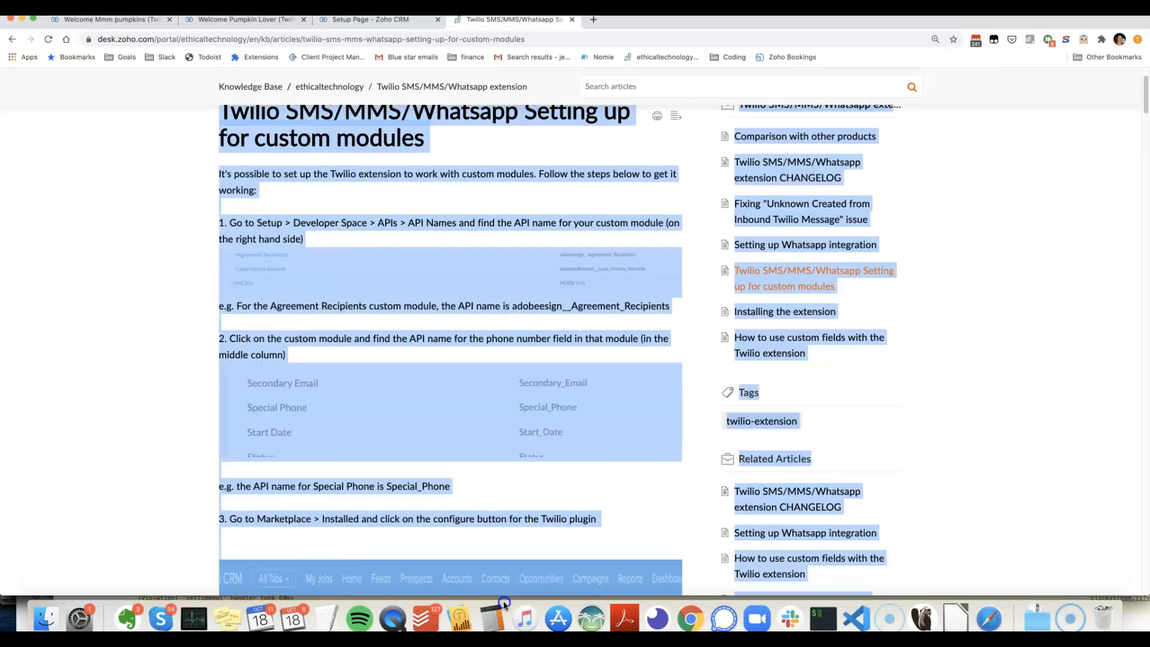
scroll(down, 3)
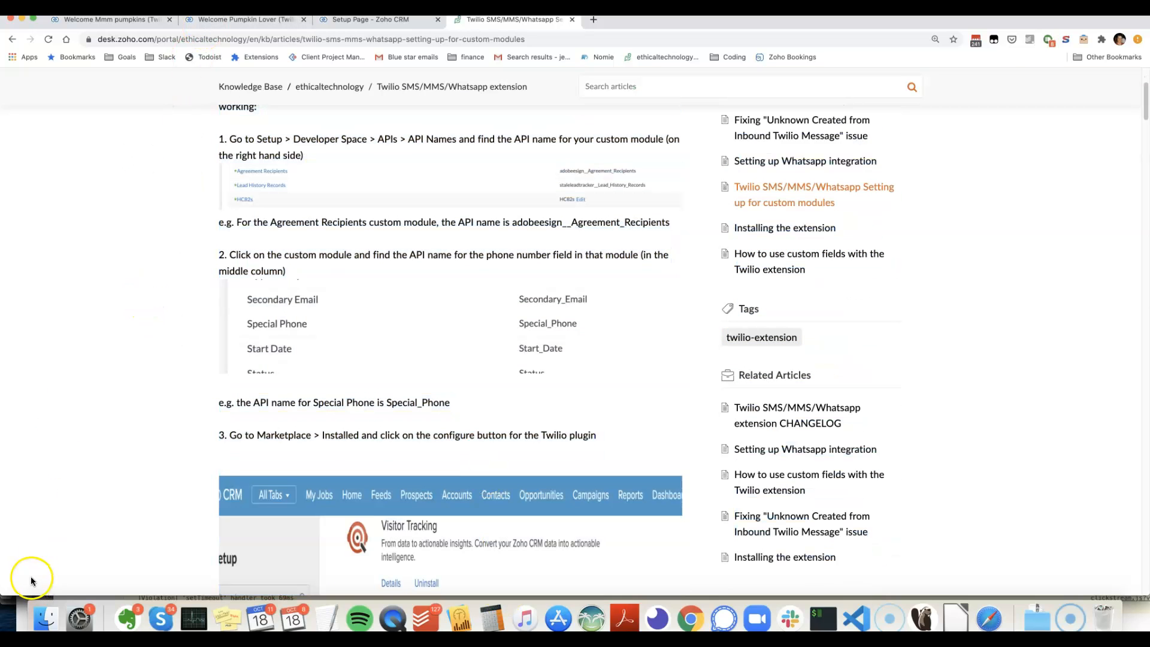